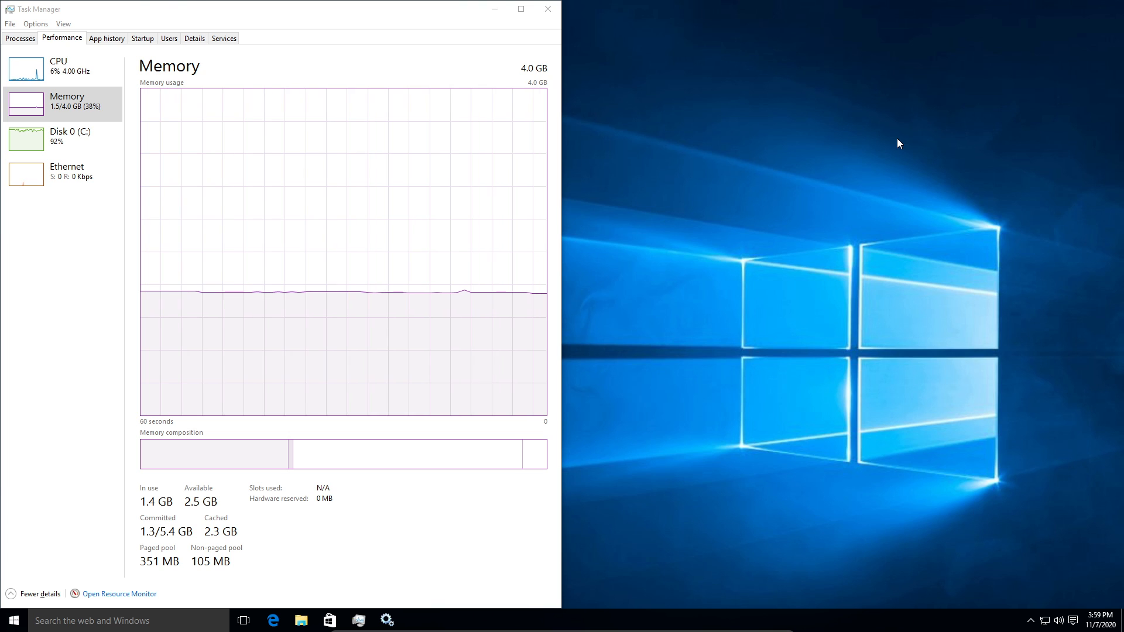
{"action": "mouse_move", "coordinate": [824, 151]}
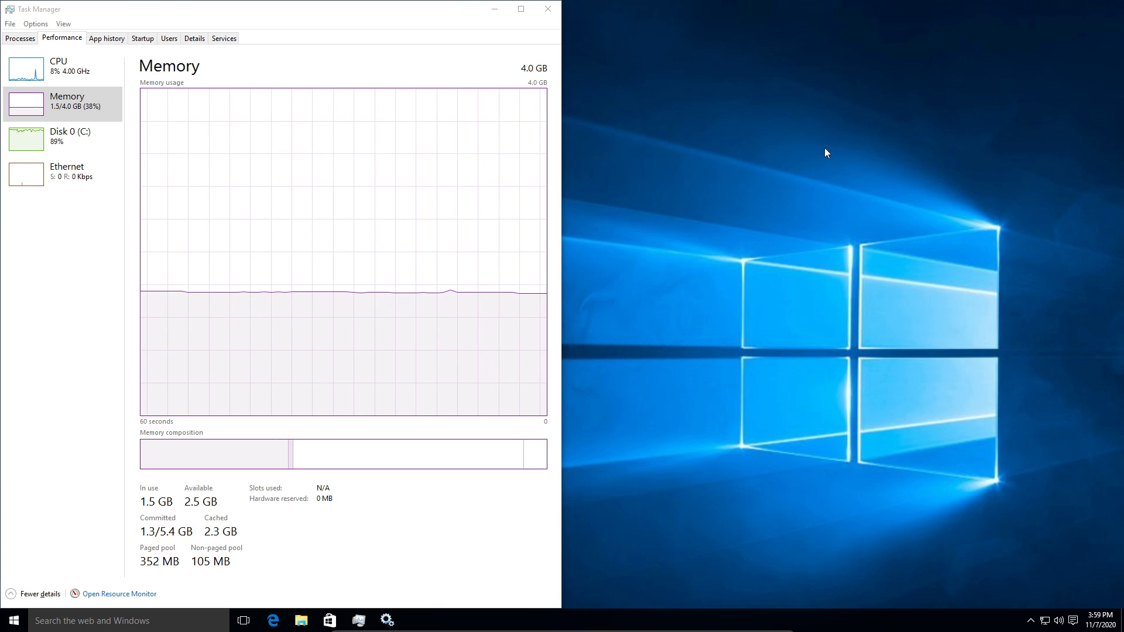
{"action": "mouse_move", "coordinate": [318, 100]}
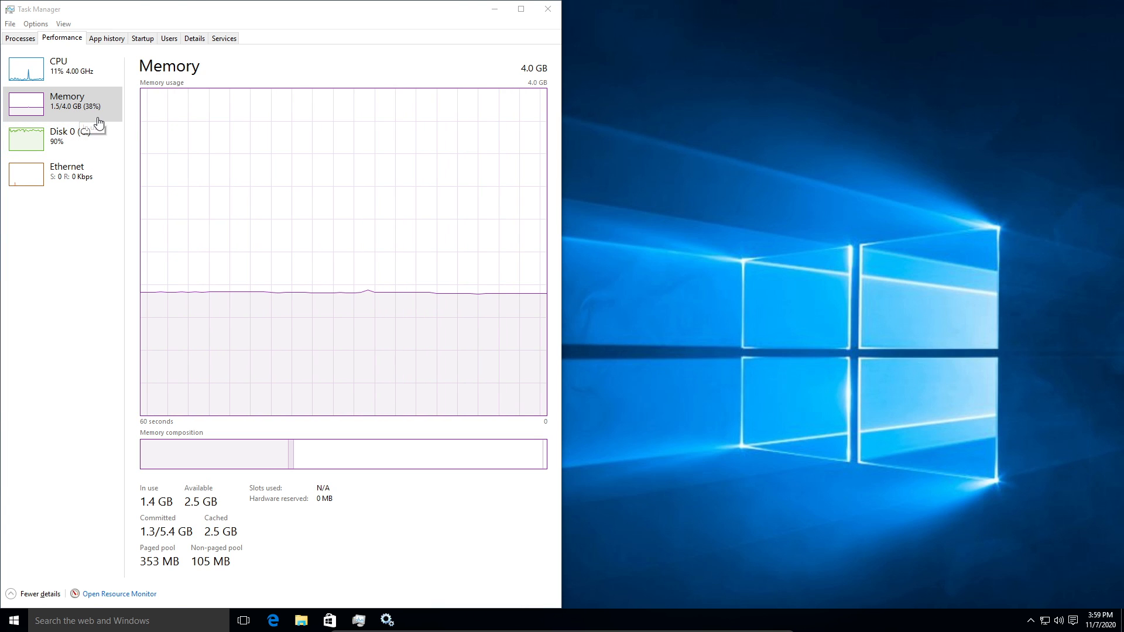
Show the CPU utilisation graph in Task Manager's Performance view.
{"action": "left_click", "coordinate": [56, 70]}
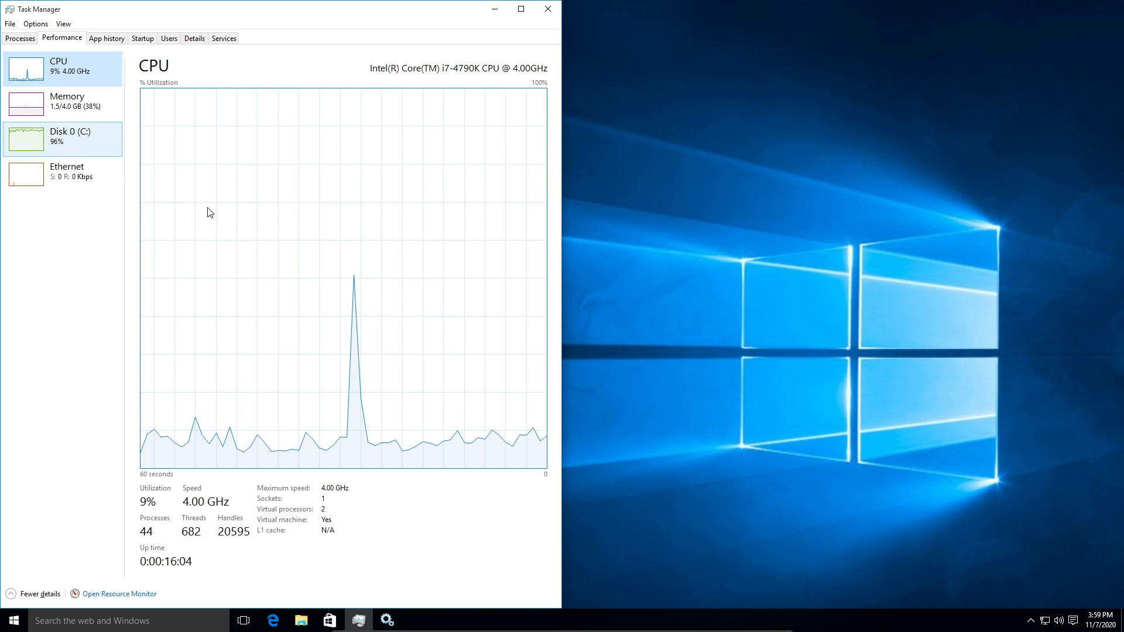
{"action": "mouse_move", "coordinate": [341, 277]}
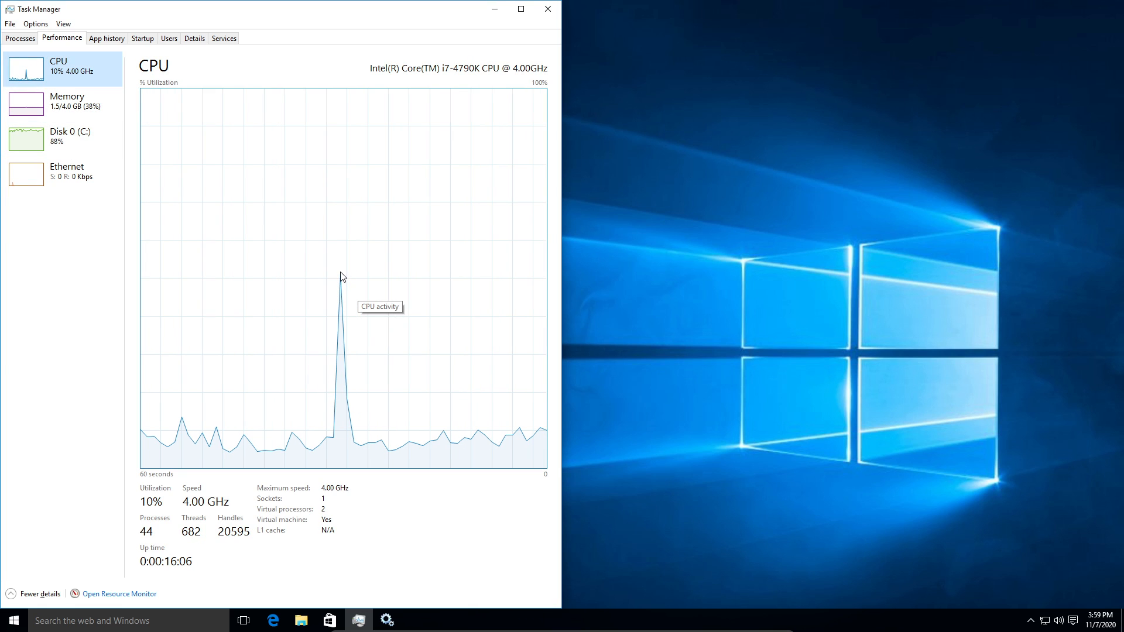
{"action": "mouse_move", "coordinate": [389, 263]}
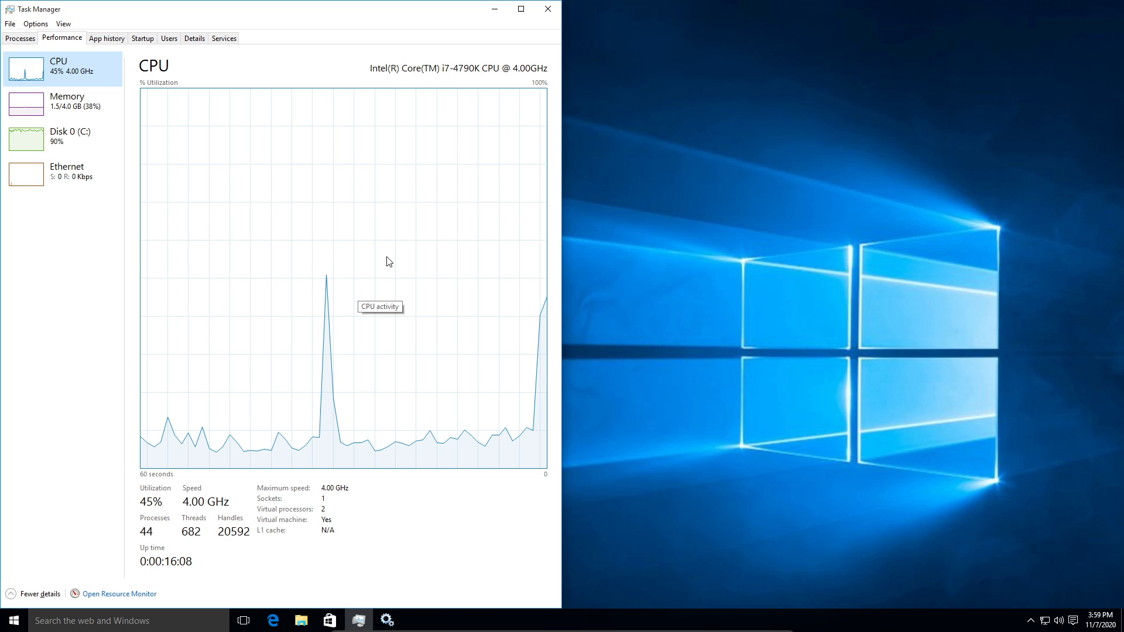
{"action": "mouse_move", "coordinate": [442, 215]}
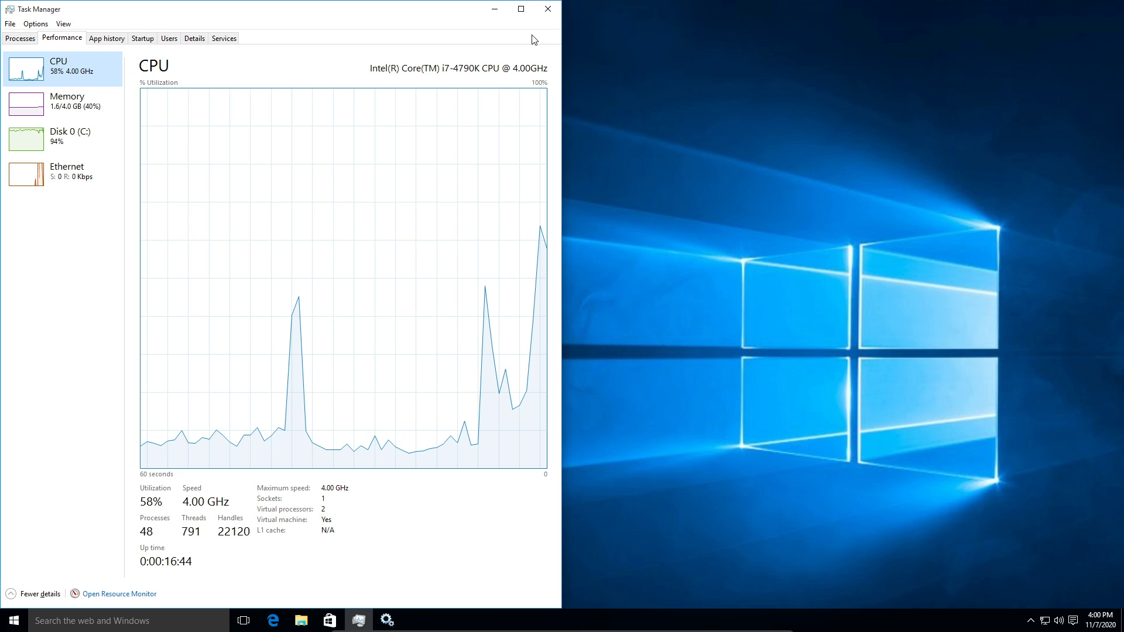
{"action": "mouse_move", "coordinate": [464, 27]}
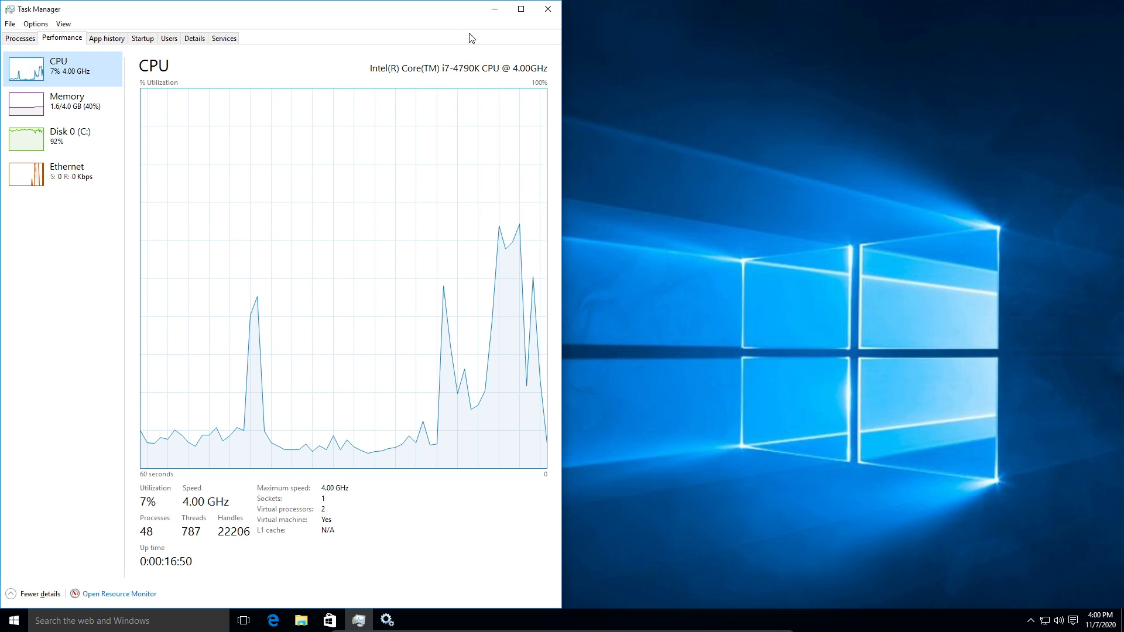
Close Task Manager, leaving the empty desktop.
{"action": "left_click", "coordinate": [543, 9]}
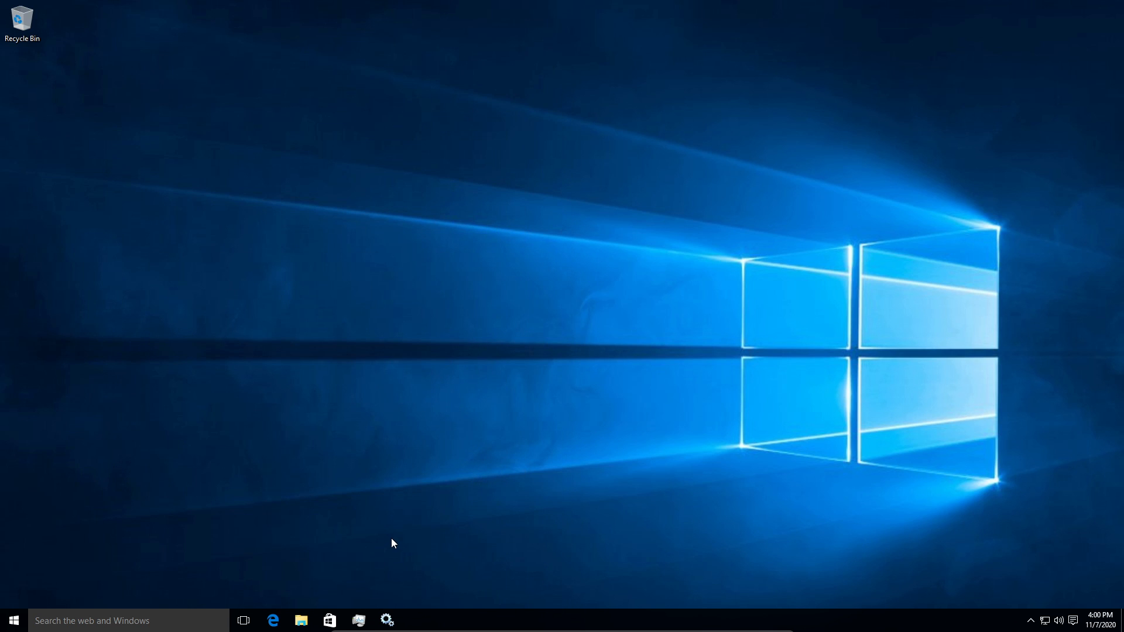
{"action": "mouse_move", "coordinate": [396, 557]}
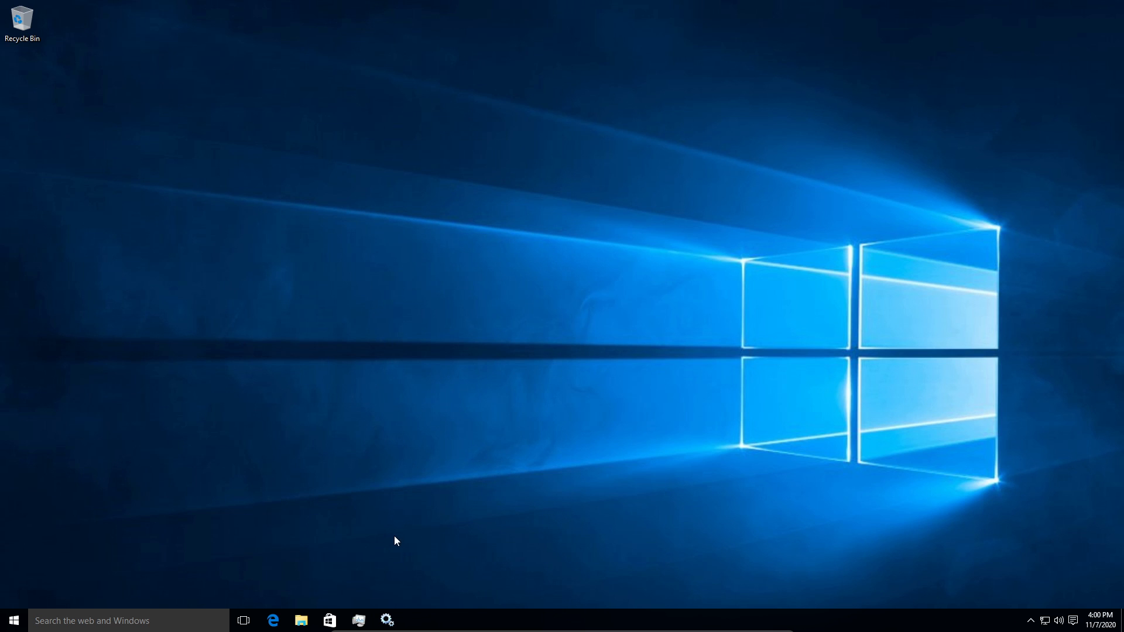
{"action": "mouse_move", "coordinate": [370, 601]}
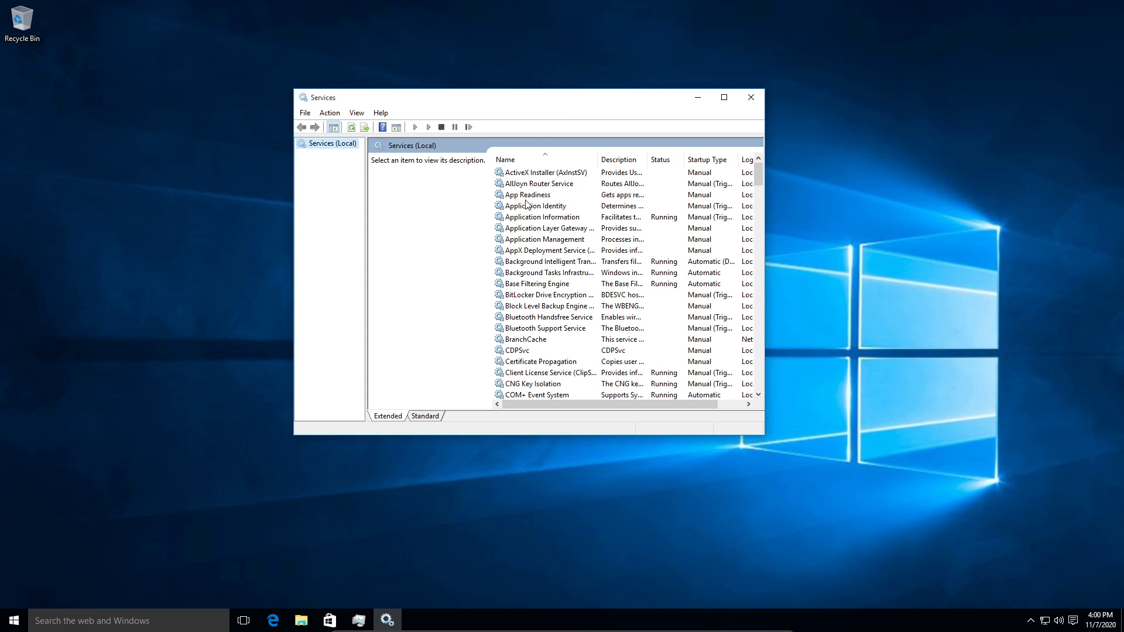
{"action": "mouse_move", "coordinate": [439, 105]}
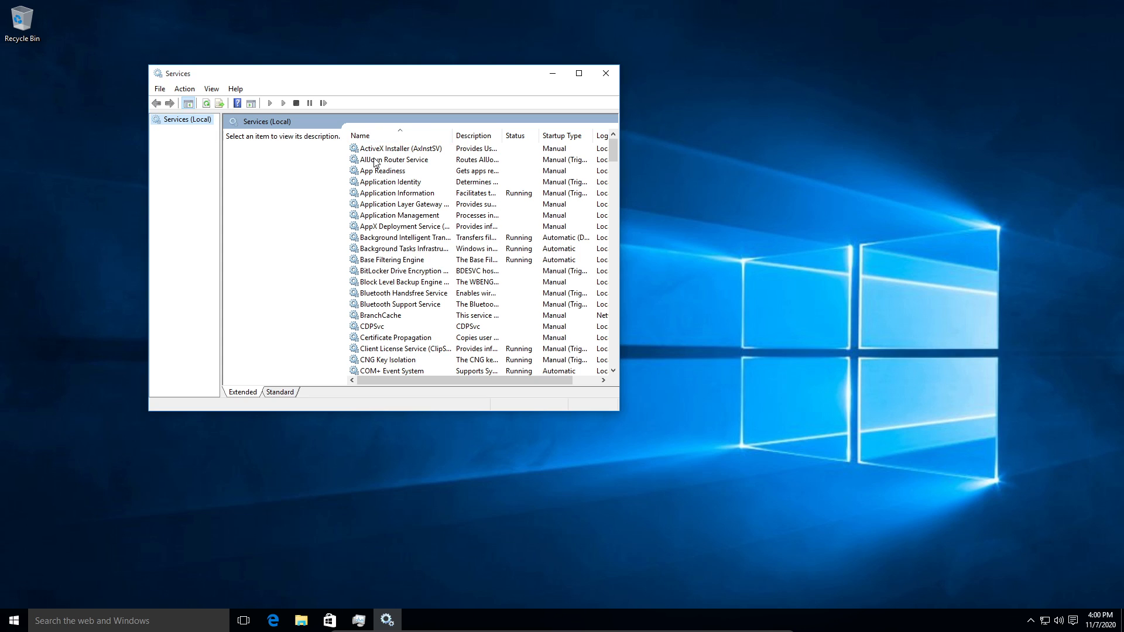
{"action": "mouse_move", "coordinate": [370, 161]}
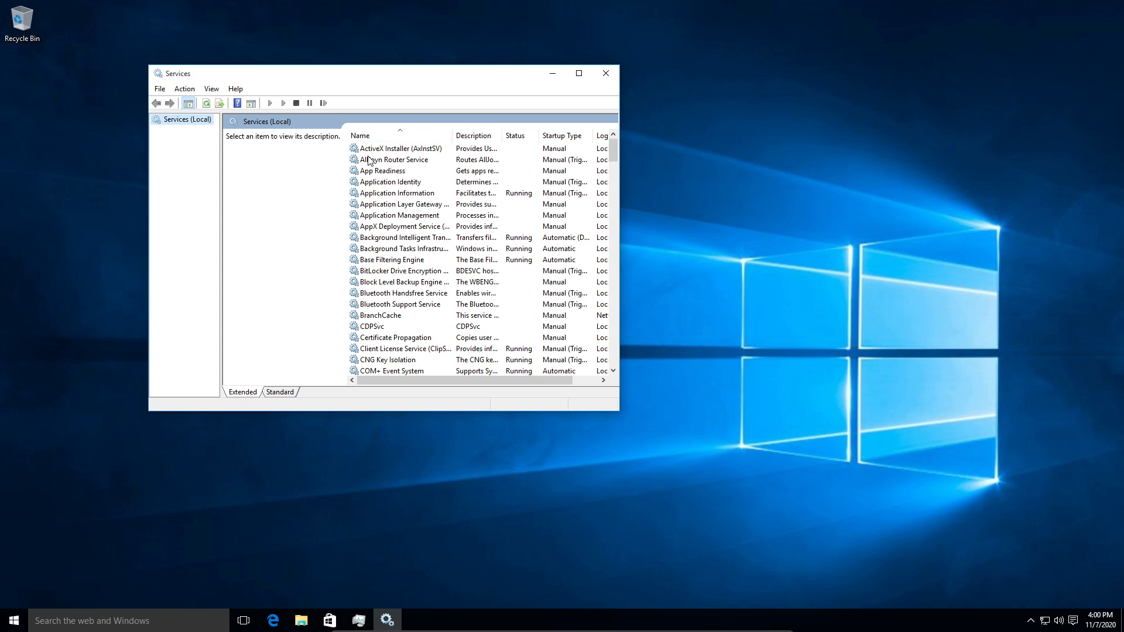
{"action": "mouse_move", "coordinate": [322, 140]}
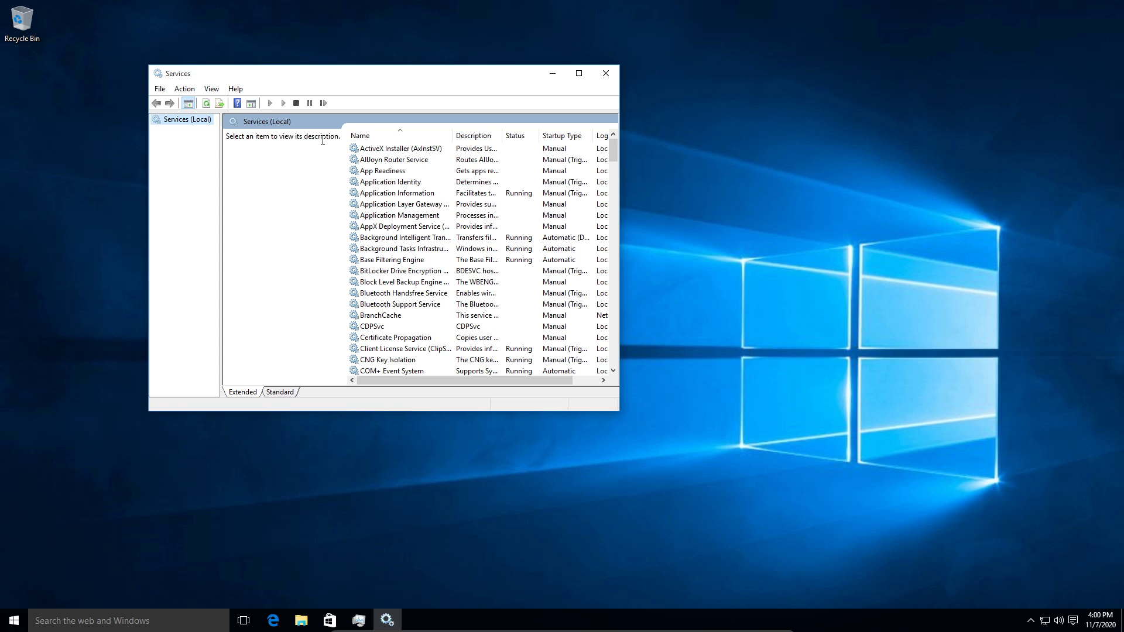
Launch the Settings app and then Control Panel from taskbar search.
{"action": "type", "text": "settin"}
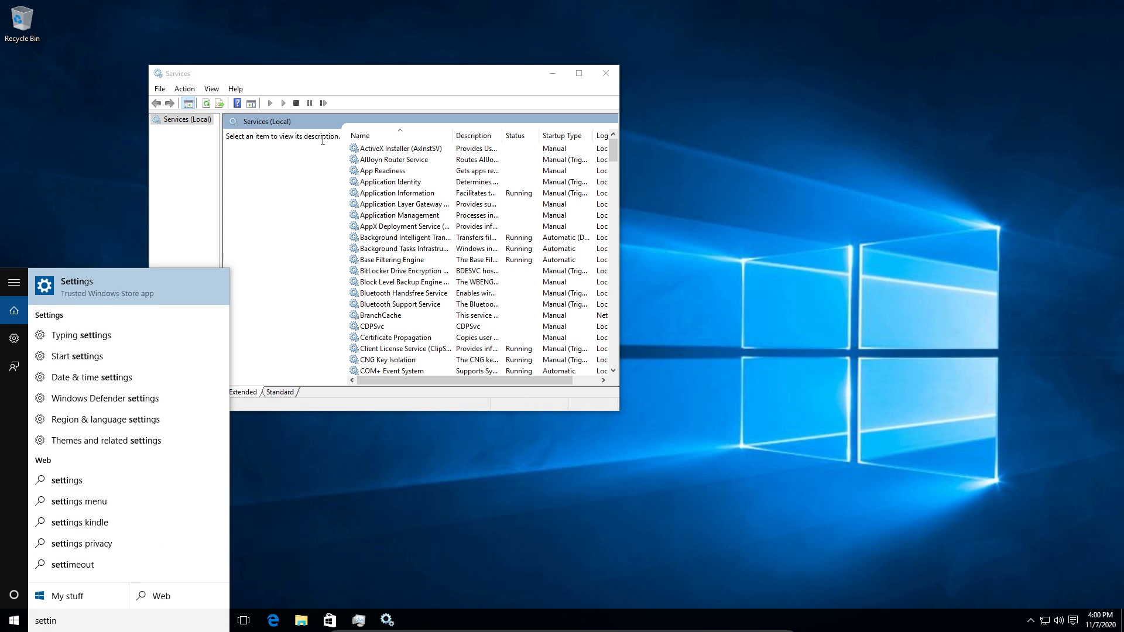
{"action": "left_click", "coordinate": [77, 285]}
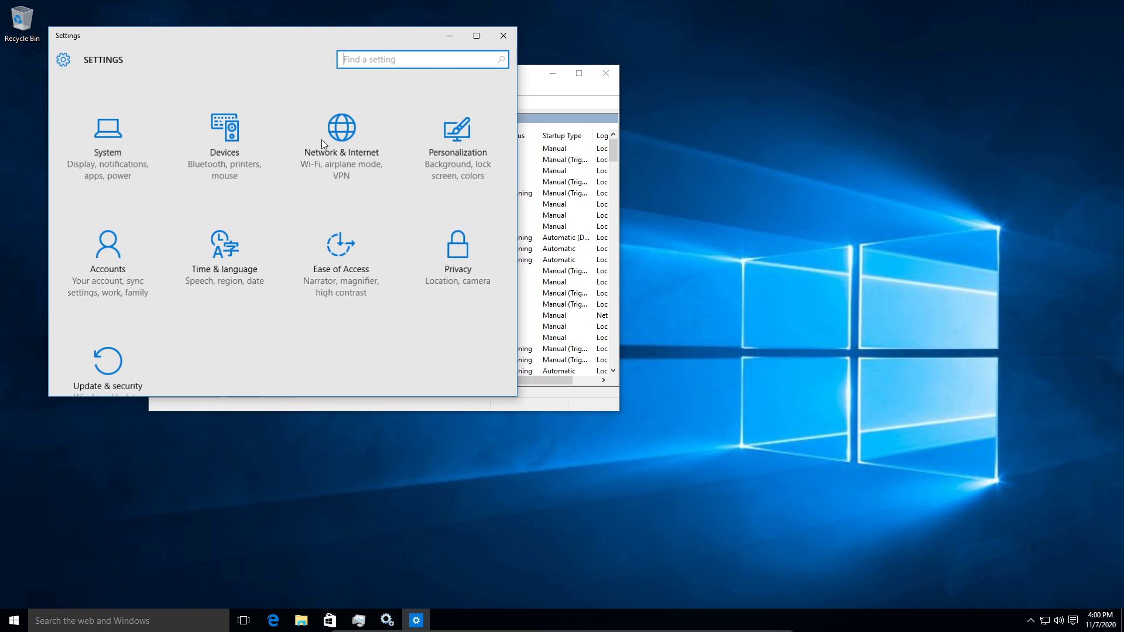
{"action": "type", "text": "contr"}
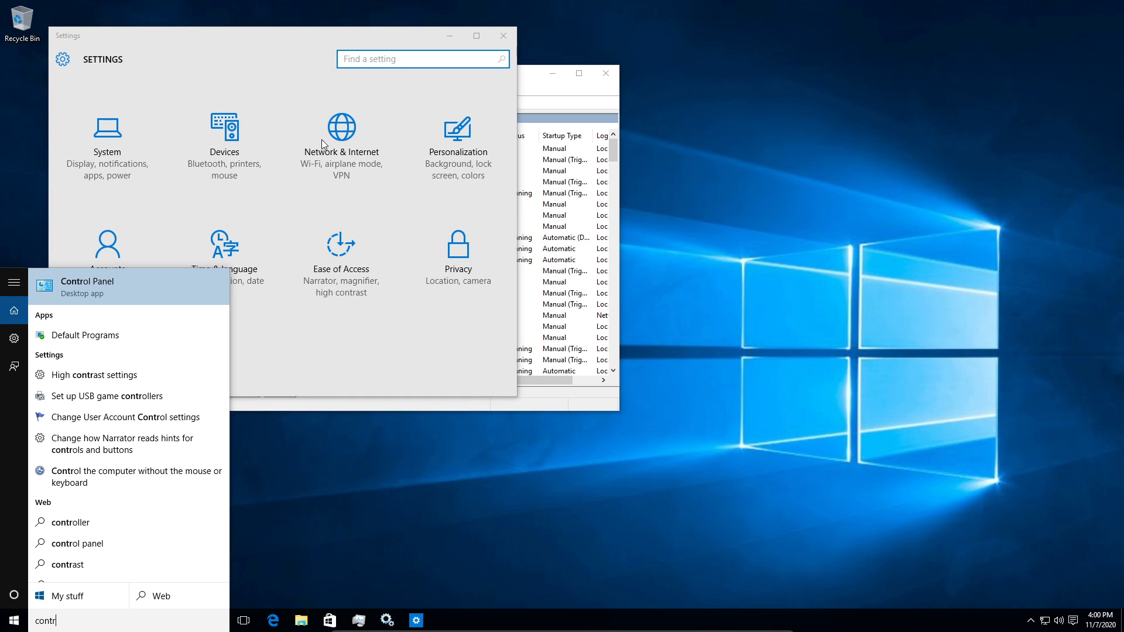
{"action": "left_click", "coordinate": [87, 281]}
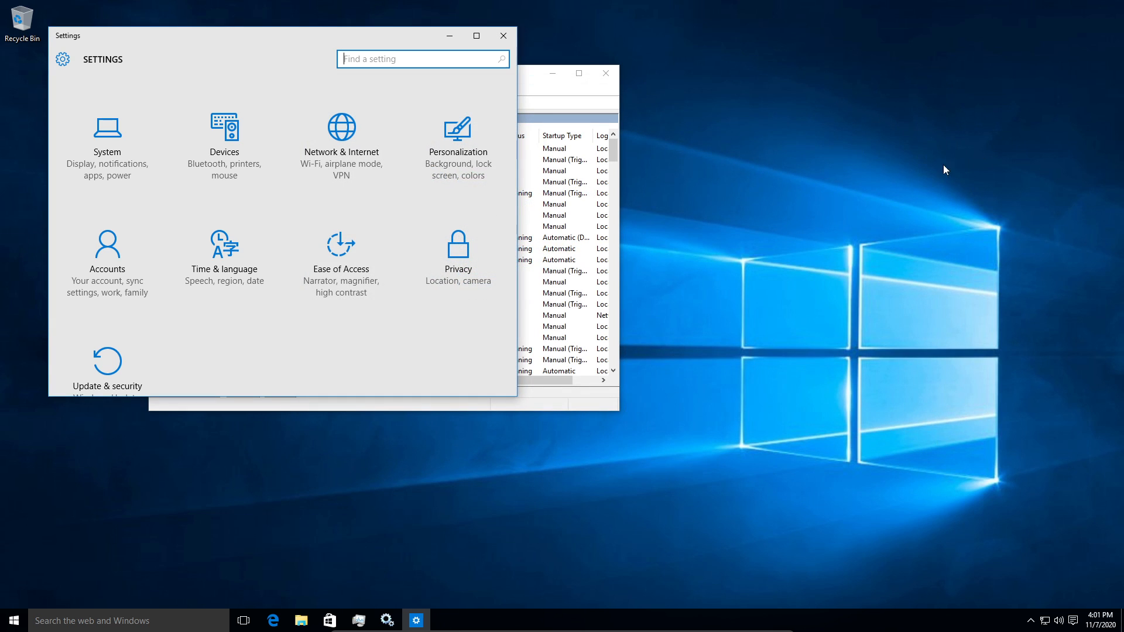
{"action": "mouse_move", "coordinate": [276, 5]}
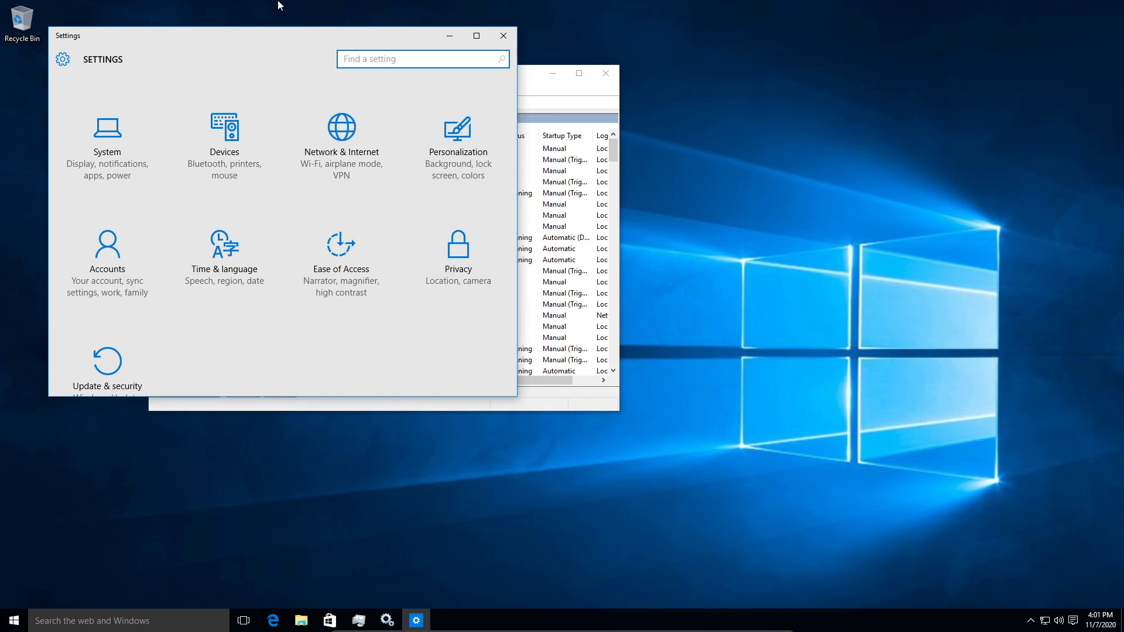
{"action": "mouse_move", "coordinate": [611, 49]}
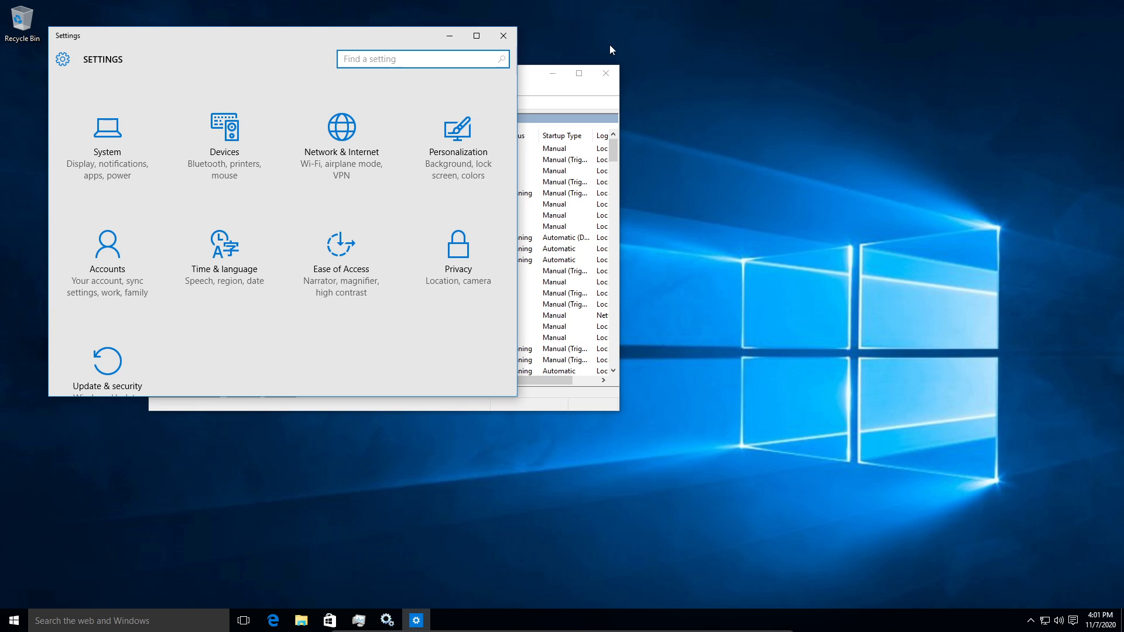
In Edge, search Bing for 'windows 10 debloater' and open the GitHub Windows10Debloater result.
{"action": "left_click", "coordinate": [271, 621]}
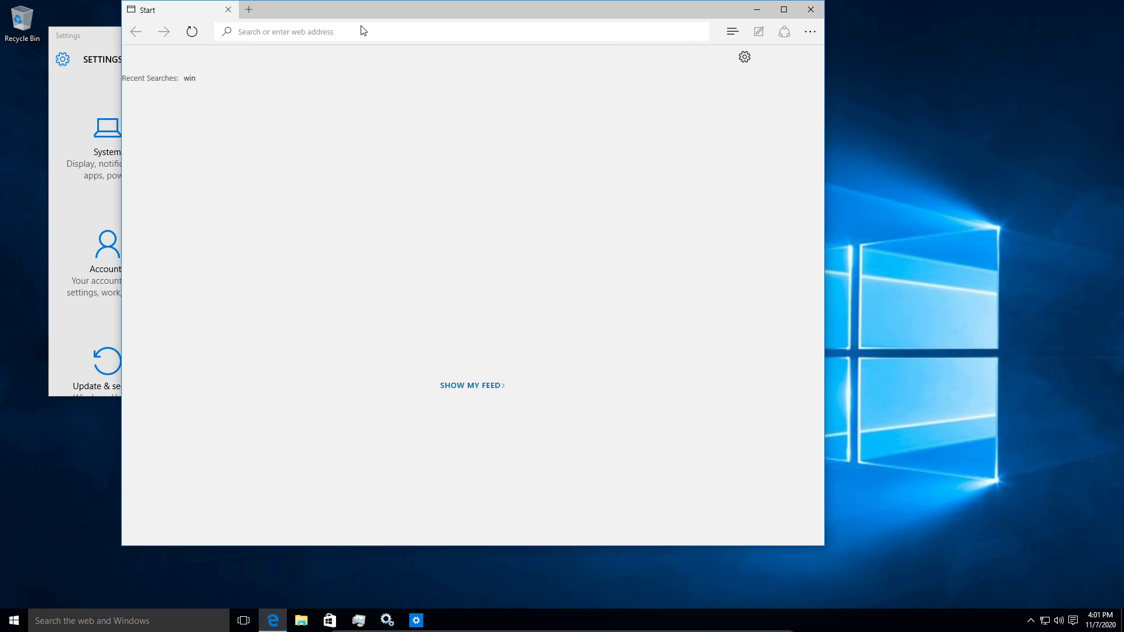
{"action": "type", "text": "windows 10 download"}
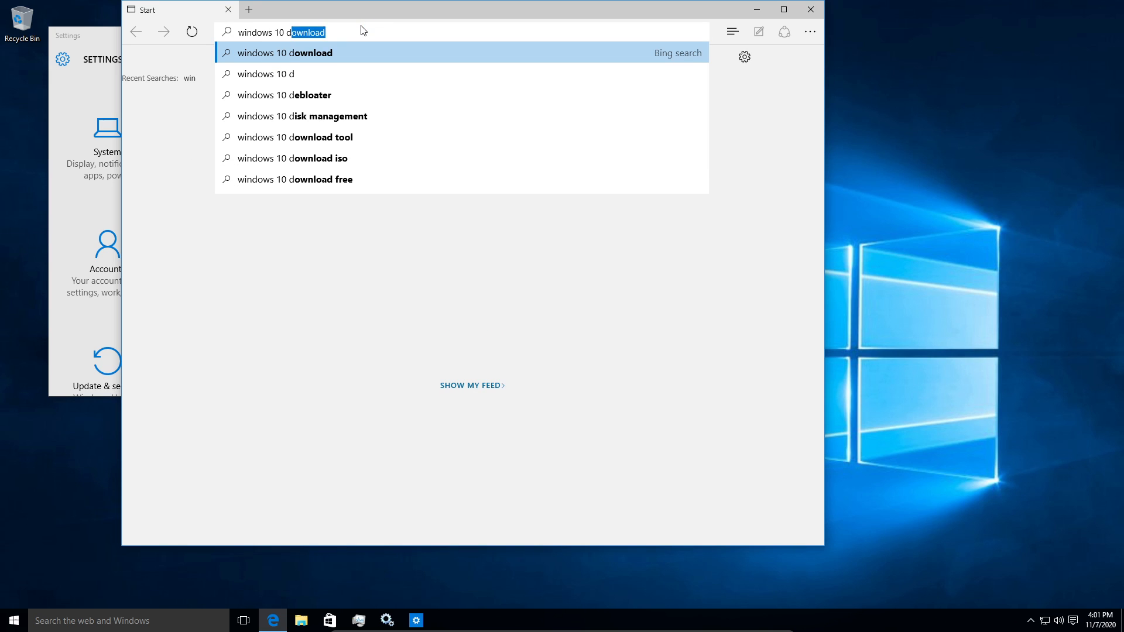
{"action": "left_click", "coordinate": [284, 95]}
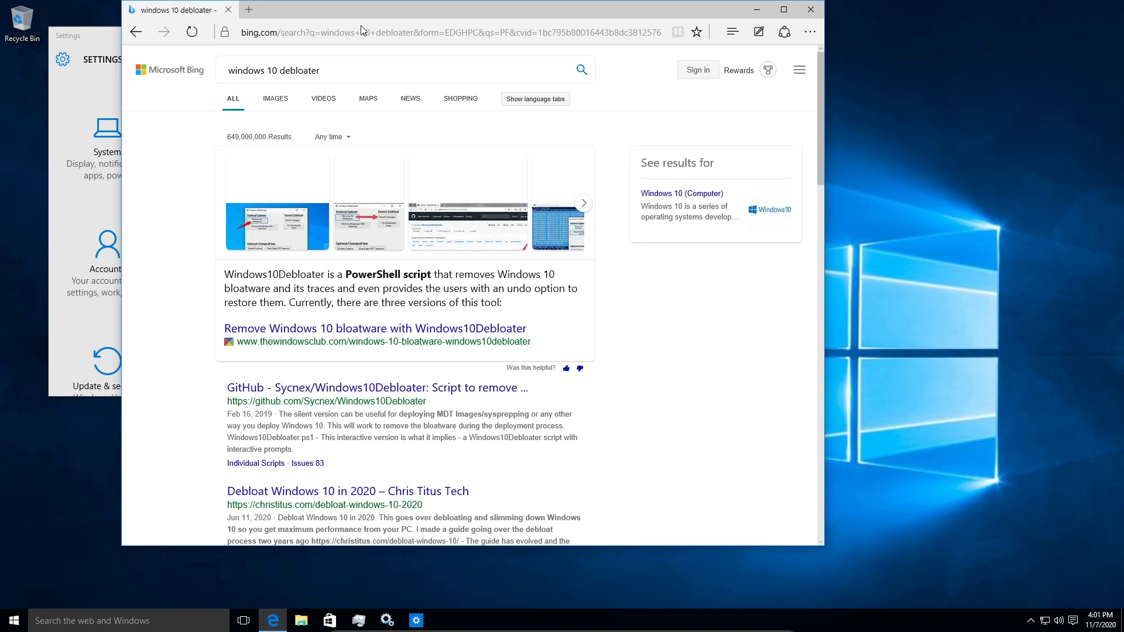
{"action": "left_click", "coordinate": [377, 387]}
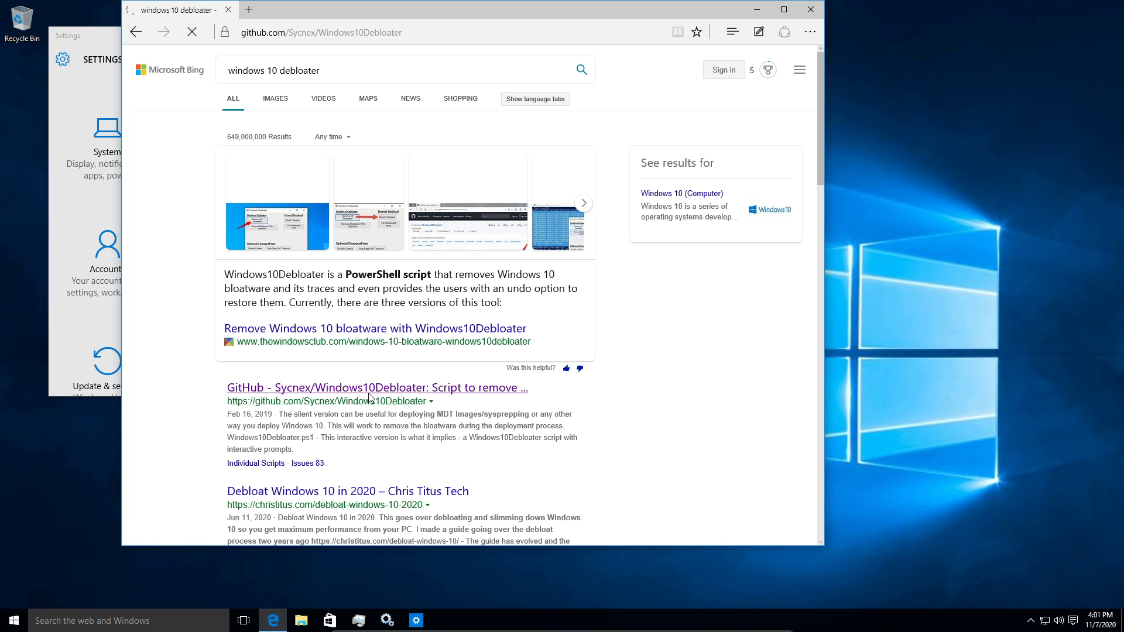
Maximise the browser and scroll the README down to the quick download command and credits.
{"action": "left_click", "coordinate": [377, 387]}
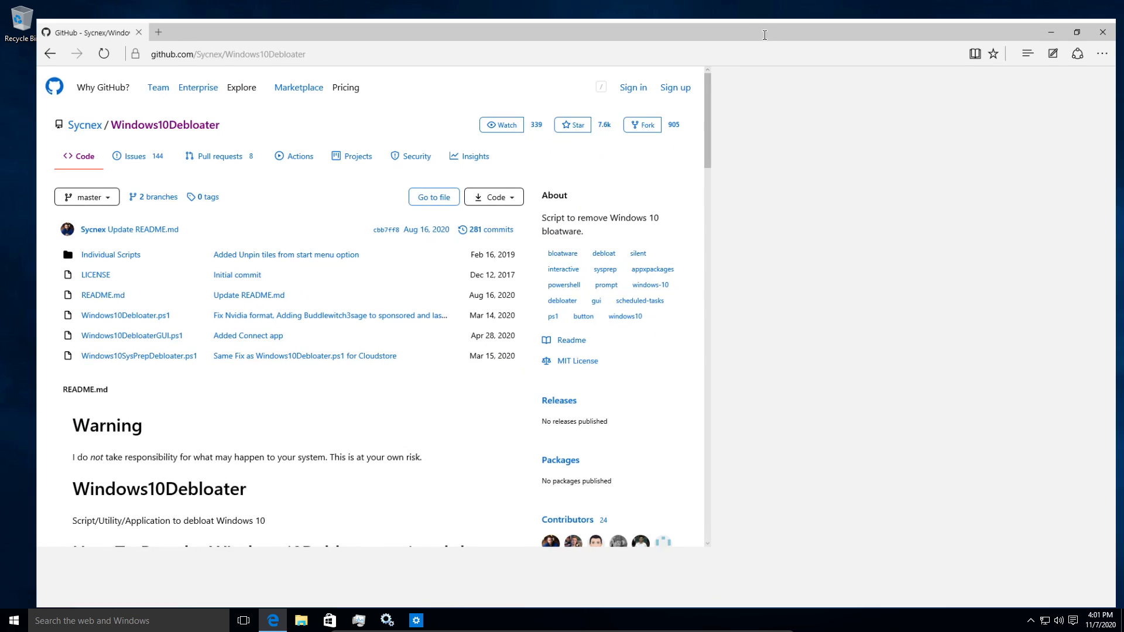
{"action": "left_click", "coordinate": [1076, 33]}
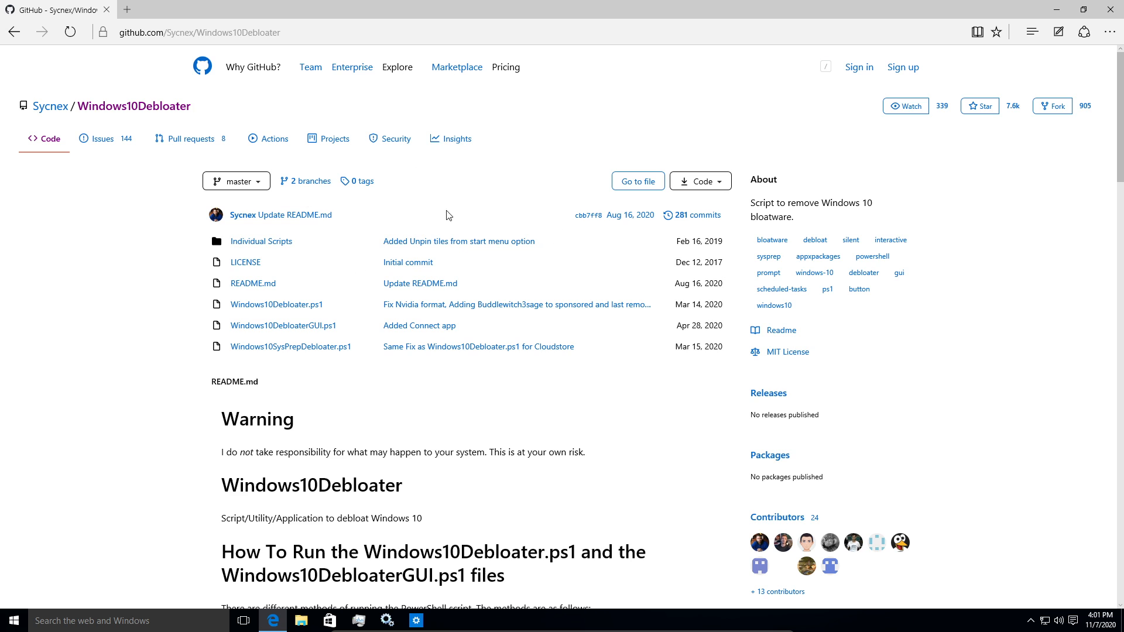
{"action": "scroll", "scroll_direction": "down", "scroll_amount": 3}
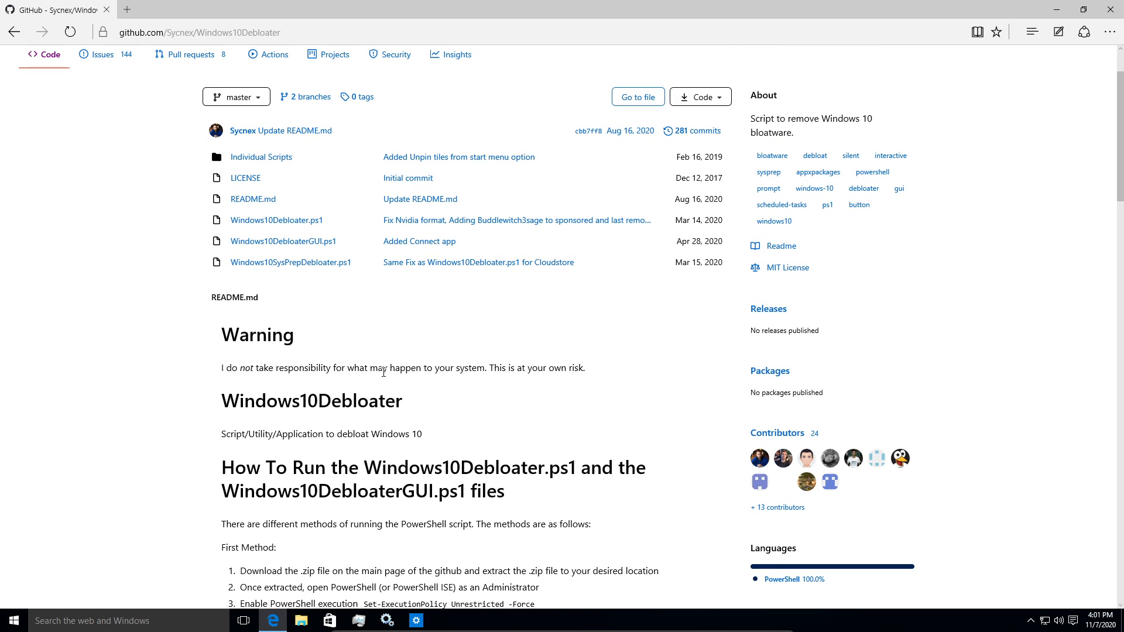
{"action": "mouse_move", "coordinate": [560, 374]}
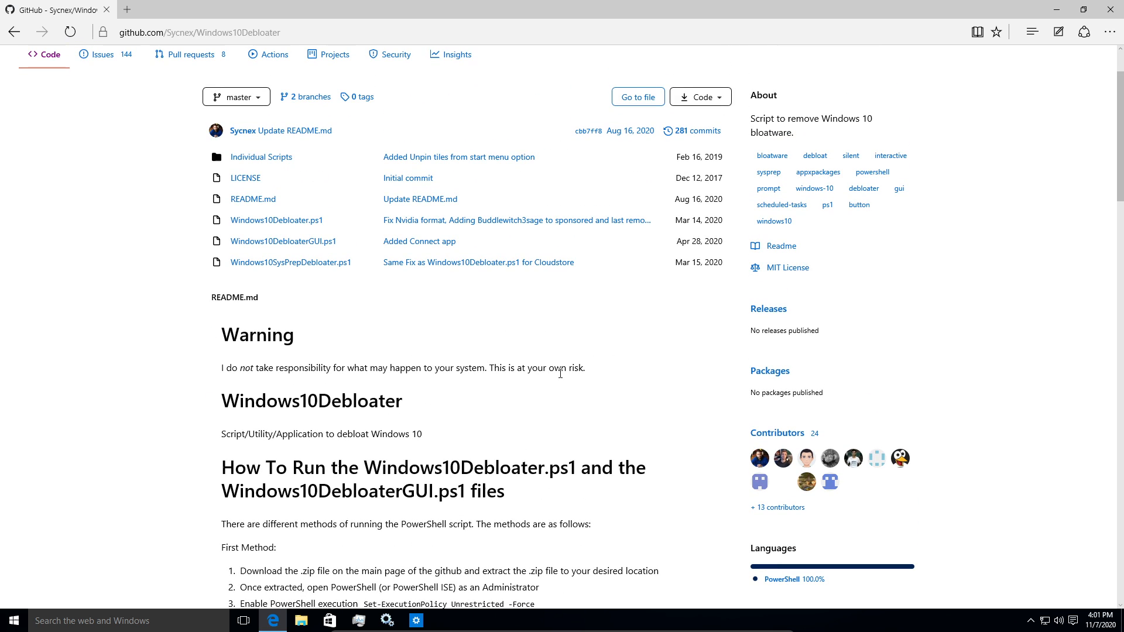
{"action": "mouse_move", "coordinate": [395, 332]}
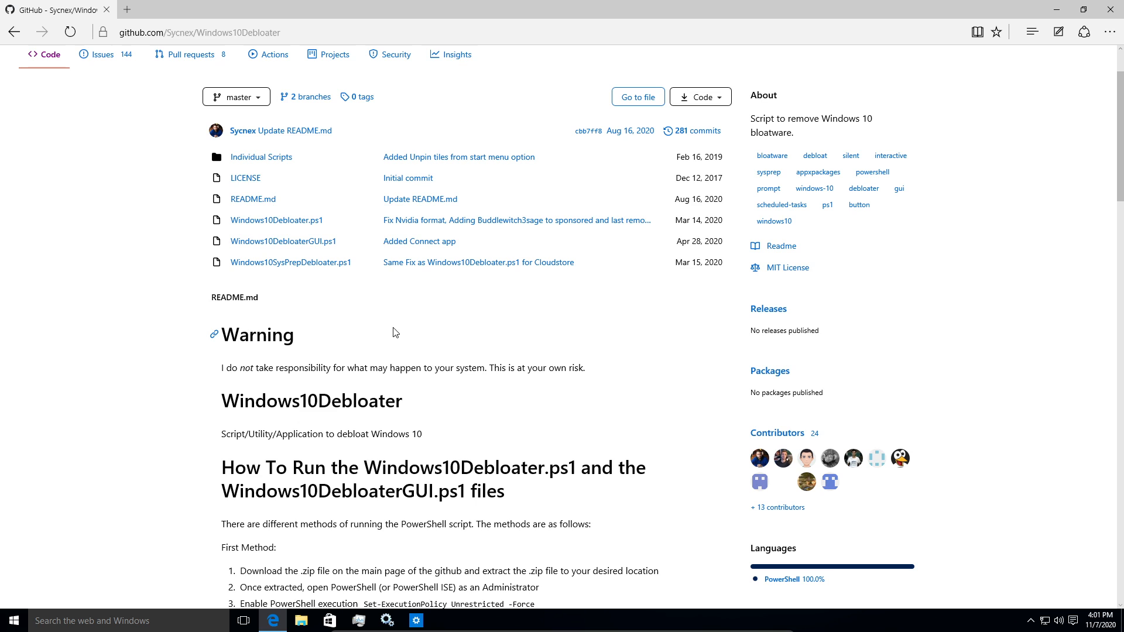
{"action": "scroll", "scroll_direction": "down", "scroll_amount": 3}
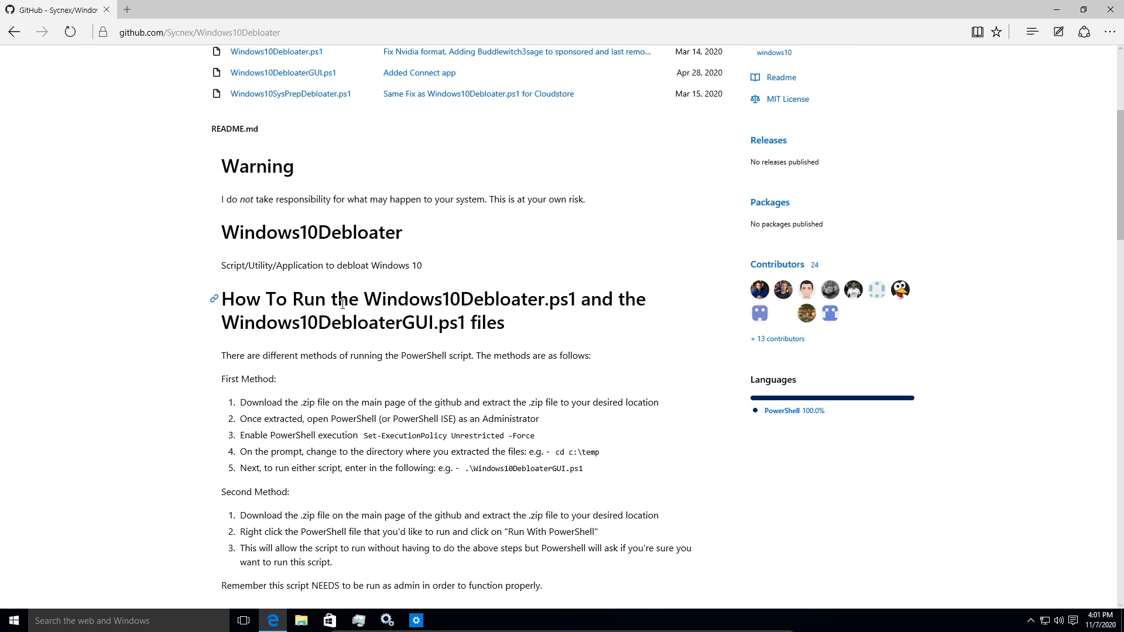
{"action": "mouse_move", "coordinate": [437, 304]}
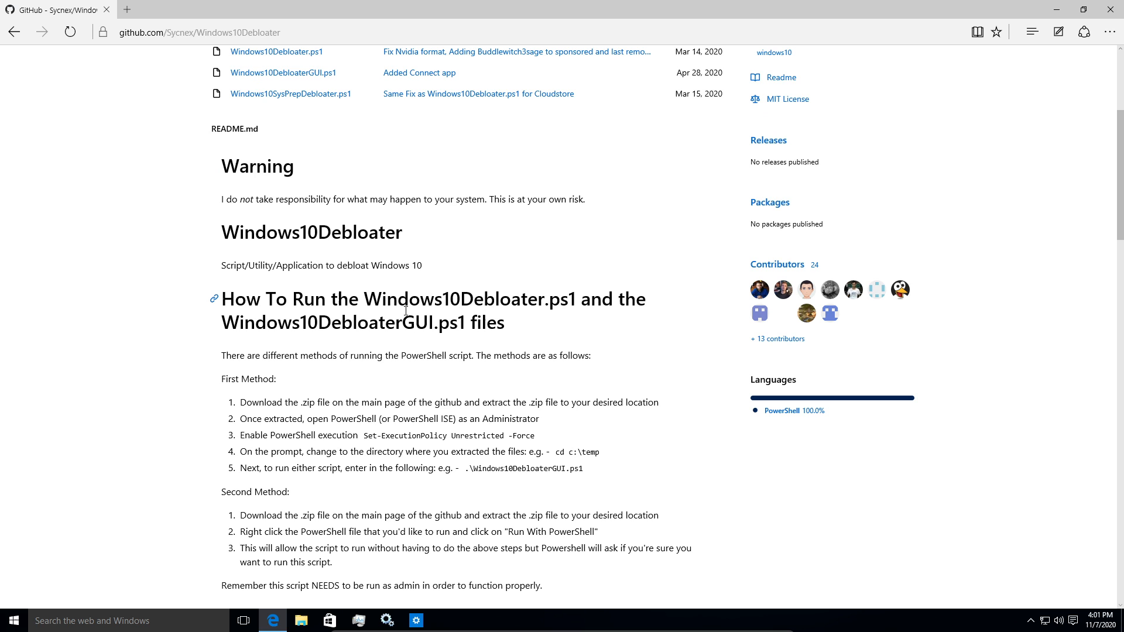
{"action": "mouse_move", "coordinate": [422, 303]}
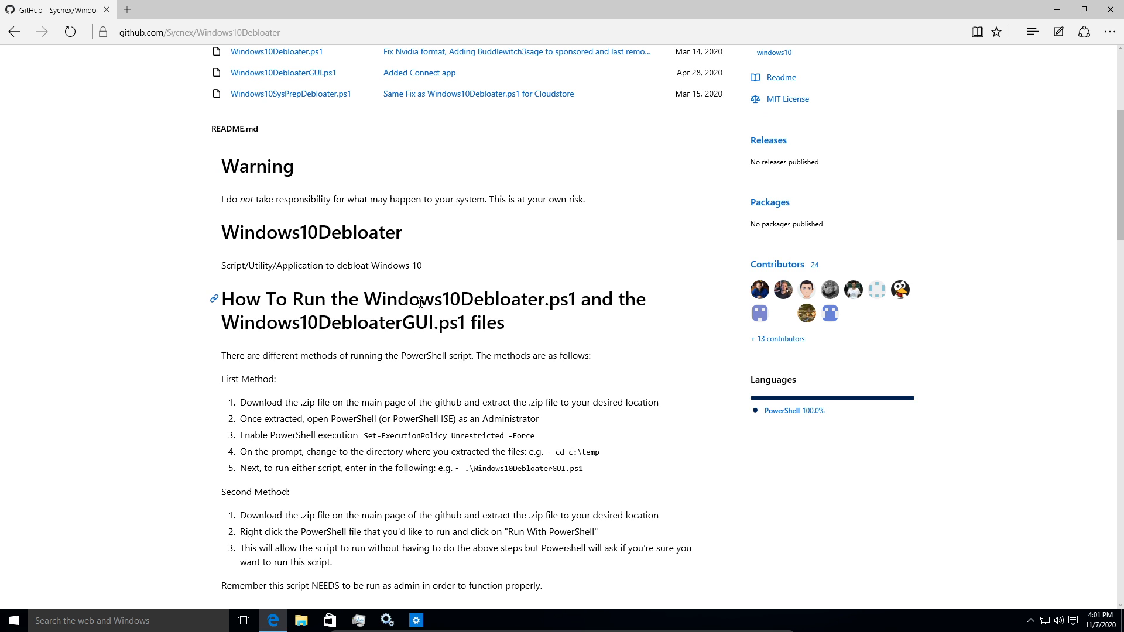
{"action": "scroll", "scroll_direction": "down", "scroll_amount": 3}
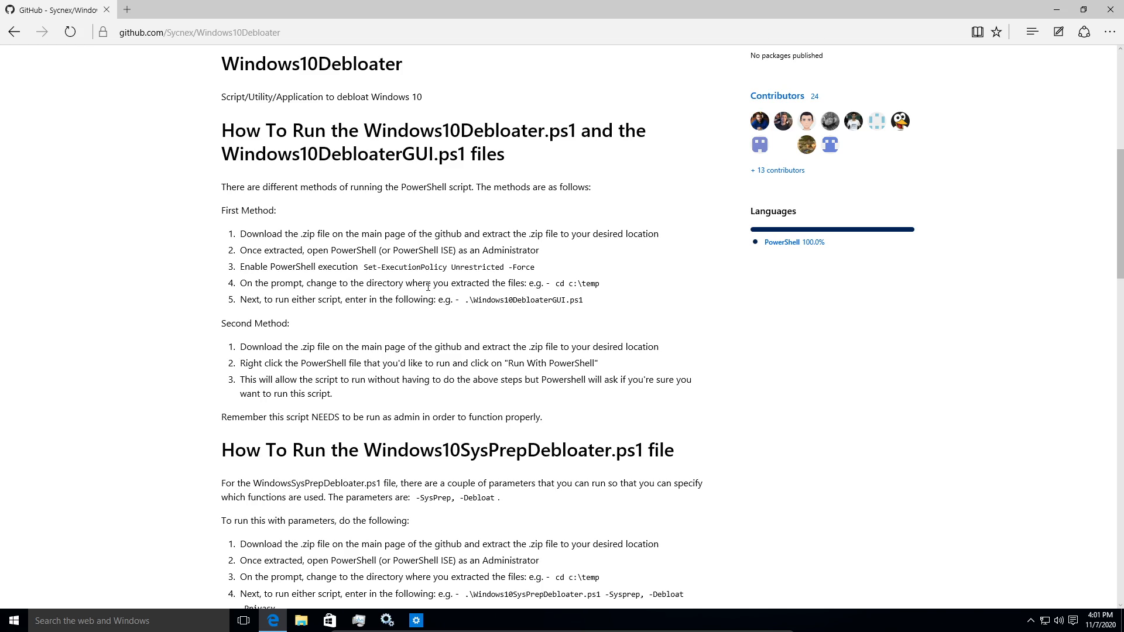
{"action": "scroll", "scroll_direction": "down", "scroll_amount": 3}
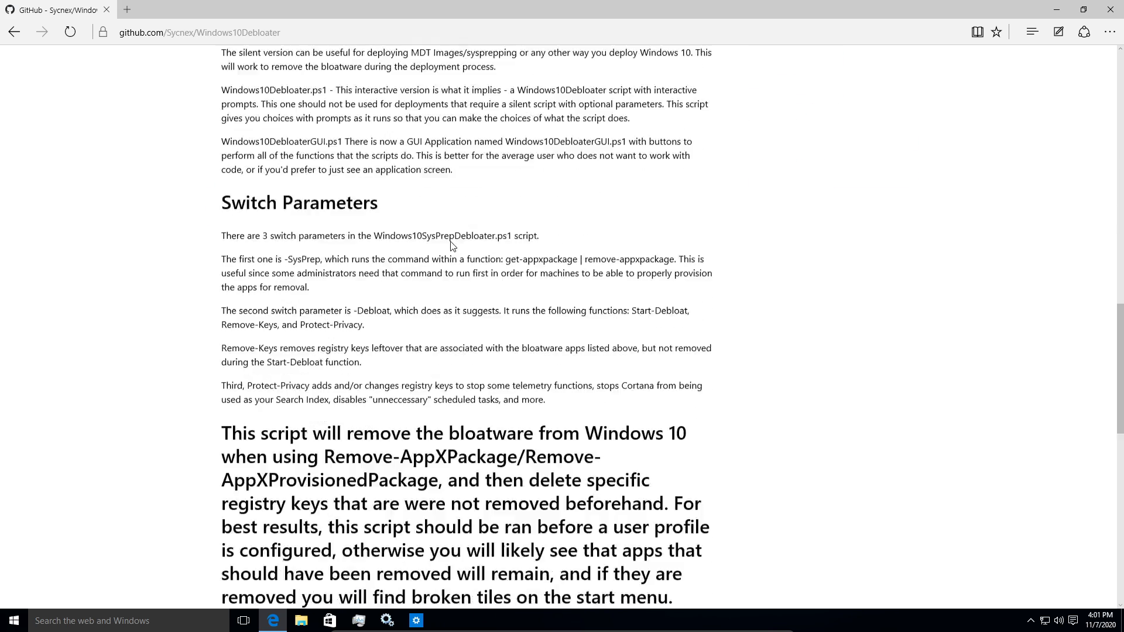
{"action": "scroll", "scroll_direction": "down", "scroll_amount": 3}
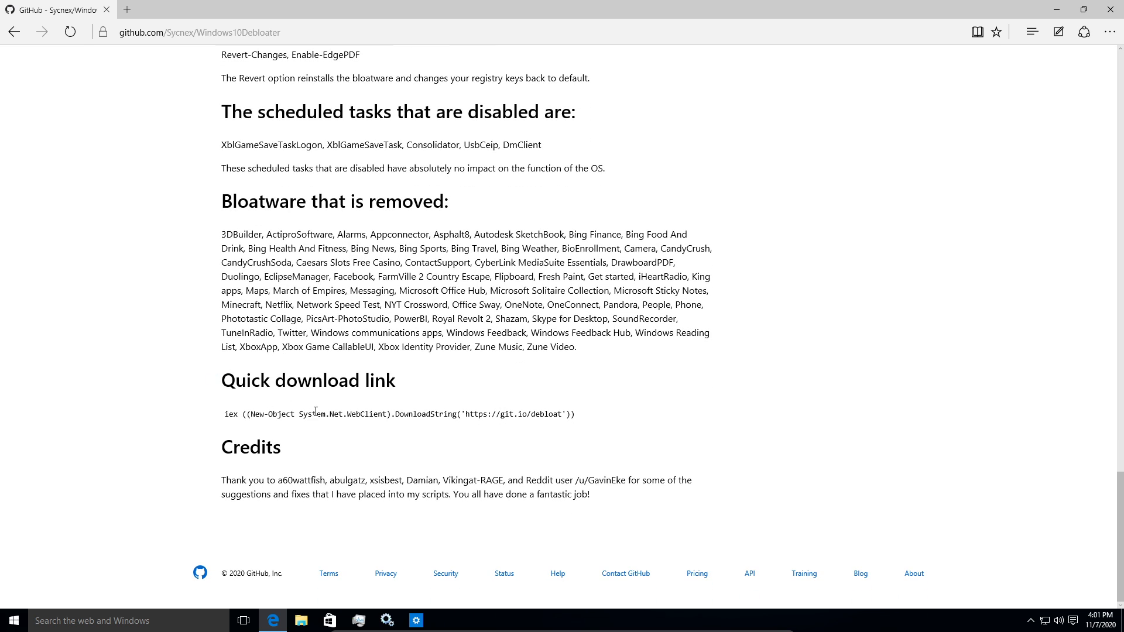
Copy the iex quick download command via the context menu and start a Windows search.
{"action": "right_click", "coordinate": [482, 414]}
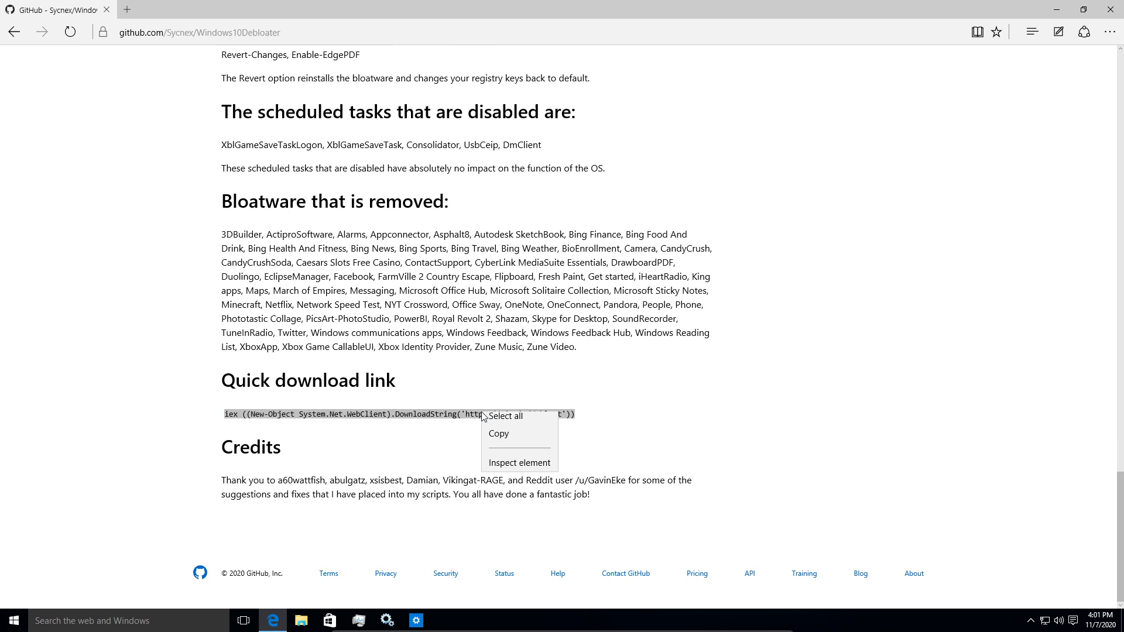
{"action": "left_click", "coordinate": [506, 417]}
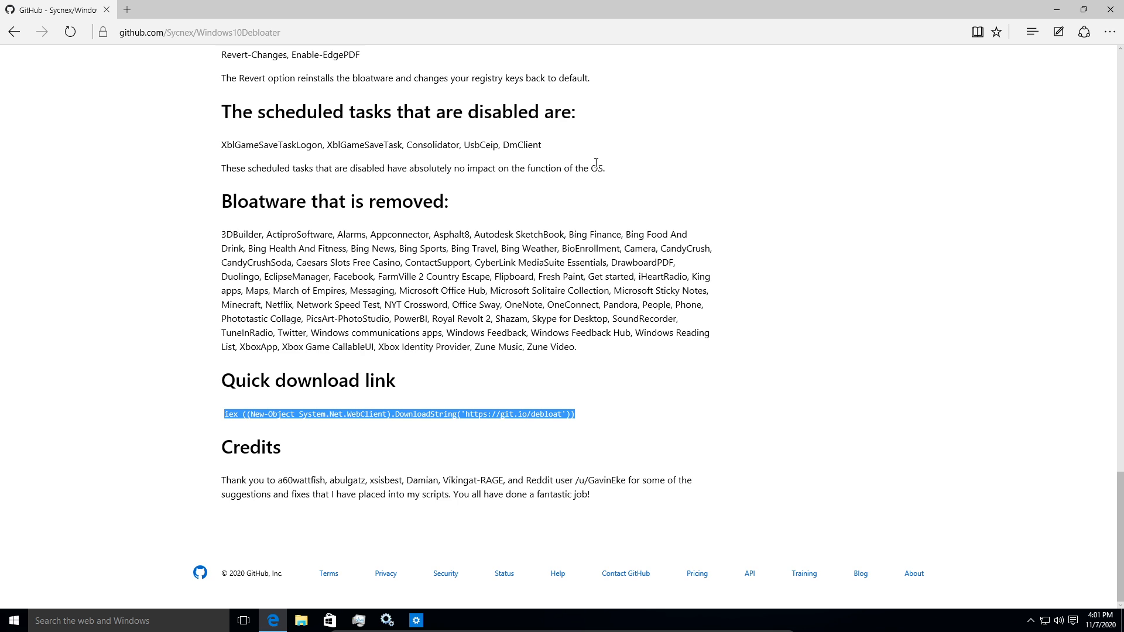
{"action": "left_click", "coordinate": [14, 621]}
{"action": "type", "text": "p"}
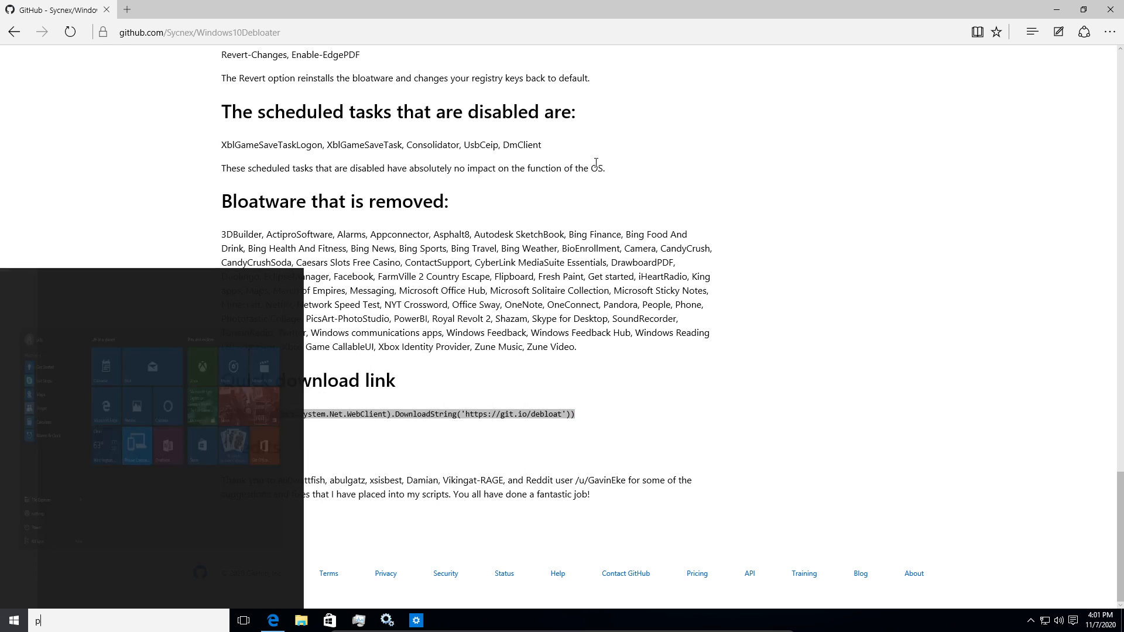
Search 'power', launch Windows PowerShell as administrator and approve the UAC prompt.
{"action": "type", "text": "ower"}
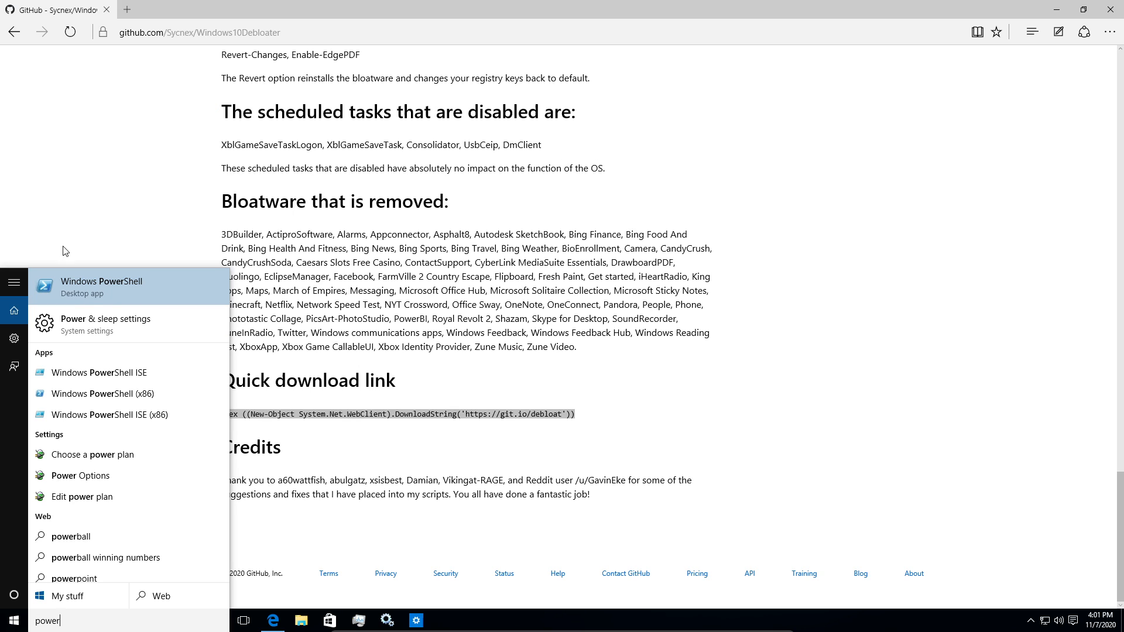
{"action": "mouse_move", "coordinate": [146, 311]}
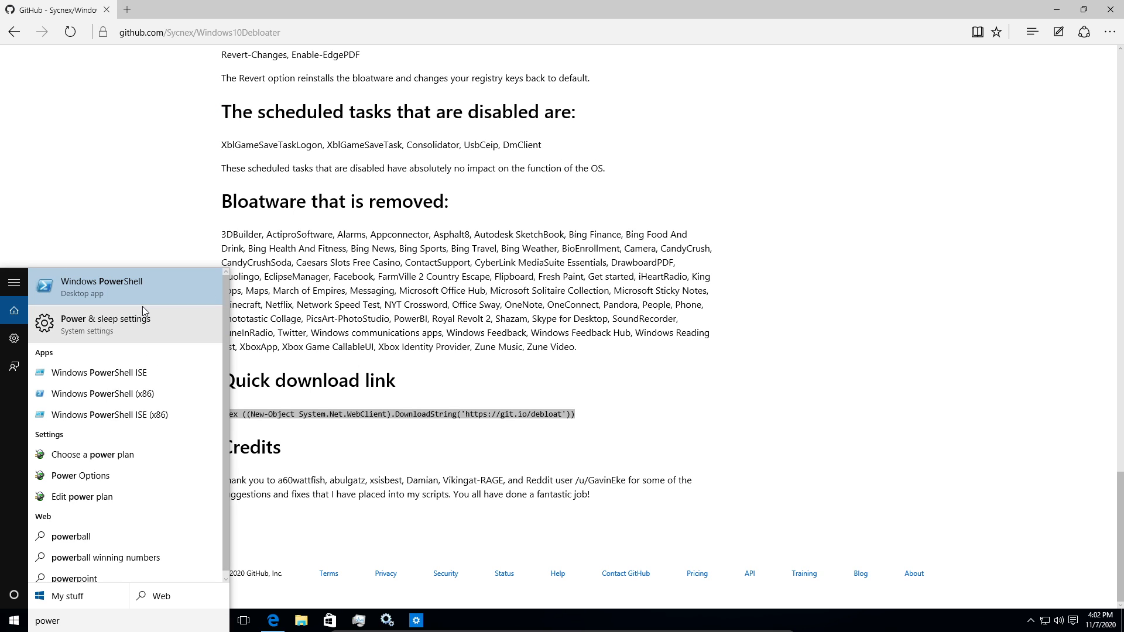
{"action": "left_click", "coordinate": [102, 286]}
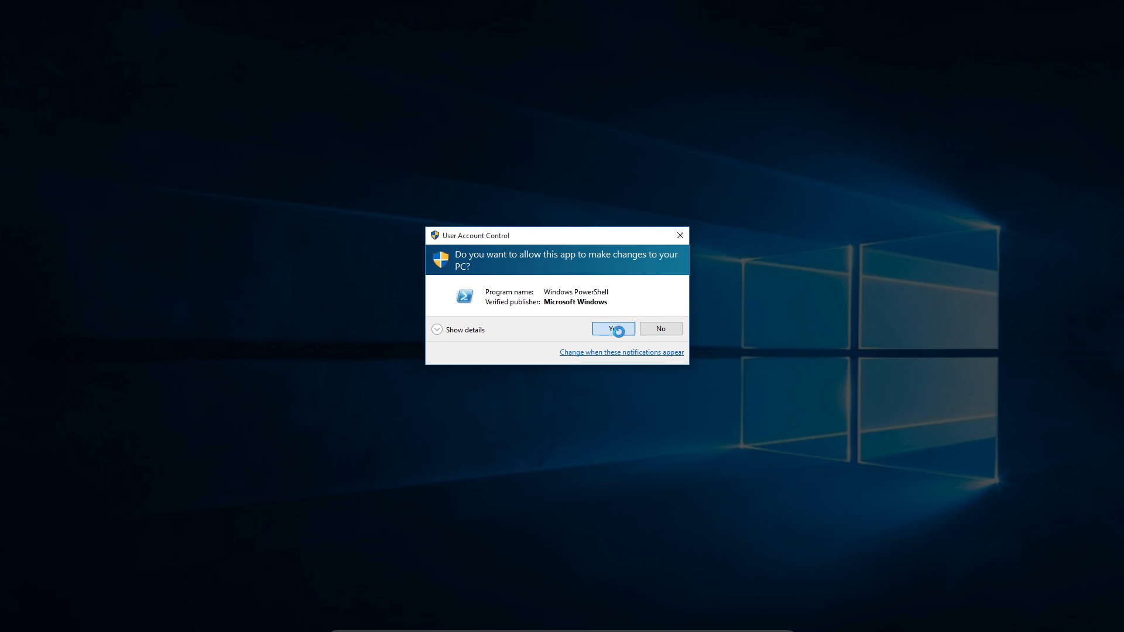
{"action": "left_click", "coordinate": [614, 327]}
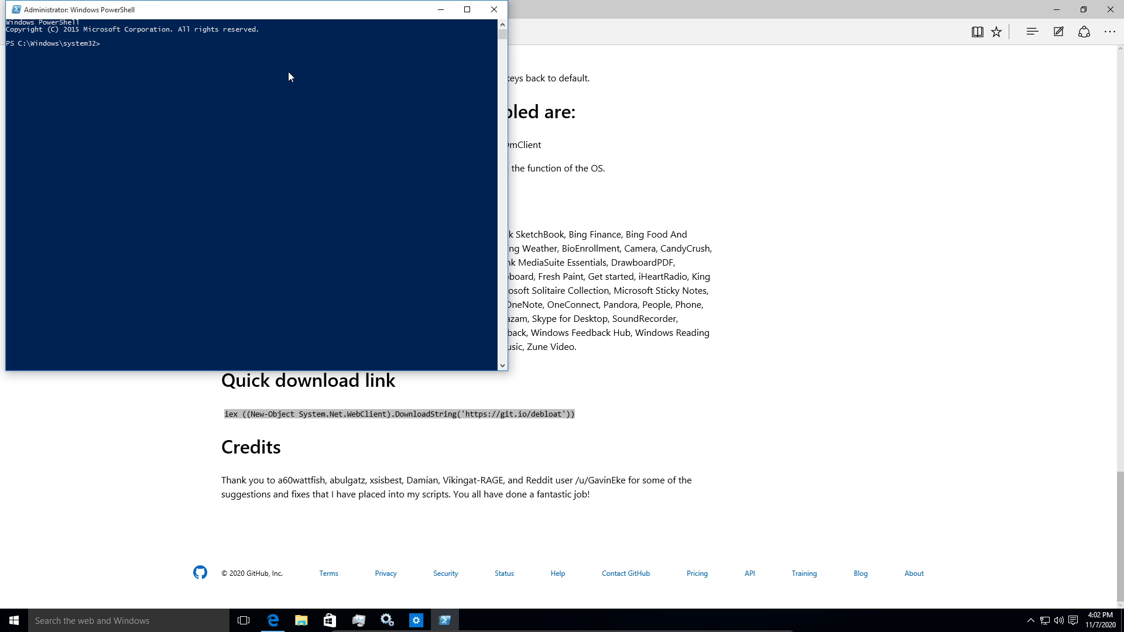
{"action": "type", "text": "iex ((New-Object System.Net.WebClient).DownloadString('https://git.io/debloat'))"}
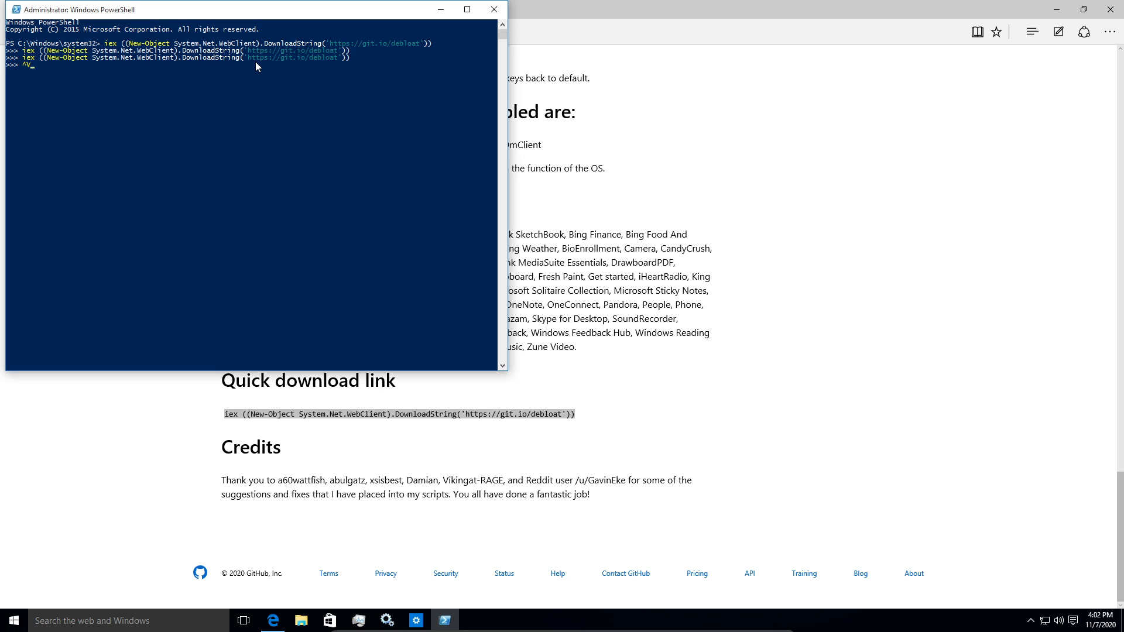
{"action": "mouse_move", "coordinate": [259, 82]}
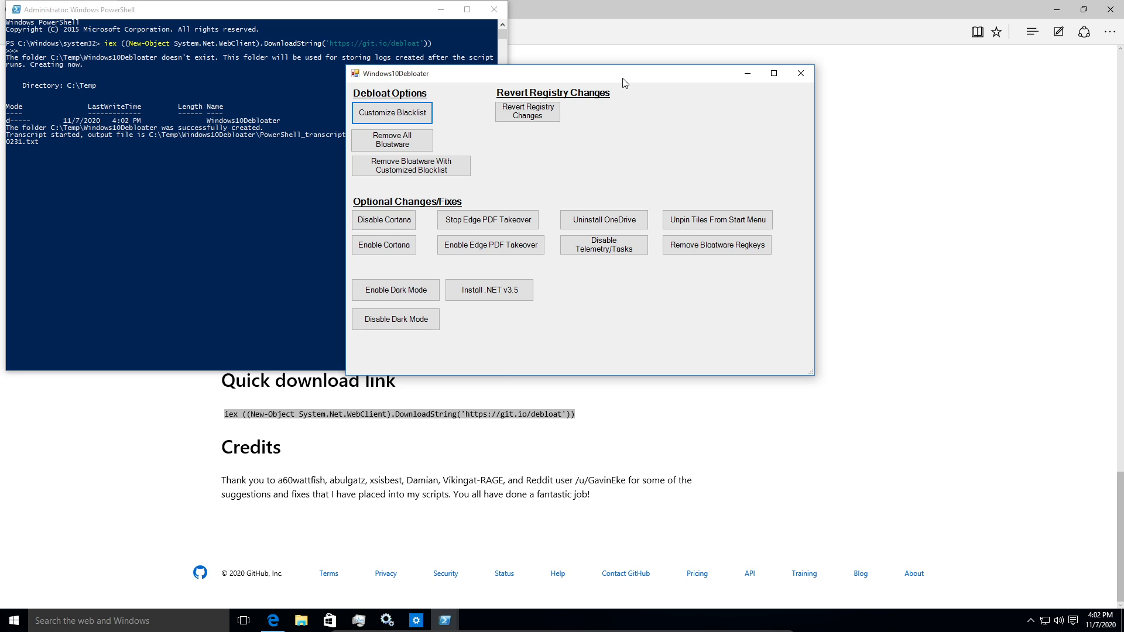
{"action": "mouse_move", "coordinate": [546, 77]}
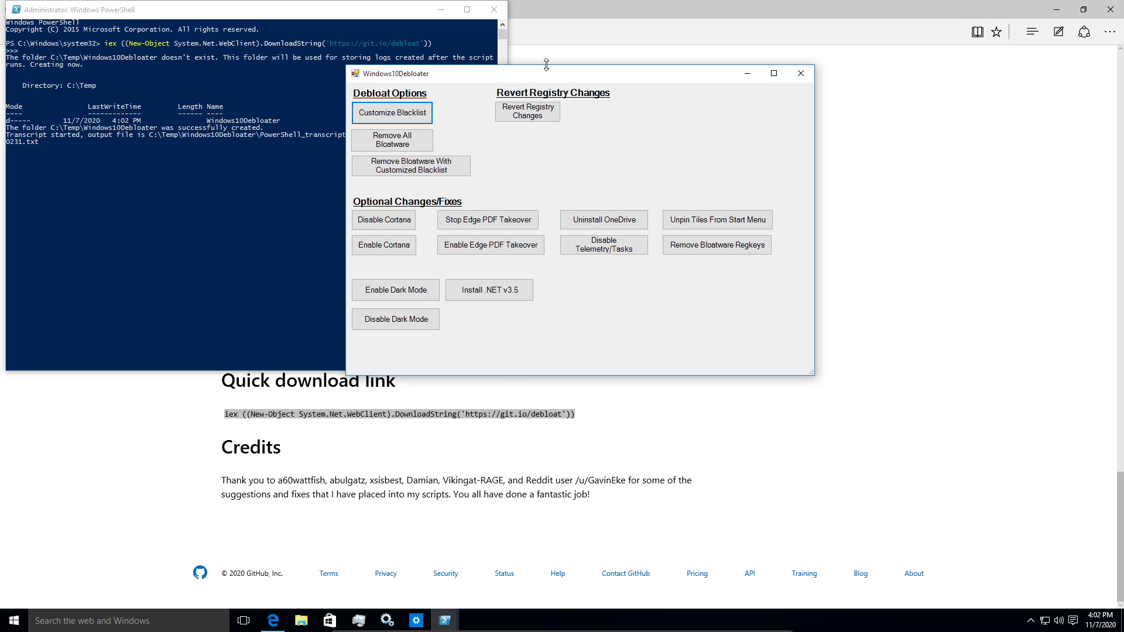
Move the Windows10Debloater window over the console and choose Disable Cortana.
{"action": "left_click_drag", "start_coordinate": [546, 73], "coordinate": [428, 58]}
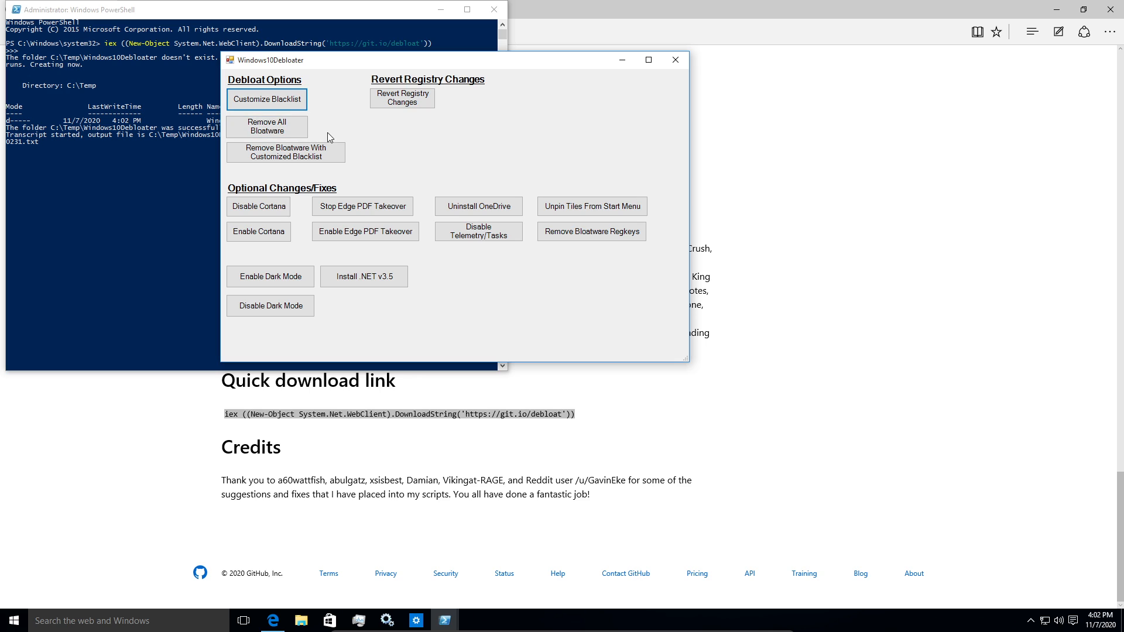
{"action": "mouse_move", "coordinate": [409, 172]}
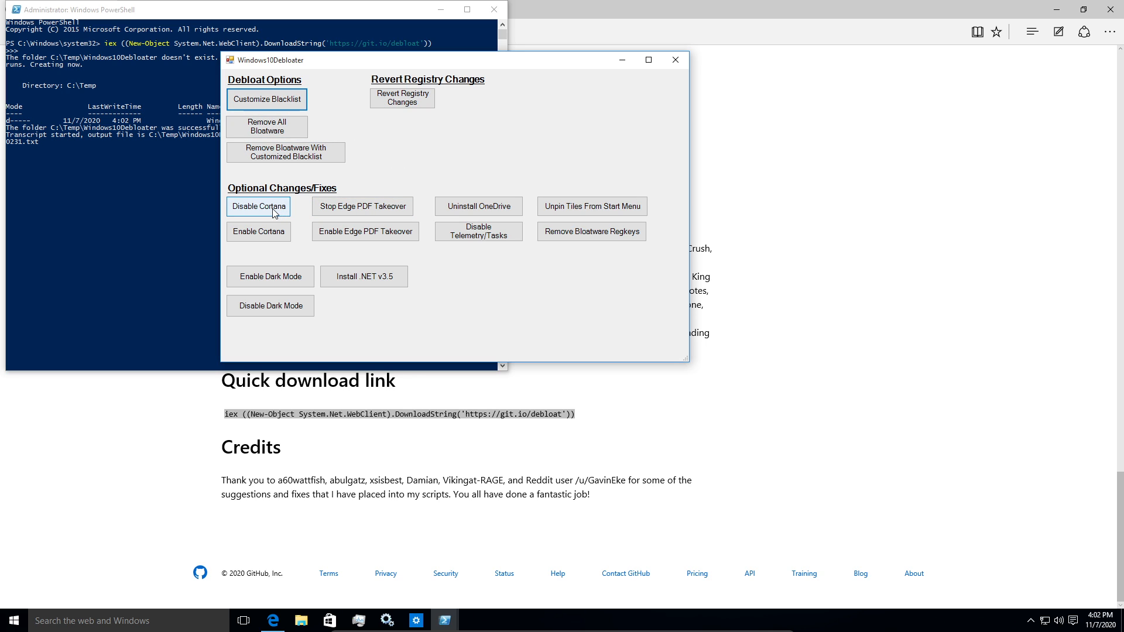
{"action": "left_click", "coordinate": [259, 206]}
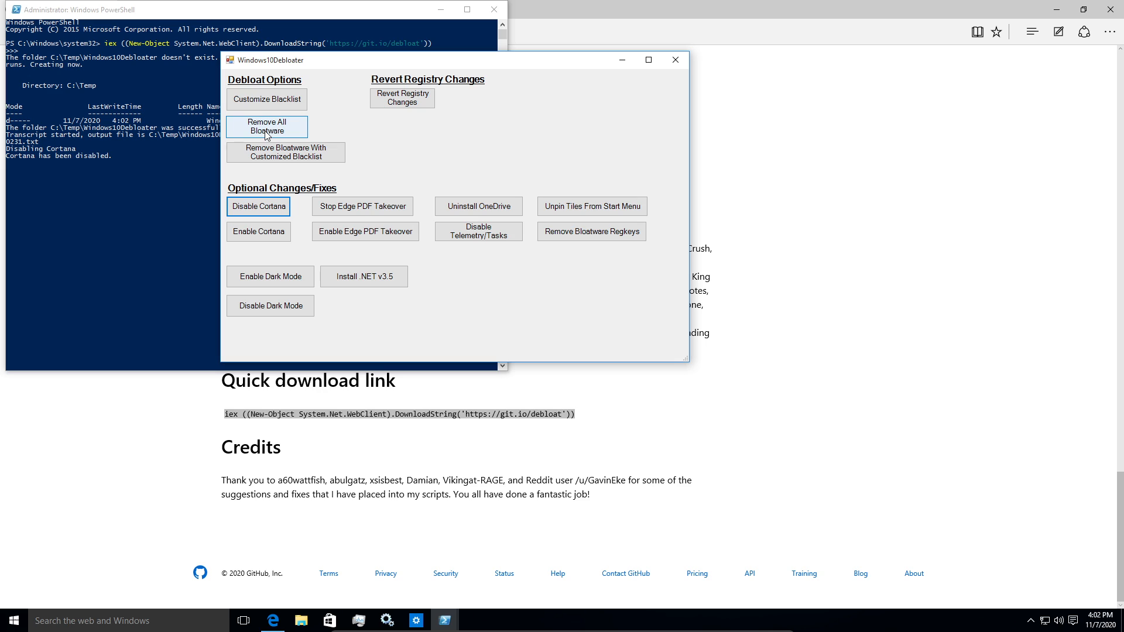
Start Remove All Bloatware so PowerShell logs removed keys, disabled telemetry and unpinned tiles.
{"action": "left_click", "coordinate": [267, 127]}
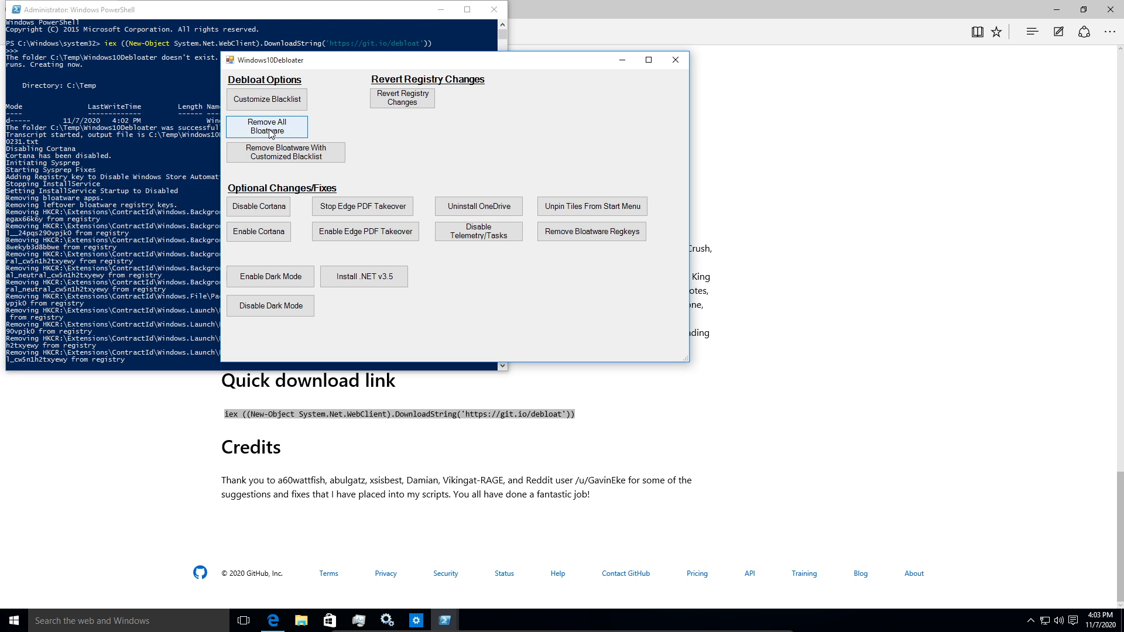
{"action": "left_click", "coordinate": [267, 126]}
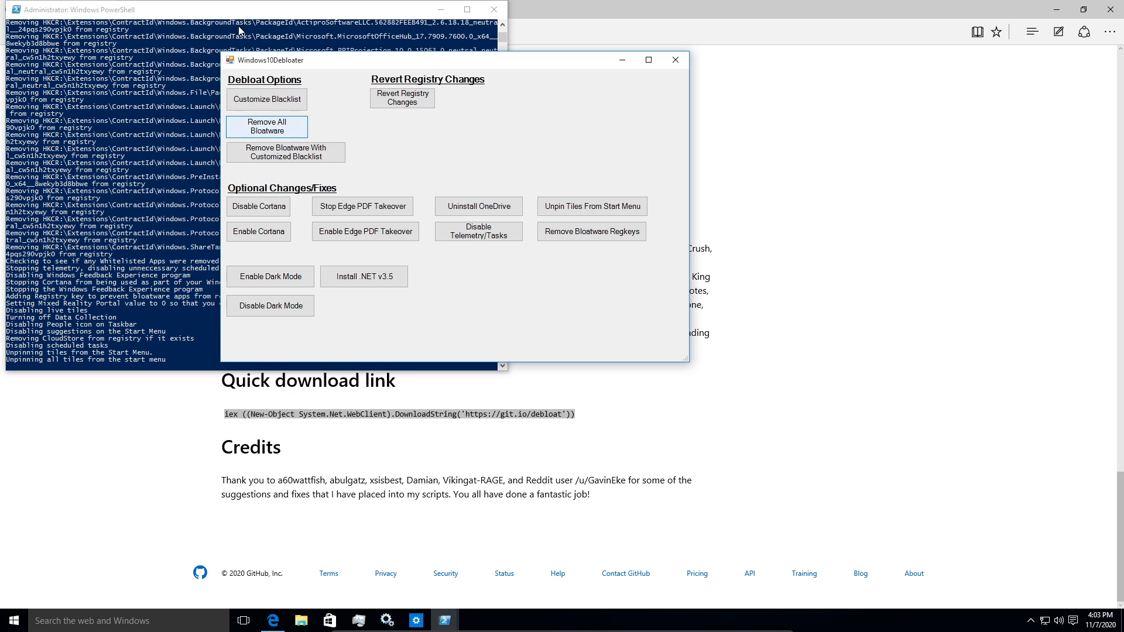
{"action": "mouse_move", "coordinate": [563, 22]}
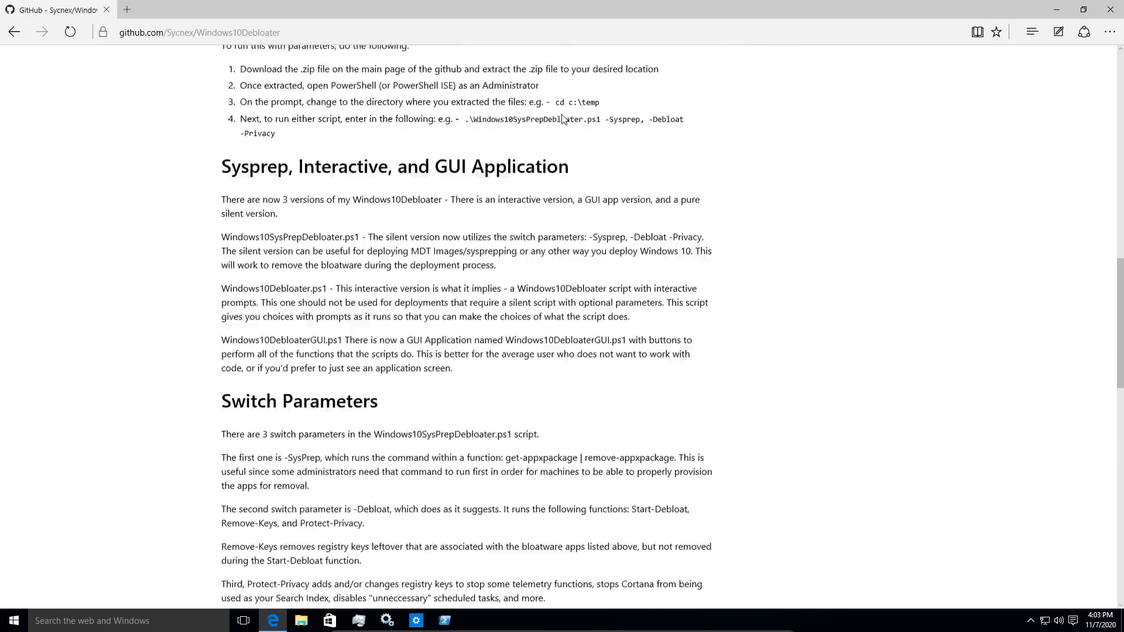
Scroll the GitHub repo page back to the top and bring the debloater tool forward.
{"action": "scroll", "scroll_direction": "up", "scroll_amount": 3}
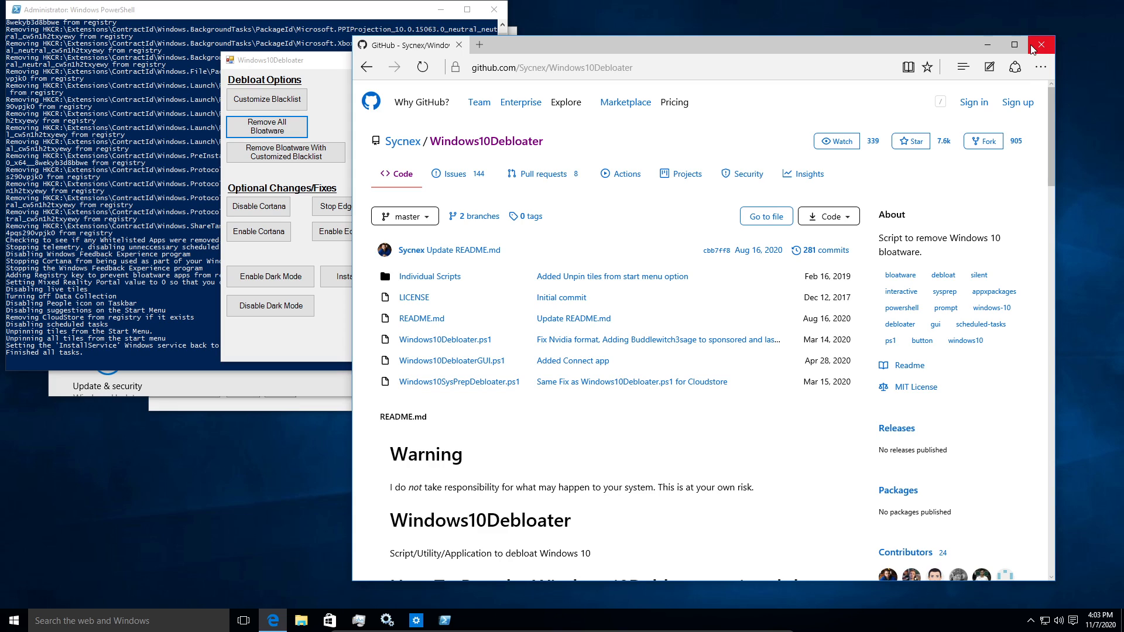
{"action": "mouse_move", "coordinate": [1025, 49]}
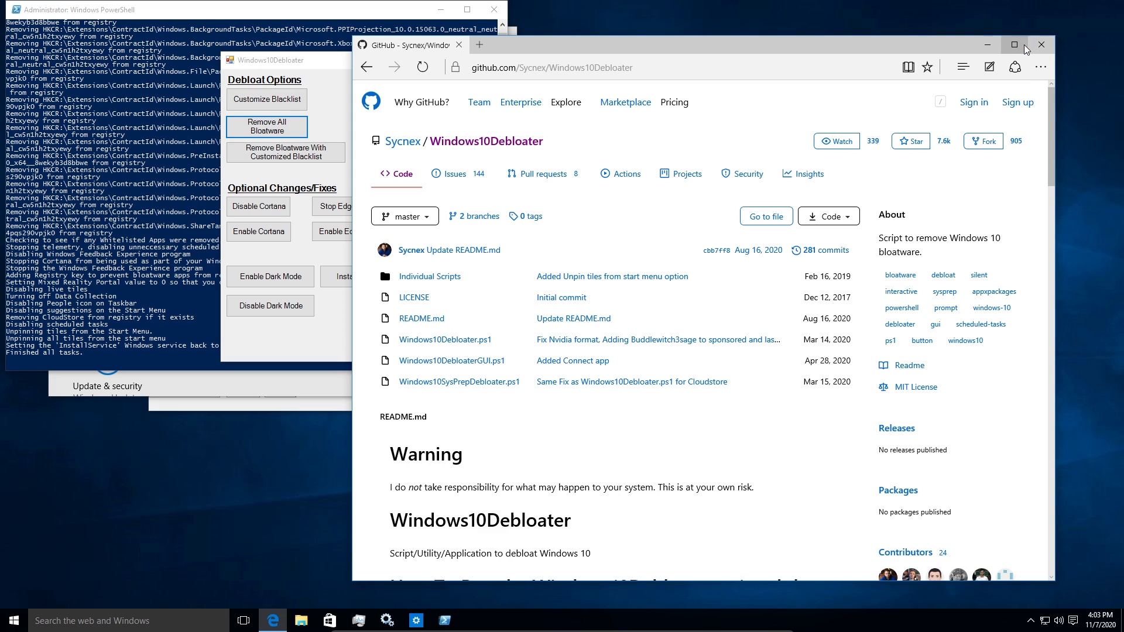
{"action": "mouse_move", "coordinate": [887, 51]}
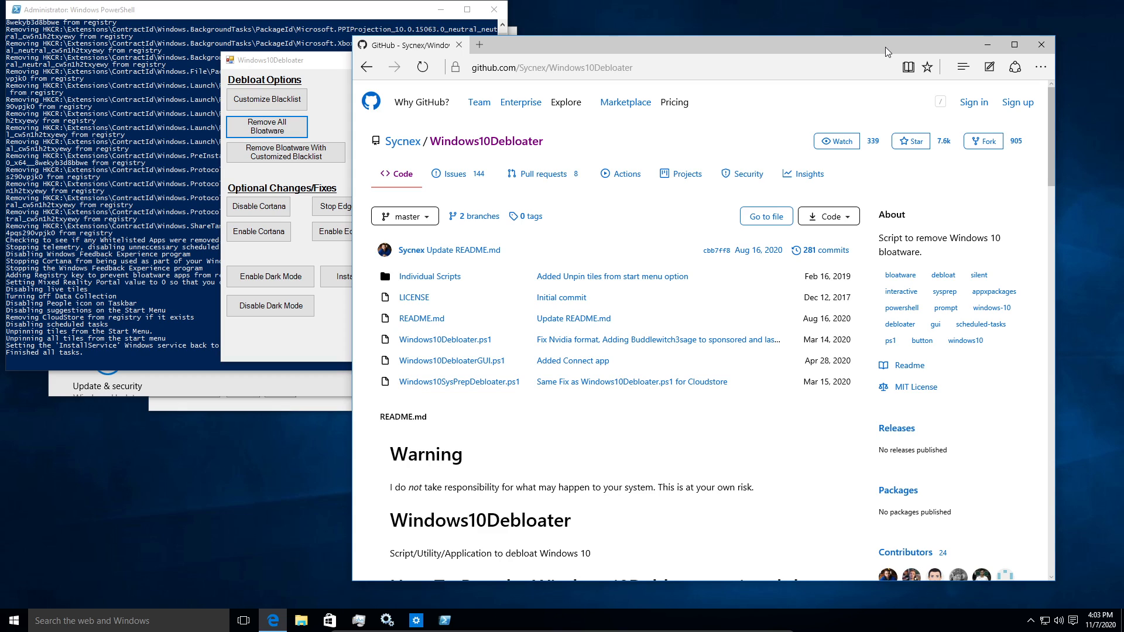
{"action": "mouse_move", "coordinate": [319, 170]}
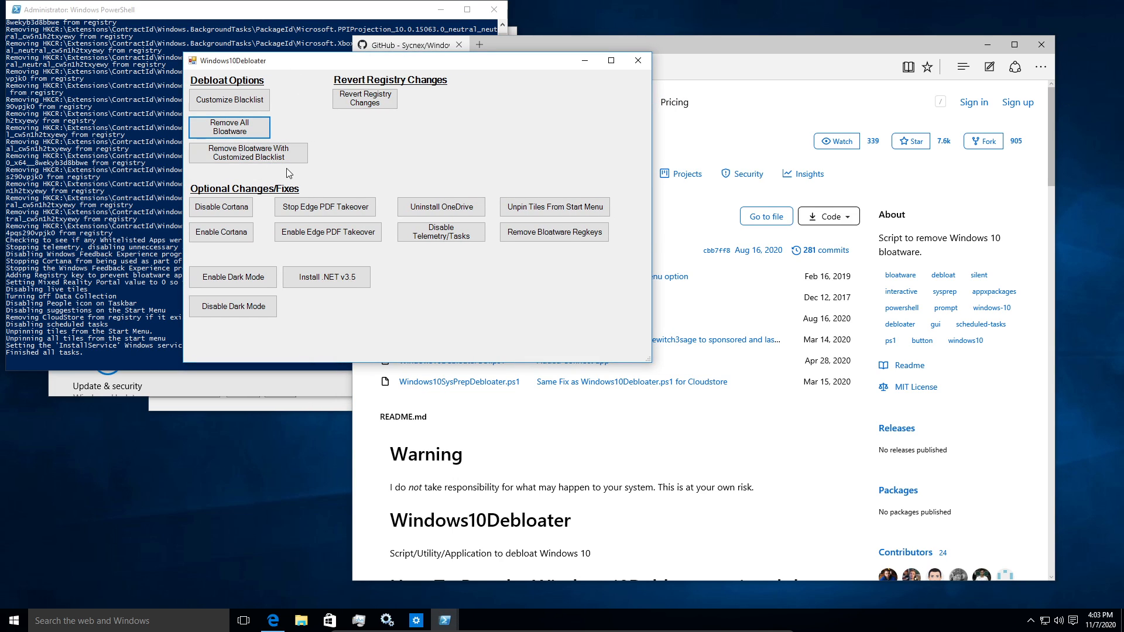
{"action": "mouse_move", "coordinate": [495, 89]}
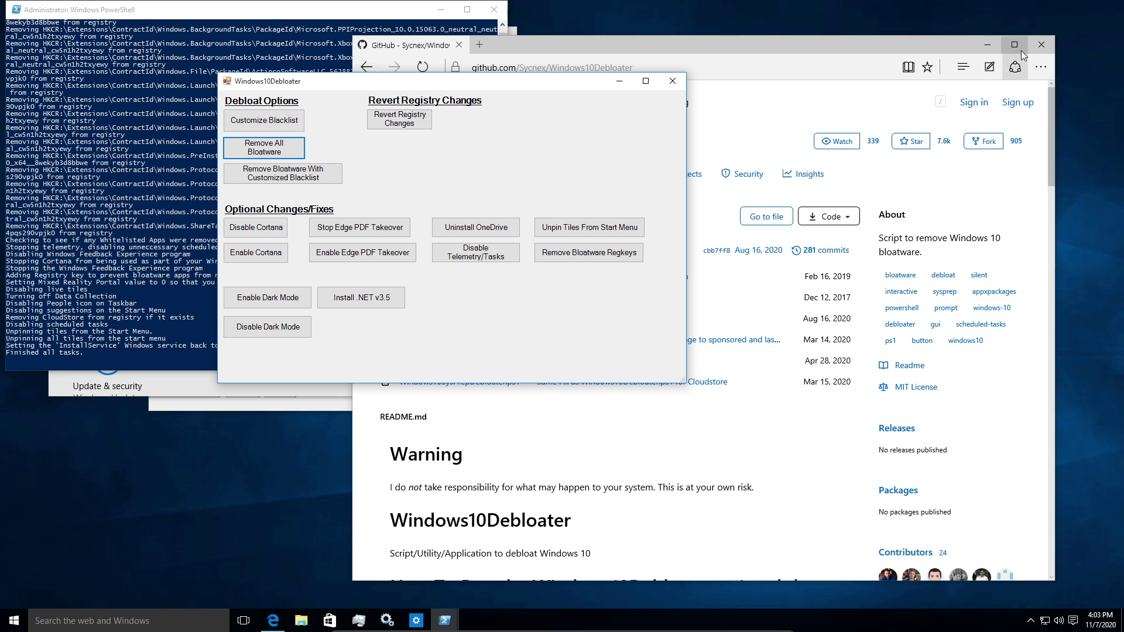
{"action": "left_click", "coordinate": [1041, 44]}
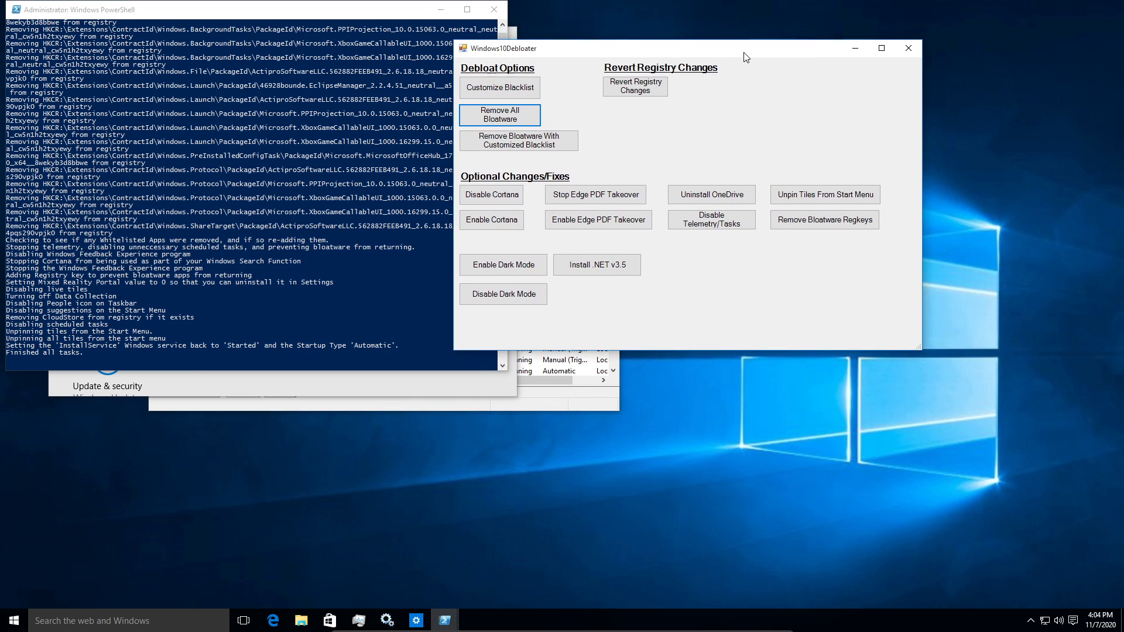
Uninstall OneDrive via the debloater, repositioning its window around the PowerShell log.
{"action": "left_click_drag", "start_coordinate": [746, 57], "coordinate": [570, 62]}
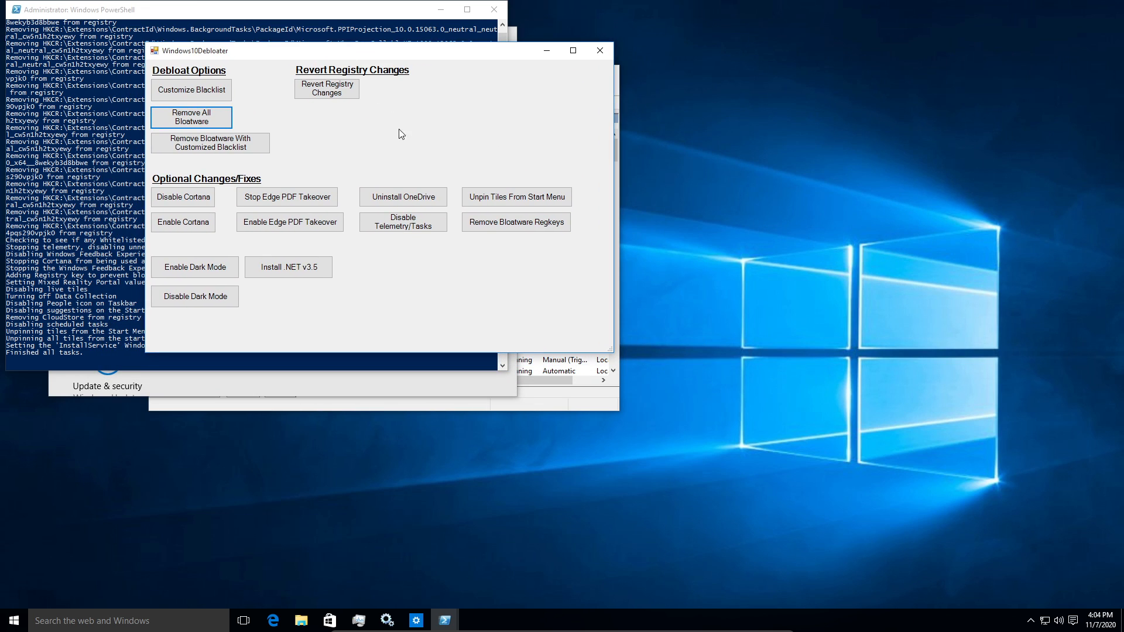
{"action": "left_click", "coordinate": [403, 197]}
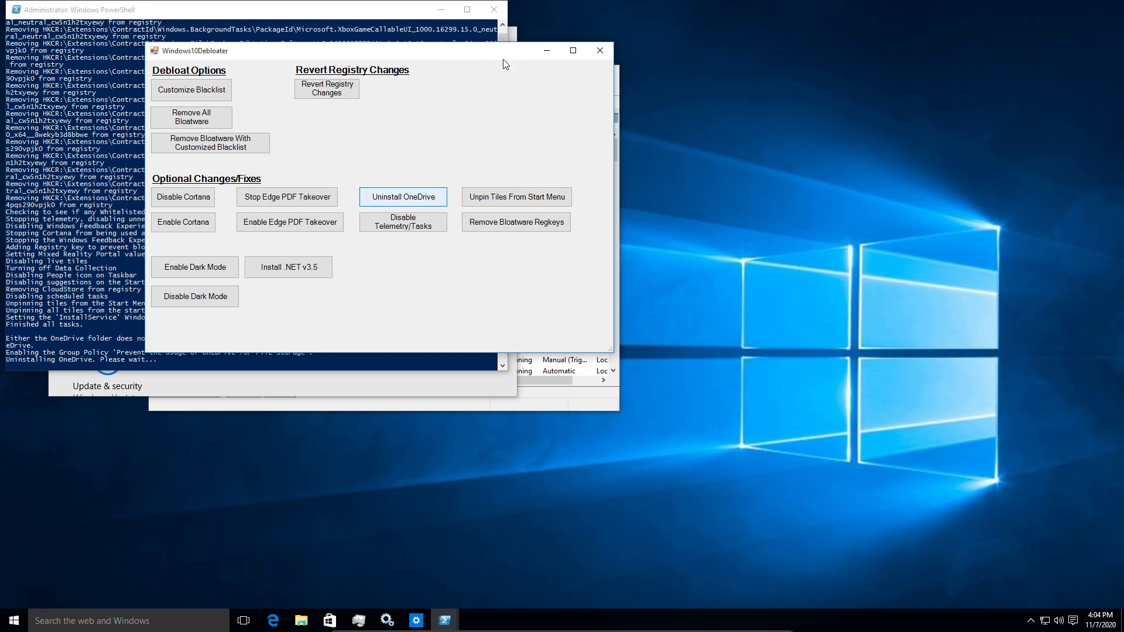
{"action": "mouse_move", "coordinate": [449, 64]}
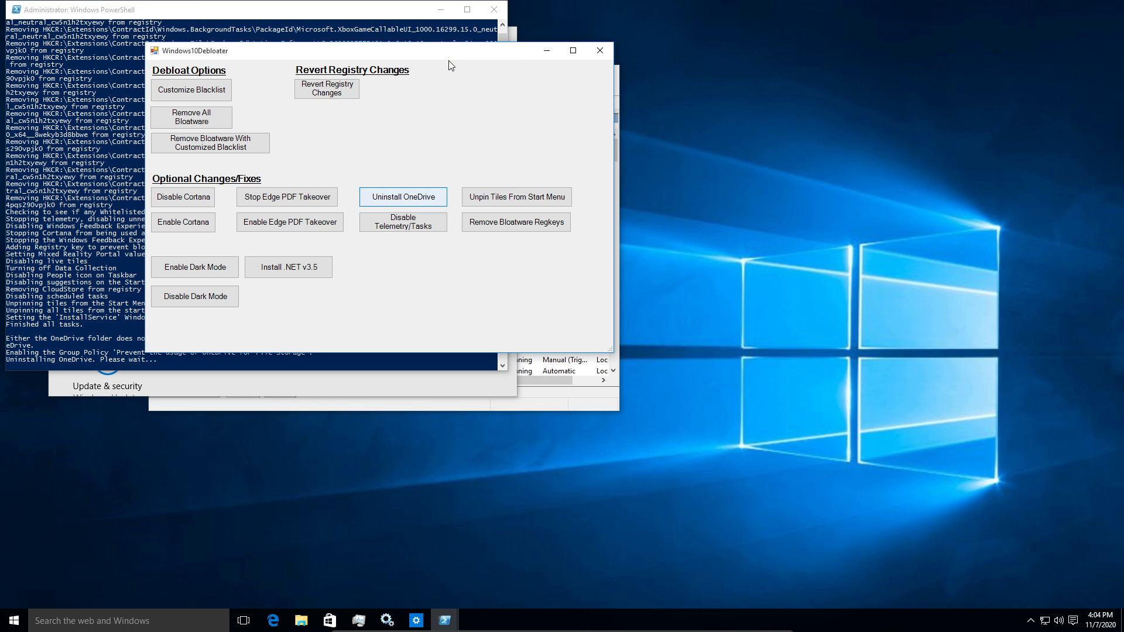
{"action": "mouse_move", "coordinate": [424, 70]}
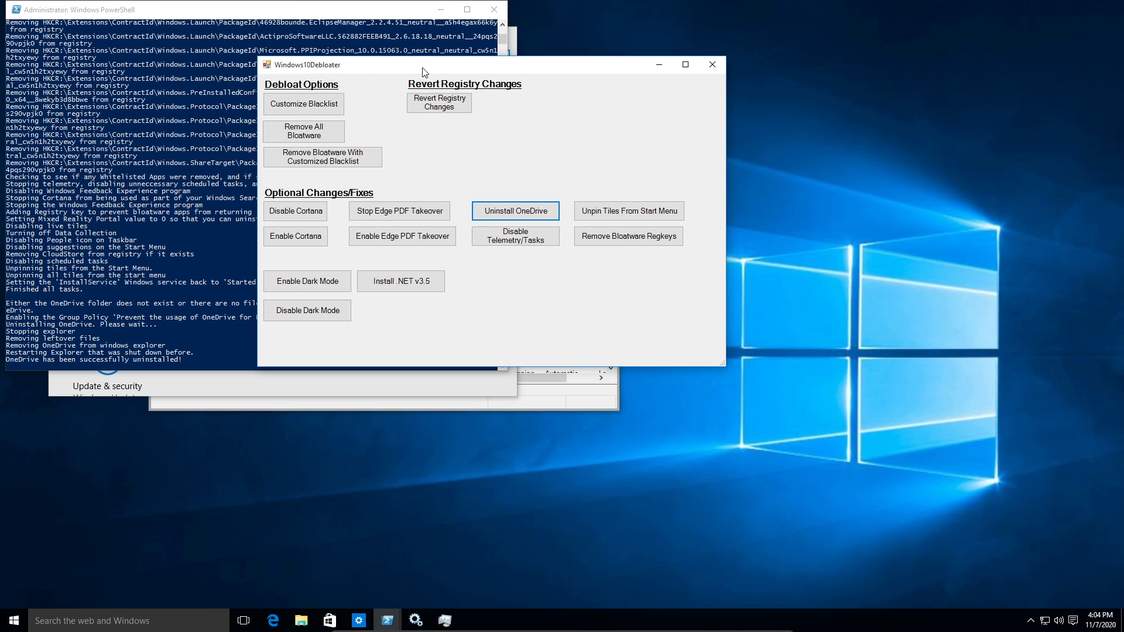
{"action": "left_click_drag", "start_coordinate": [423, 64], "coordinate": [472, 46]}
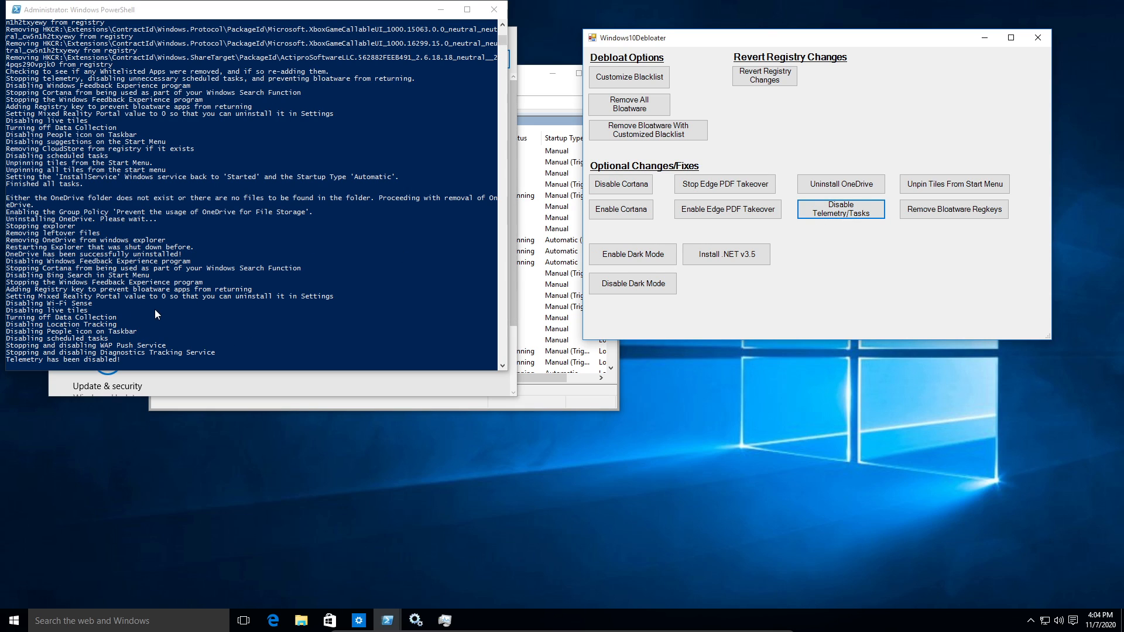
{"action": "mouse_move", "coordinate": [390, 145]}
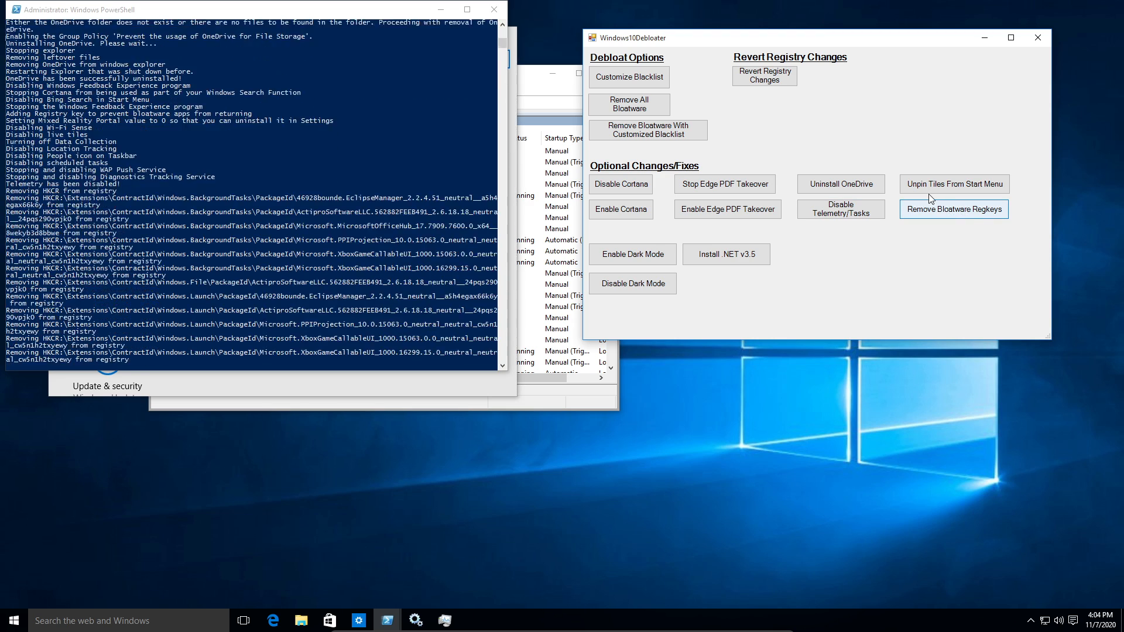
Run 'Remove Bloatware Regkeys' to clear the leftover bloatware registry keys.
{"action": "left_click", "coordinate": [953, 208]}
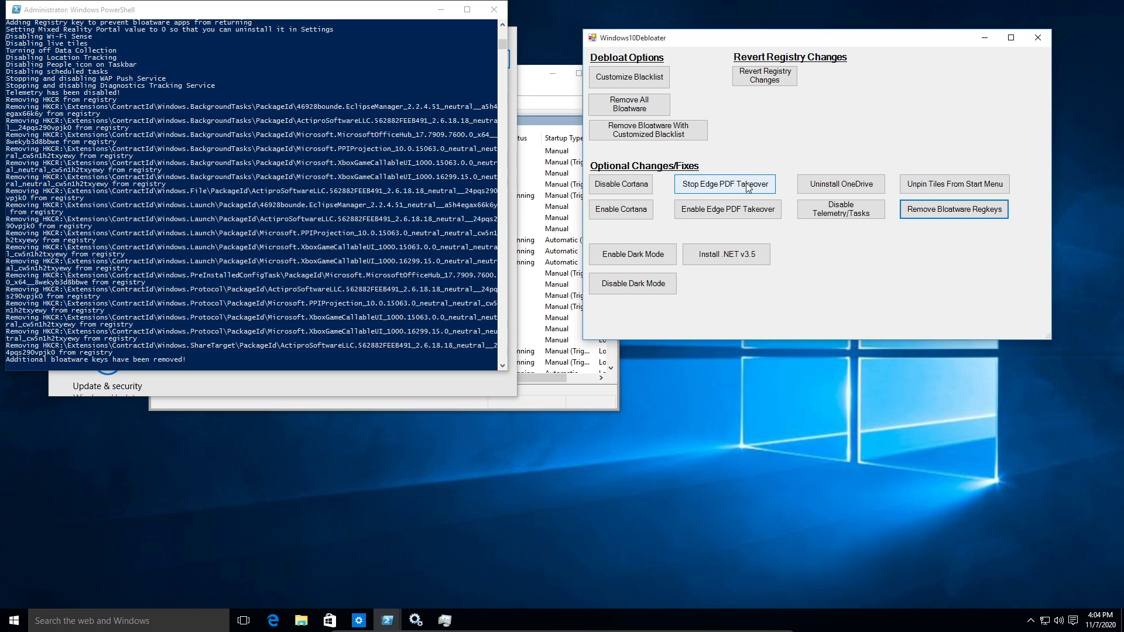
Stop Edge's PDF takeover and enable Windows dark mode from the debloater.
{"action": "left_click", "coordinate": [724, 184]}
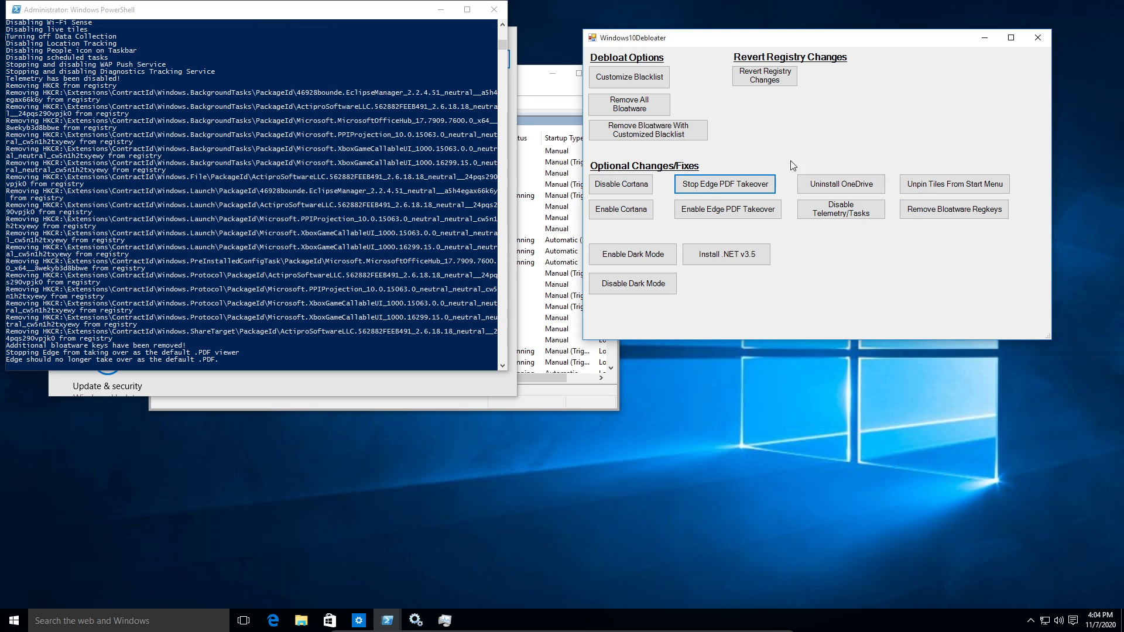
{"action": "mouse_move", "coordinate": [731, 175]}
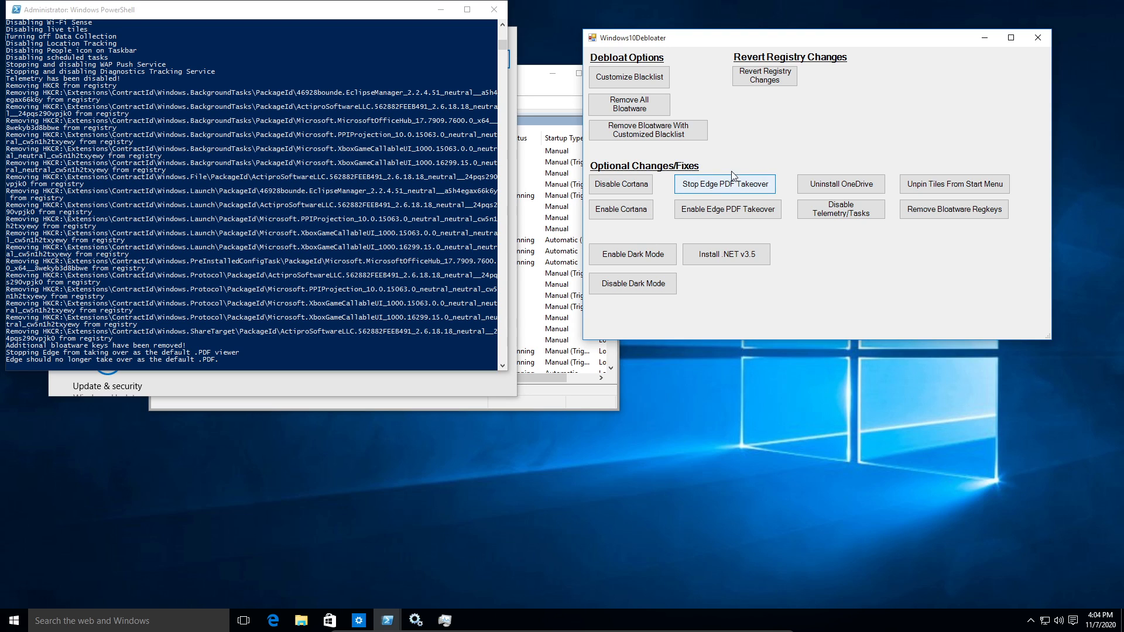
{"action": "mouse_move", "coordinate": [743, 185]}
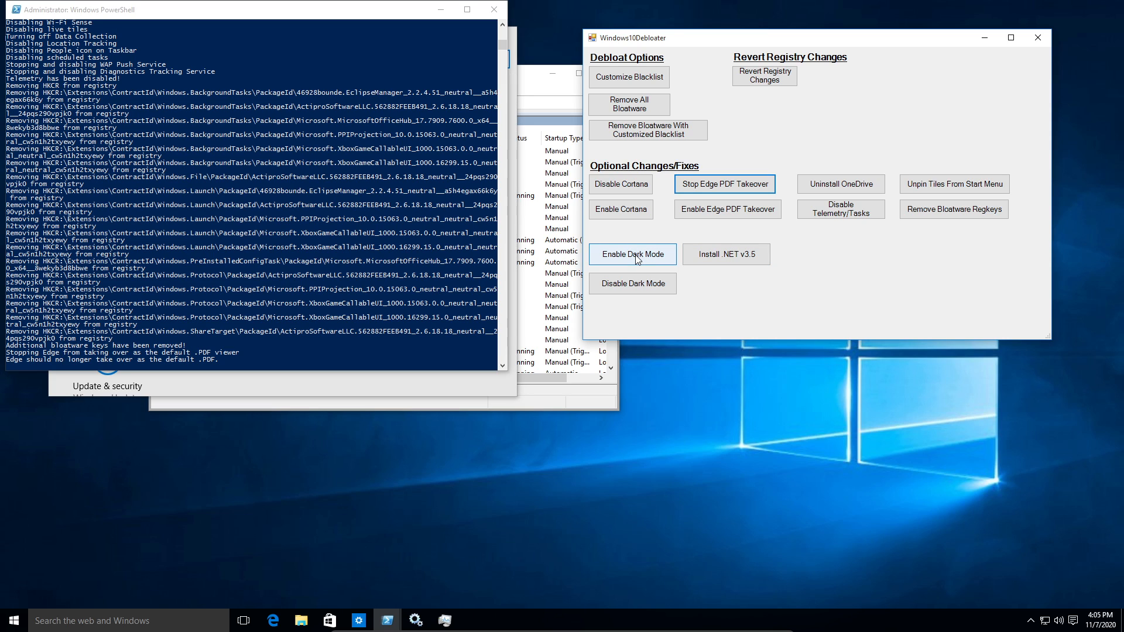
{"action": "left_click", "coordinate": [633, 254]}
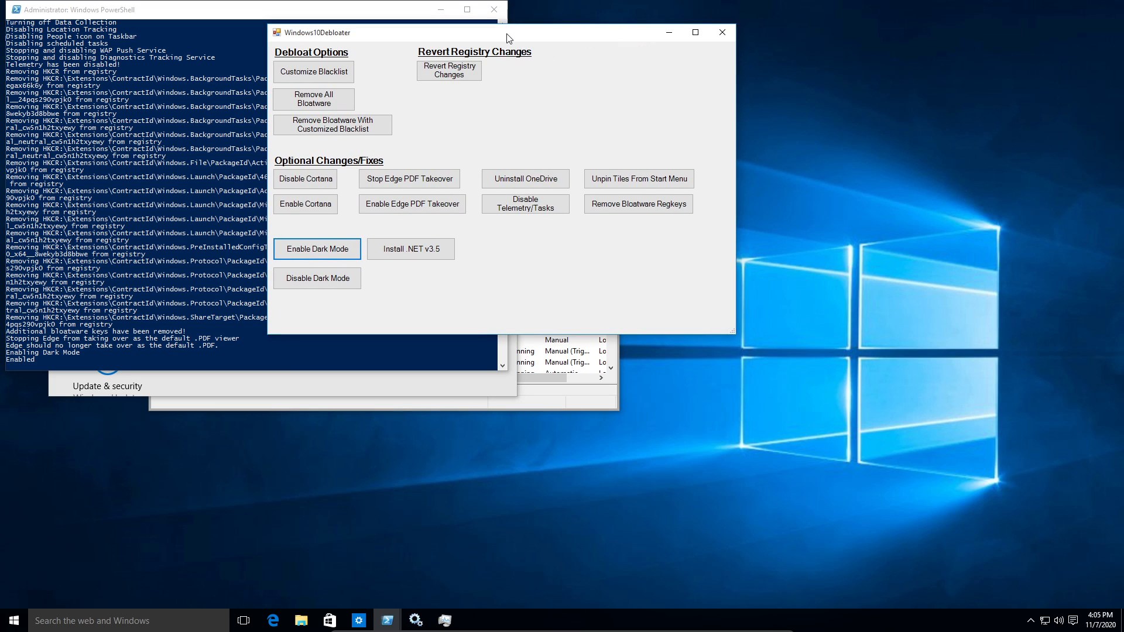
Close the Windows10Debloater window and the administrator PowerShell session.
{"action": "left_click_drag", "start_coordinate": [506, 38], "coordinate": [478, 41]}
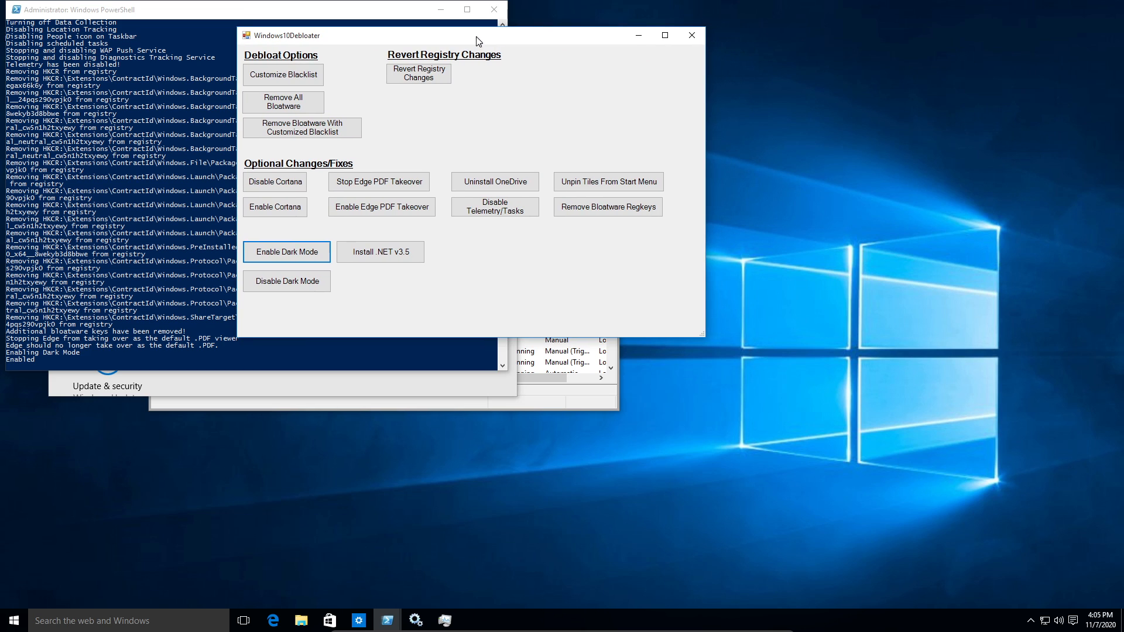
{"action": "mouse_move", "coordinate": [690, 35]}
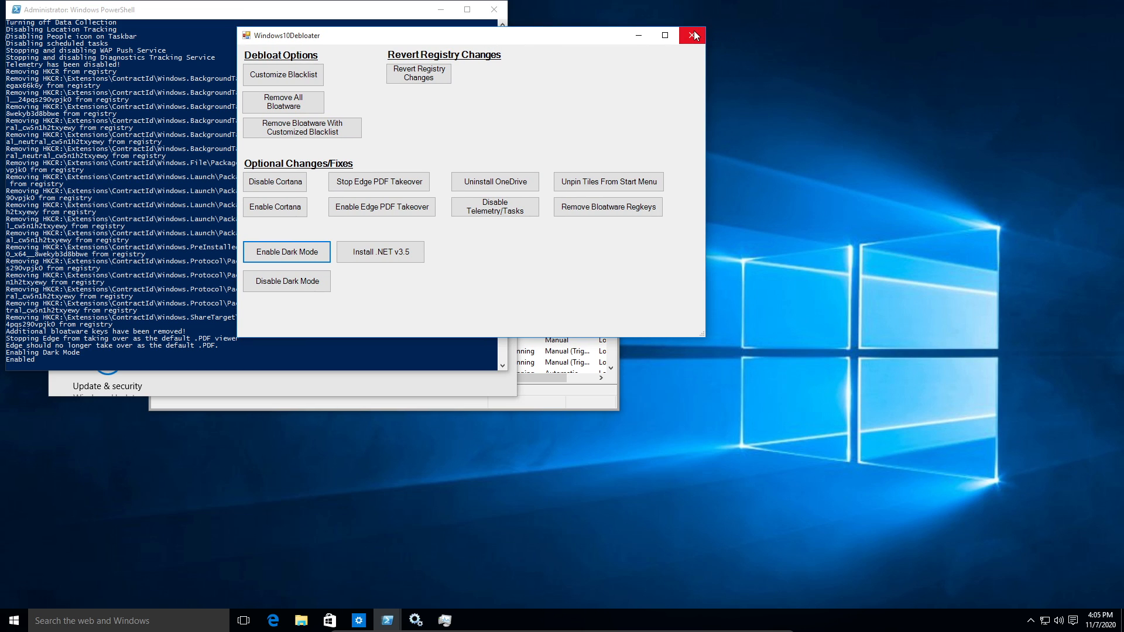
{"action": "left_click", "coordinate": [694, 35]}
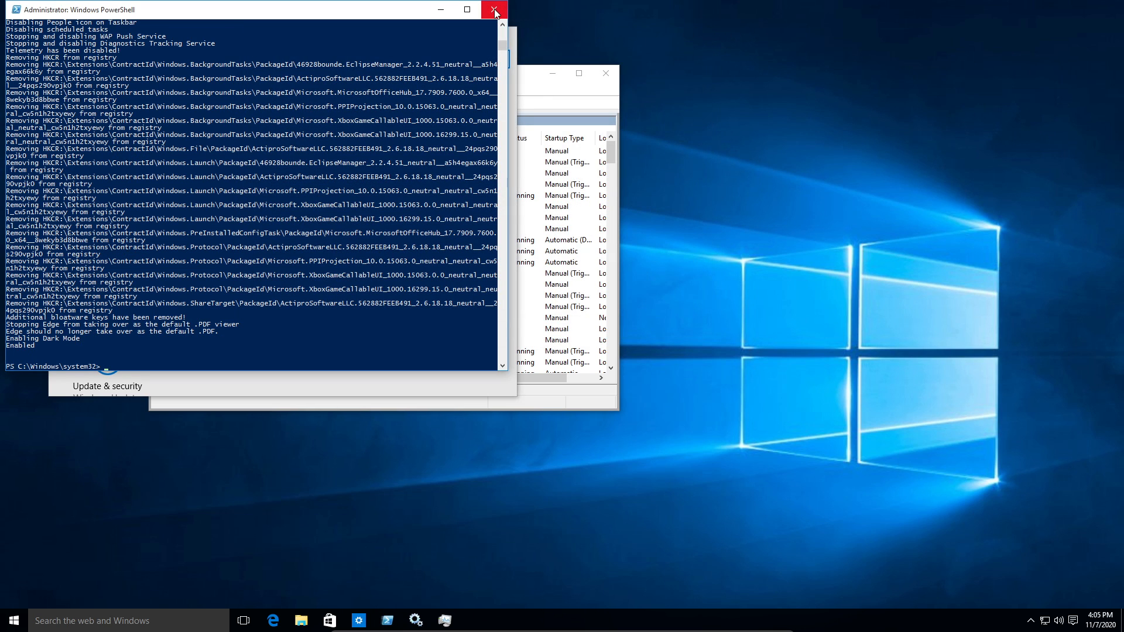
{"action": "left_click", "coordinate": [491, 11]}
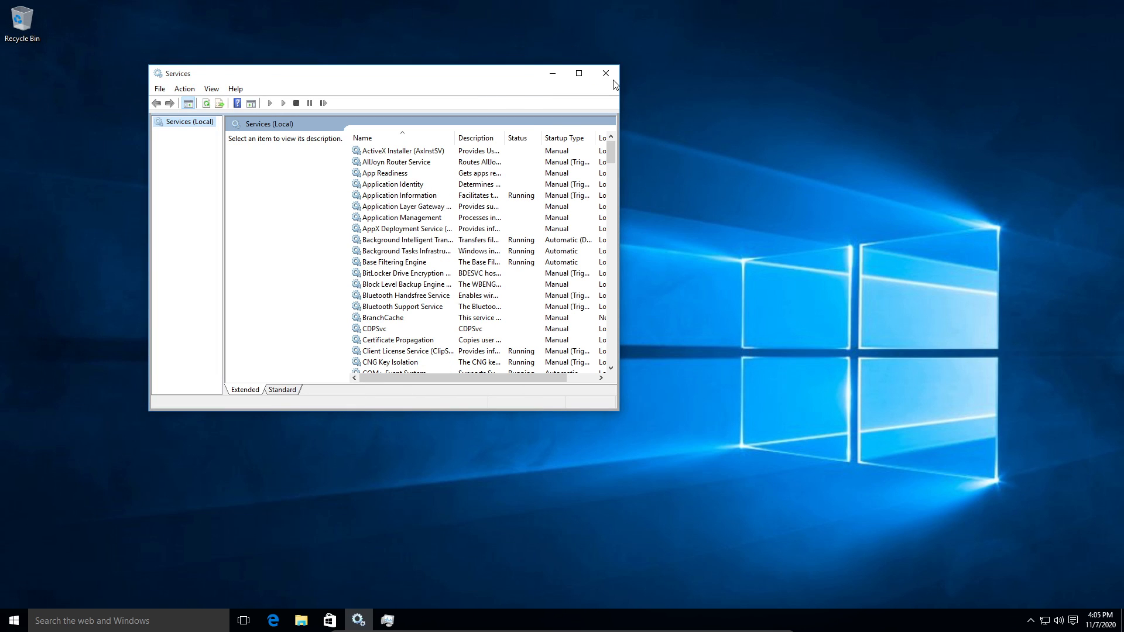
Close the Services window and restart the computer from the Start menu.
{"action": "left_click", "coordinate": [606, 73]}
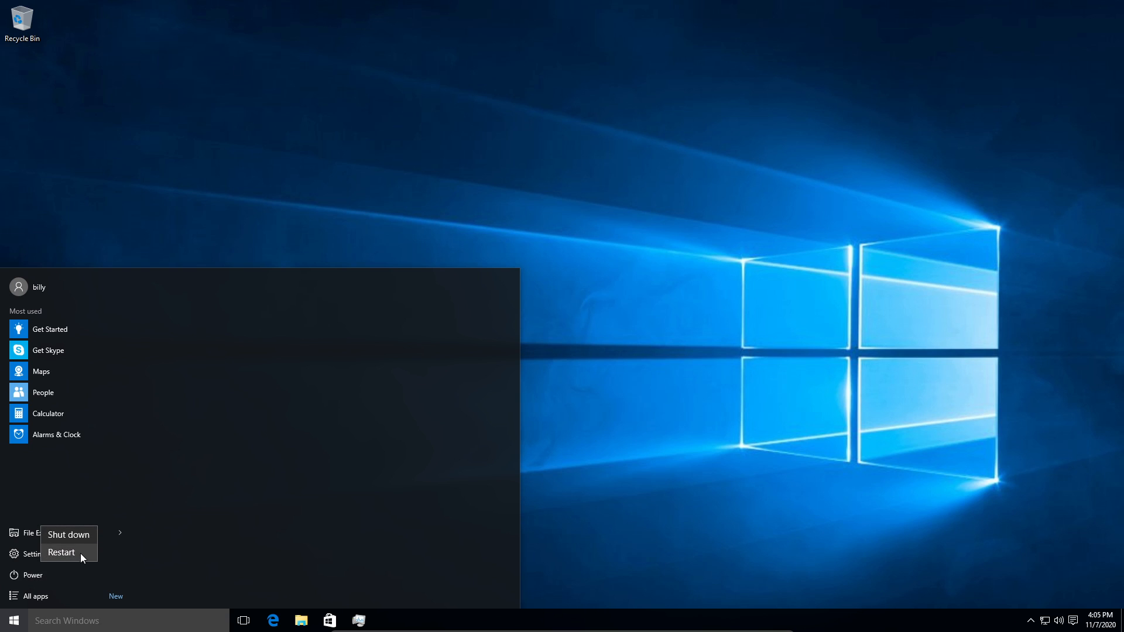
{"action": "left_click", "coordinate": [62, 553]}
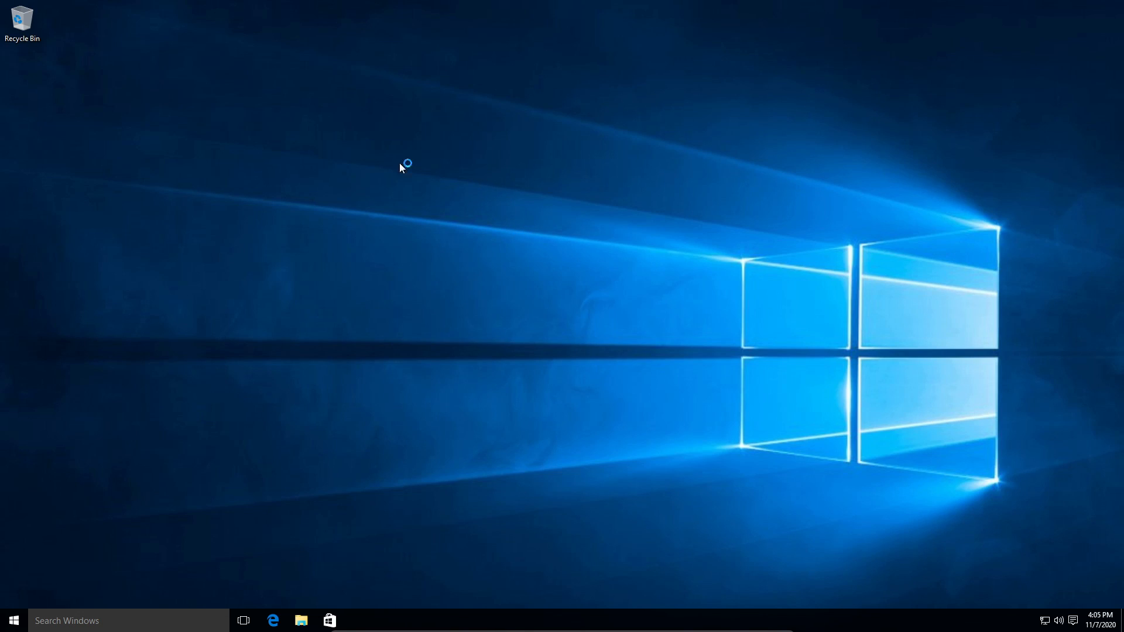
{"action": "mouse_move", "coordinate": [150, 448]}
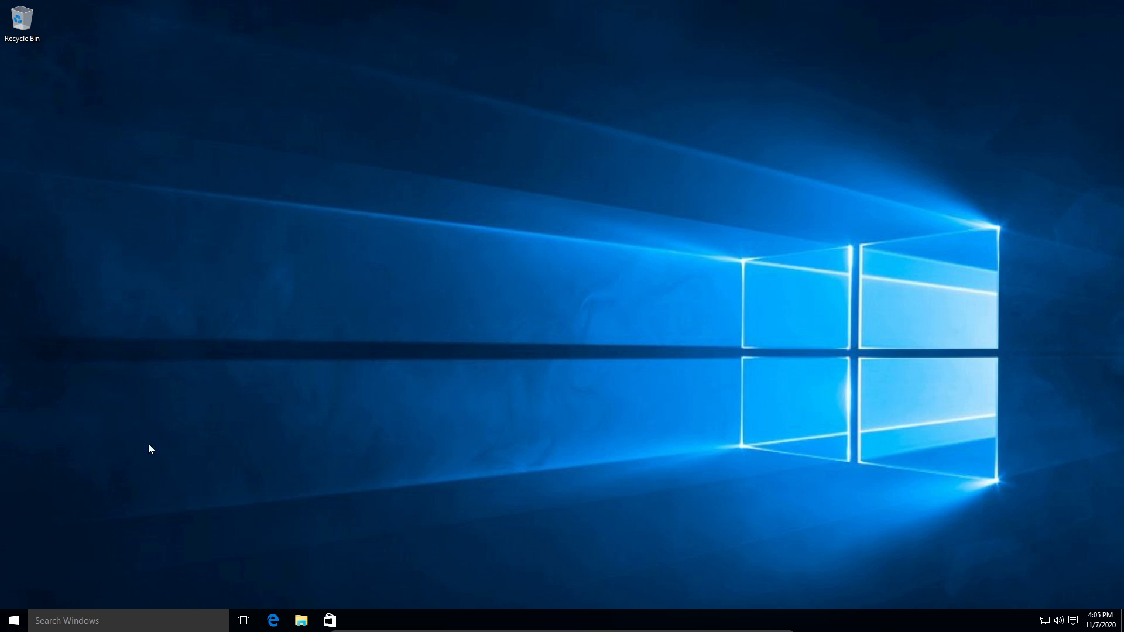
Reopen the taskbar search panel, which still shows the Cortana welcome.
{"action": "left_click", "coordinate": [10, 621]}
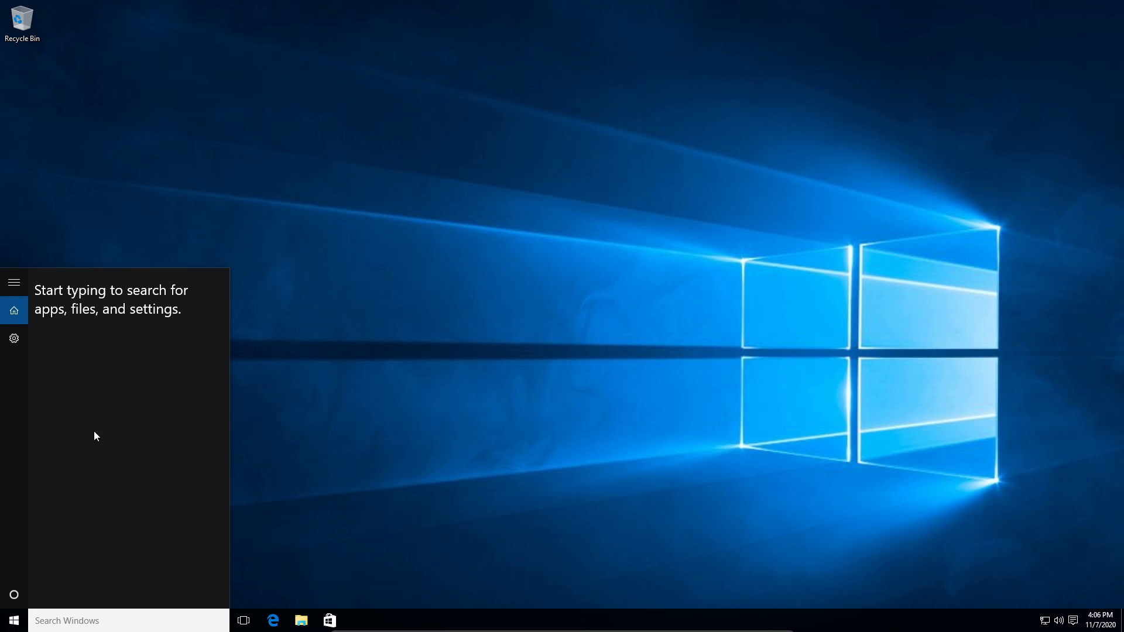
{"action": "mouse_move", "coordinate": [281, 370]}
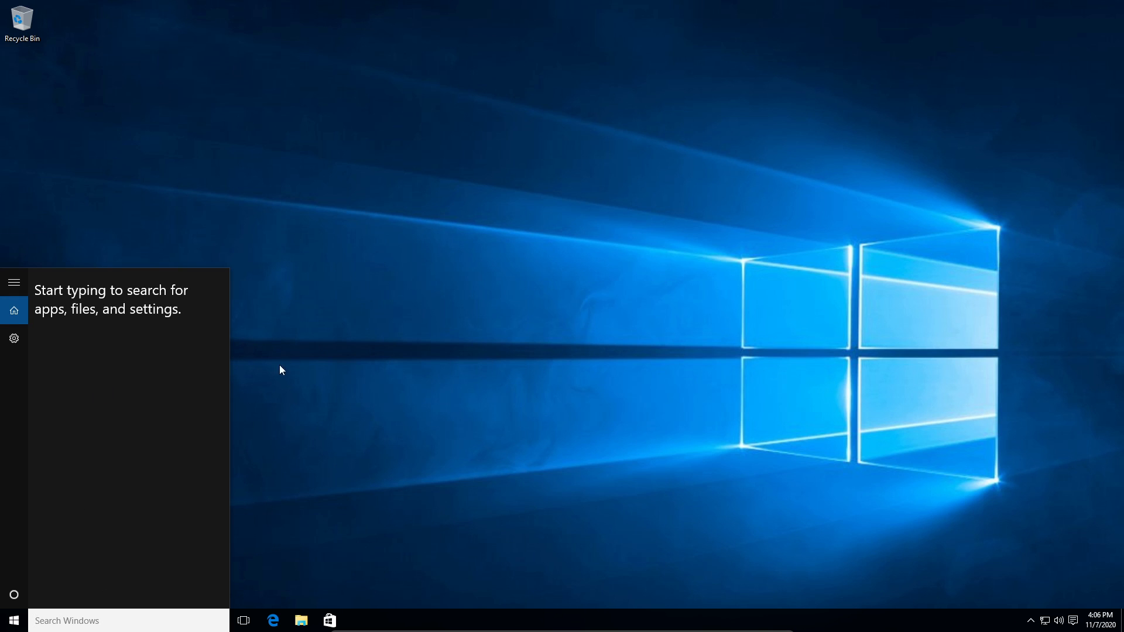
{"action": "mouse_move", "coordinate": [314, 298]}
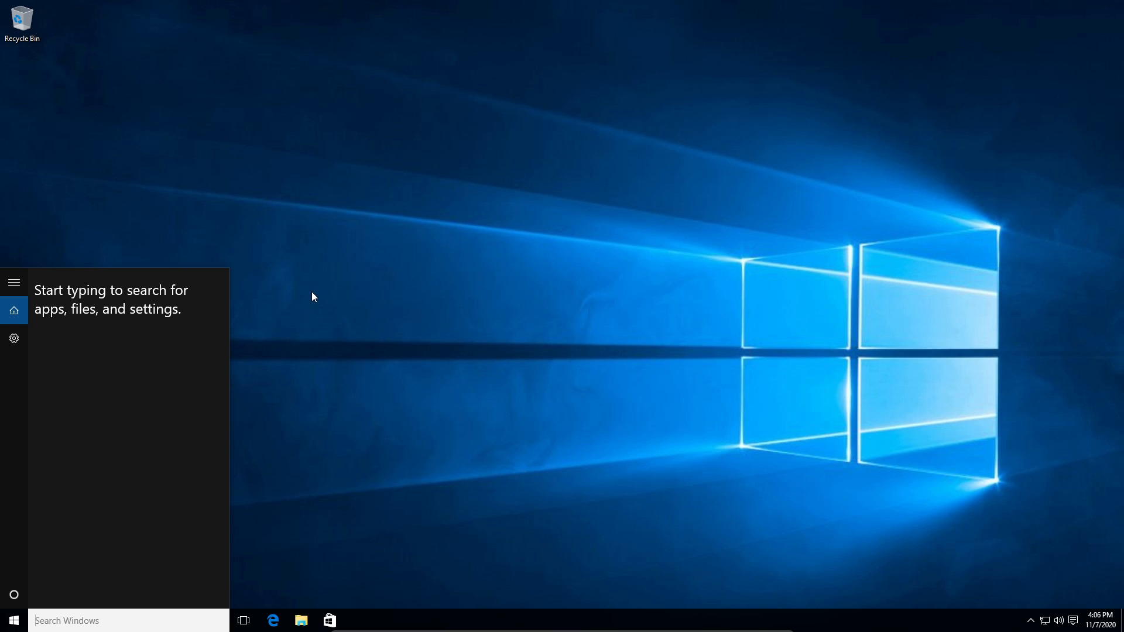
{"action": "mouse_move", "coordinate": [304, 295]}
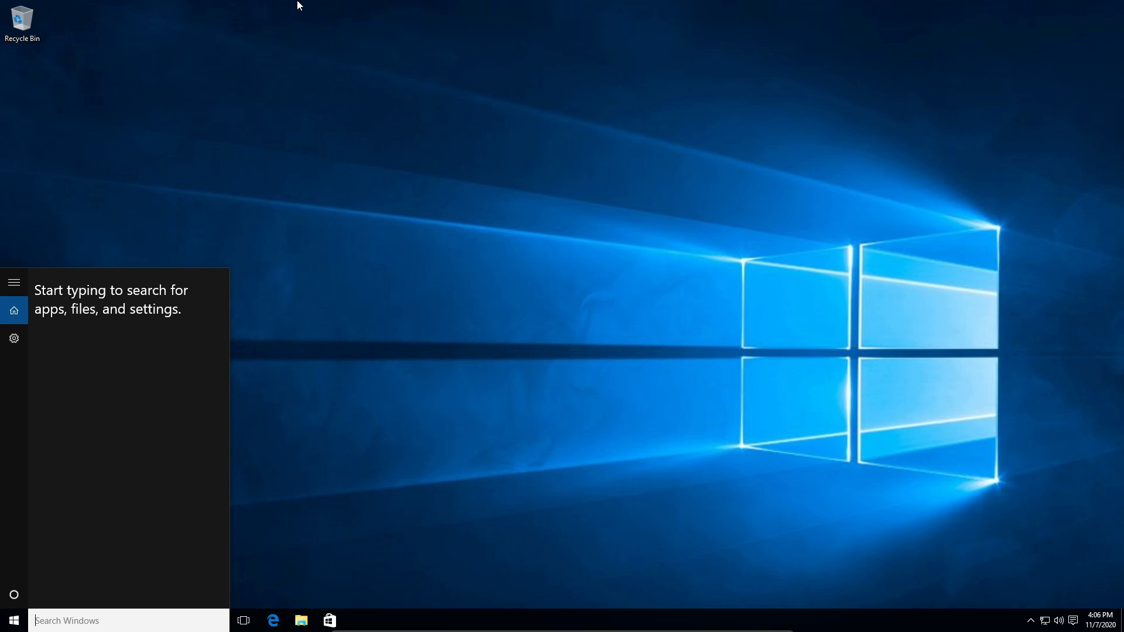
{"action": "mouse_move", "coordinate": [168, 301]}
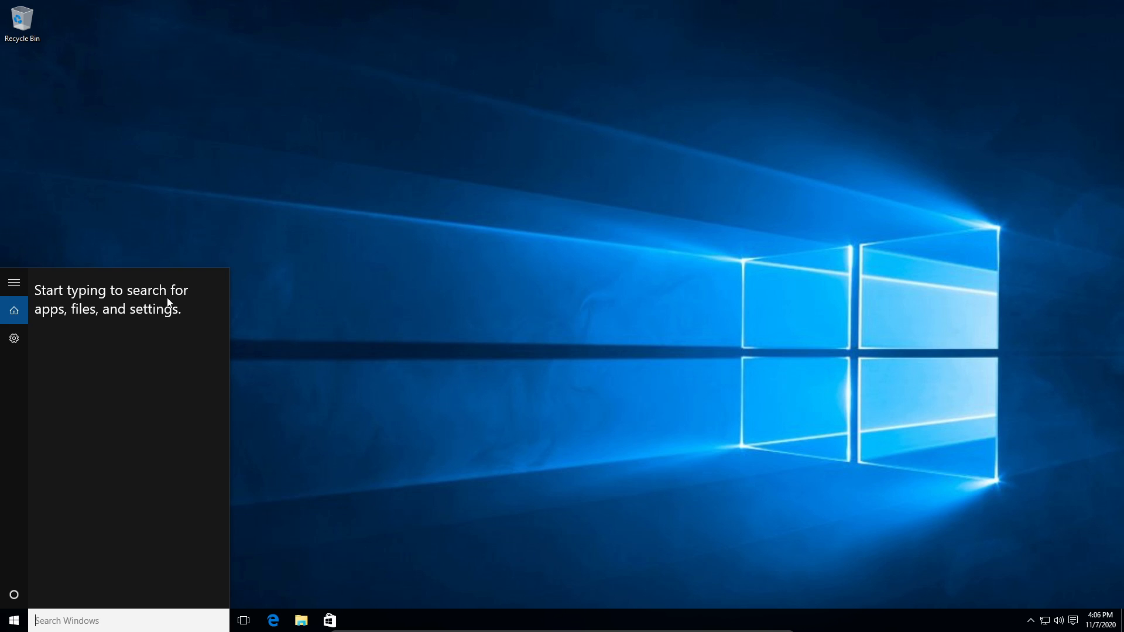
{"action": "mouse_move", "coordinate": [189, 247]}
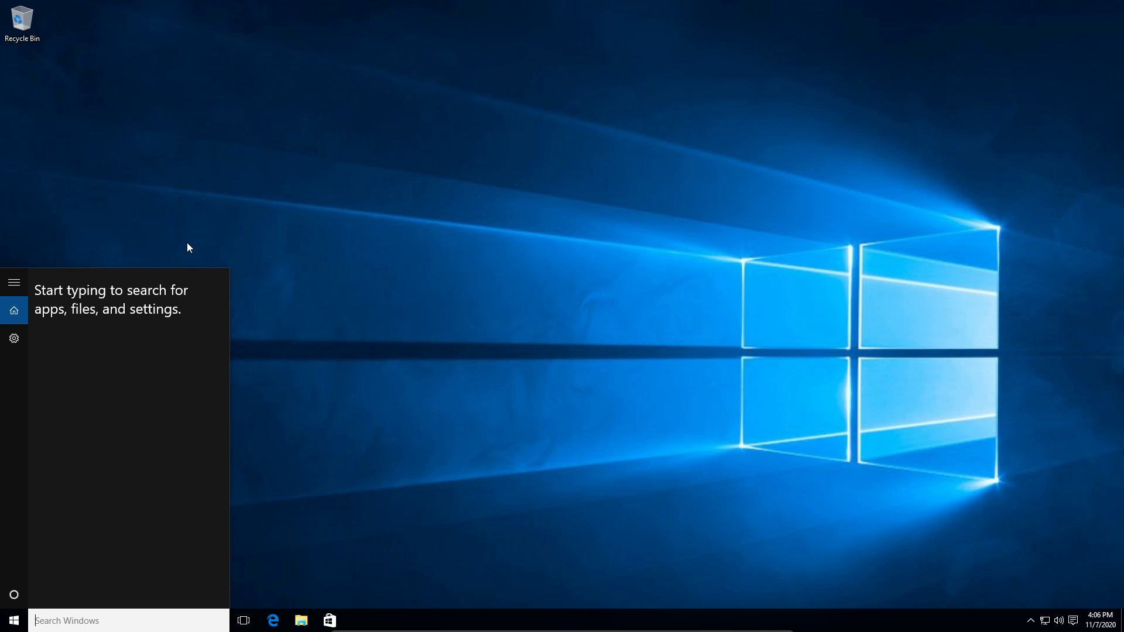
{"action": "mouse_move", "coordinate": [230, 628]}
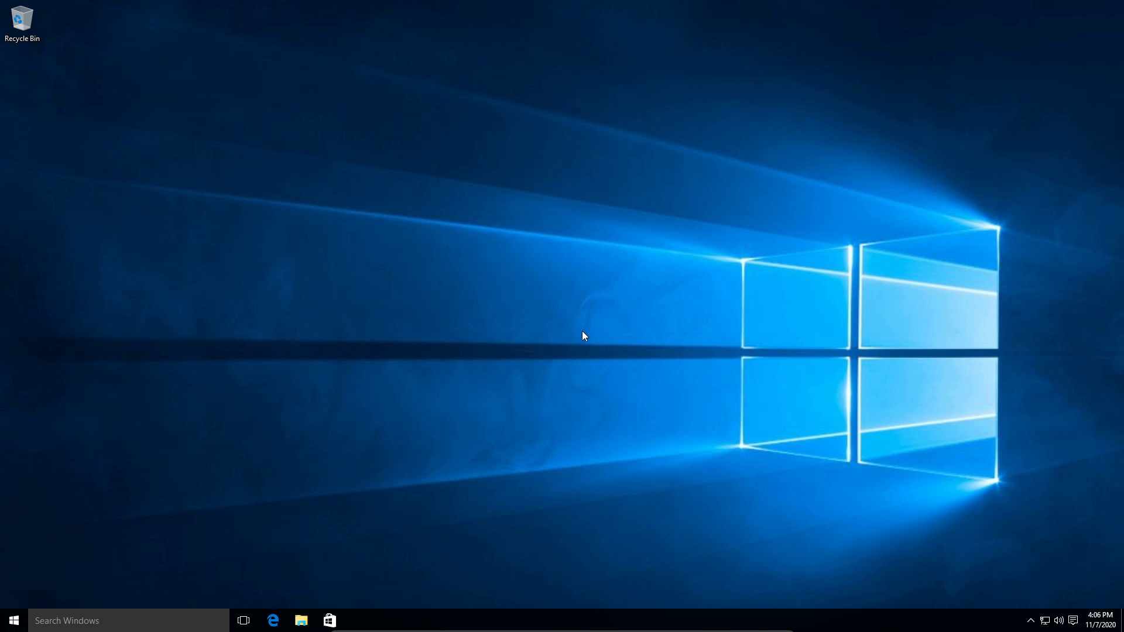
{"action": "mouse_move", "coordinate": [580, 331]}
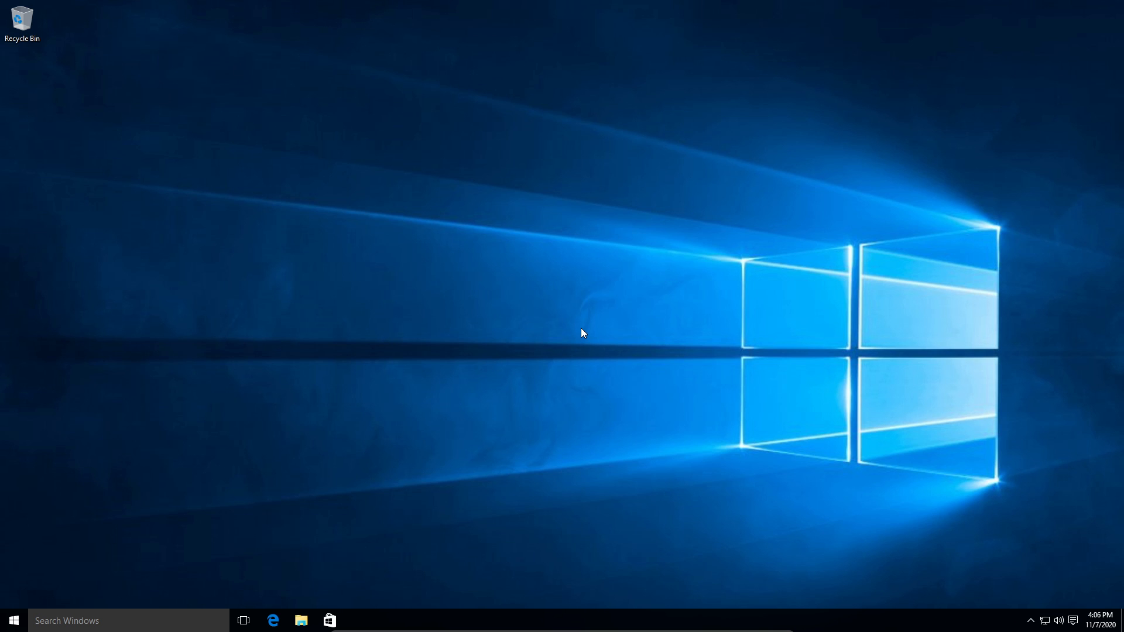
{"action": "mouse_move", "coordinate": [124, 468]}
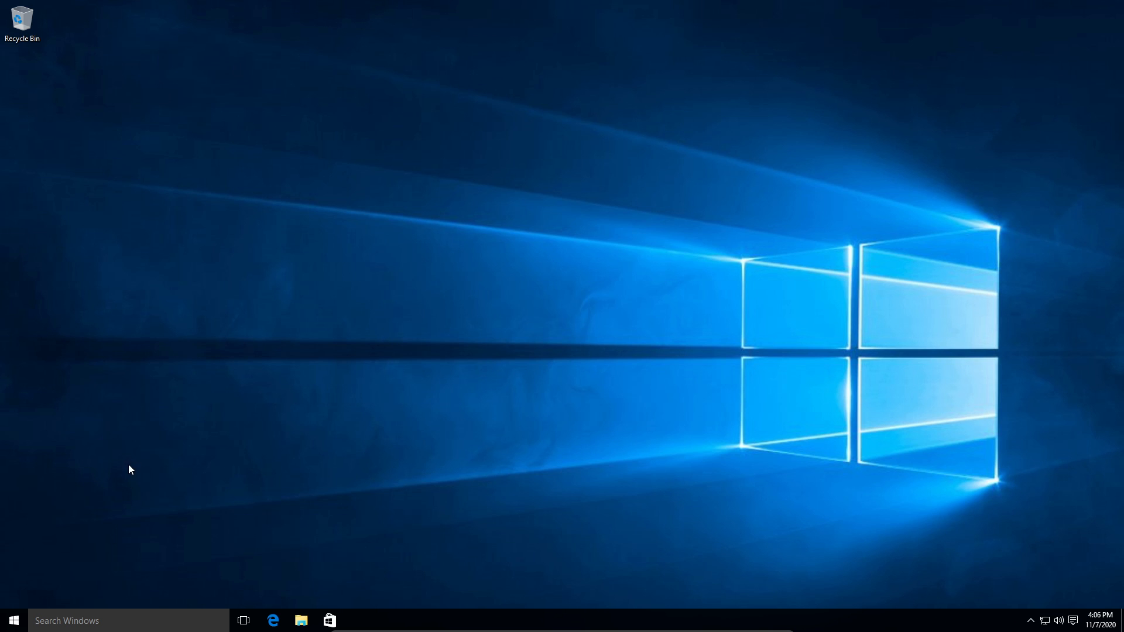
{"action": "mouse_move", "coordinate": [696, 286]}
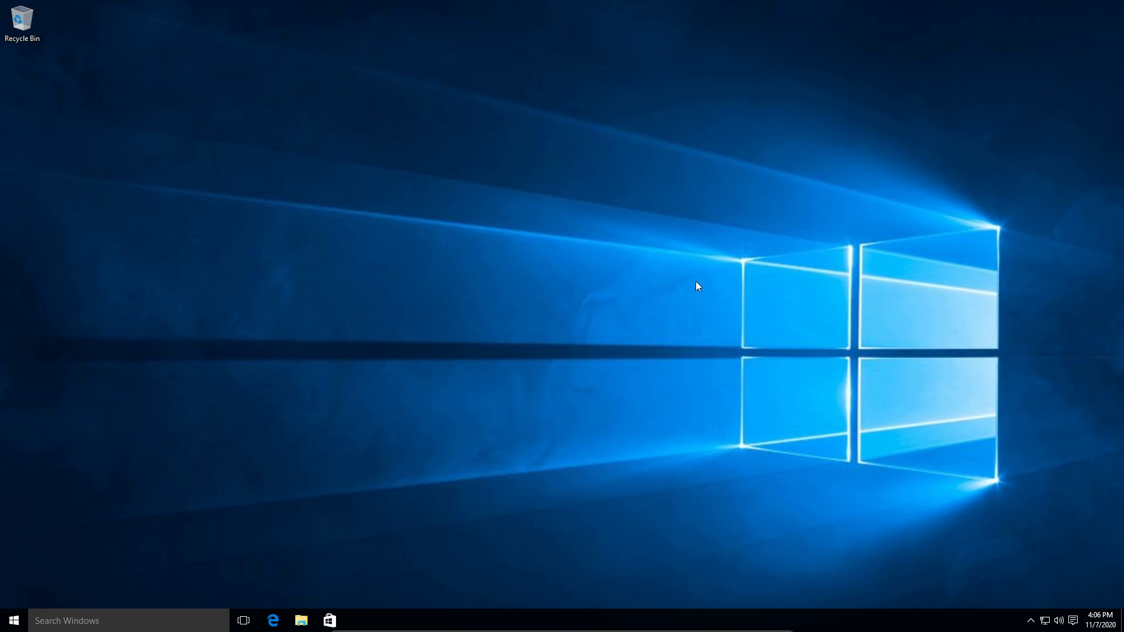
{"action": "mouse_move", "coordinate": [151, 492]}
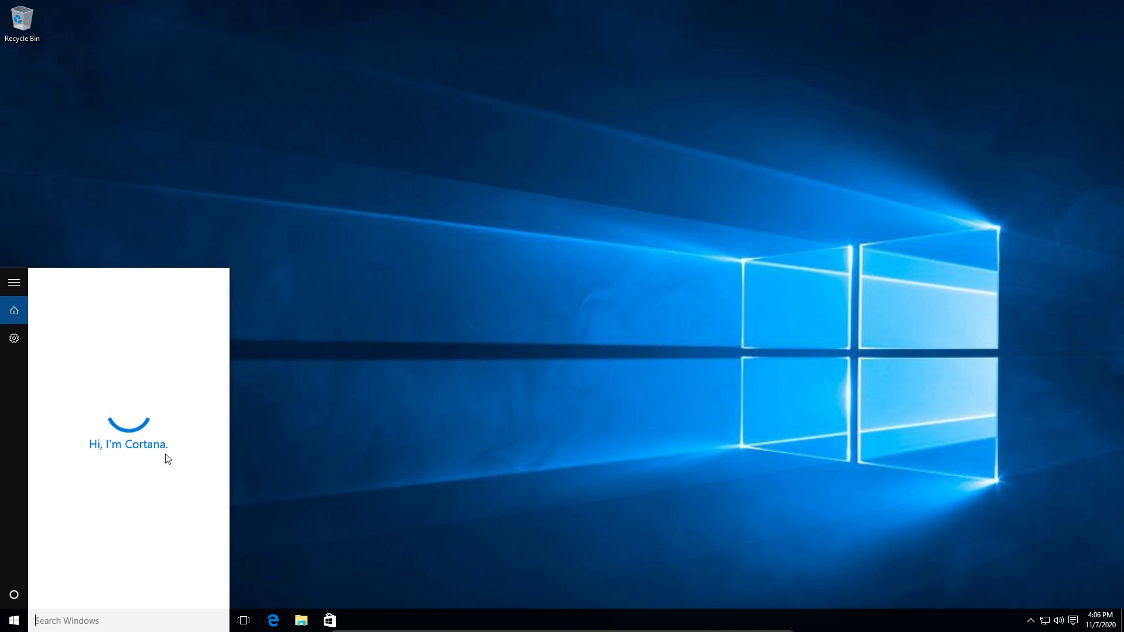
Search 'sett', launch Settings to confirm dark mode, then close it.
{"action": "type", "text": "cont"}
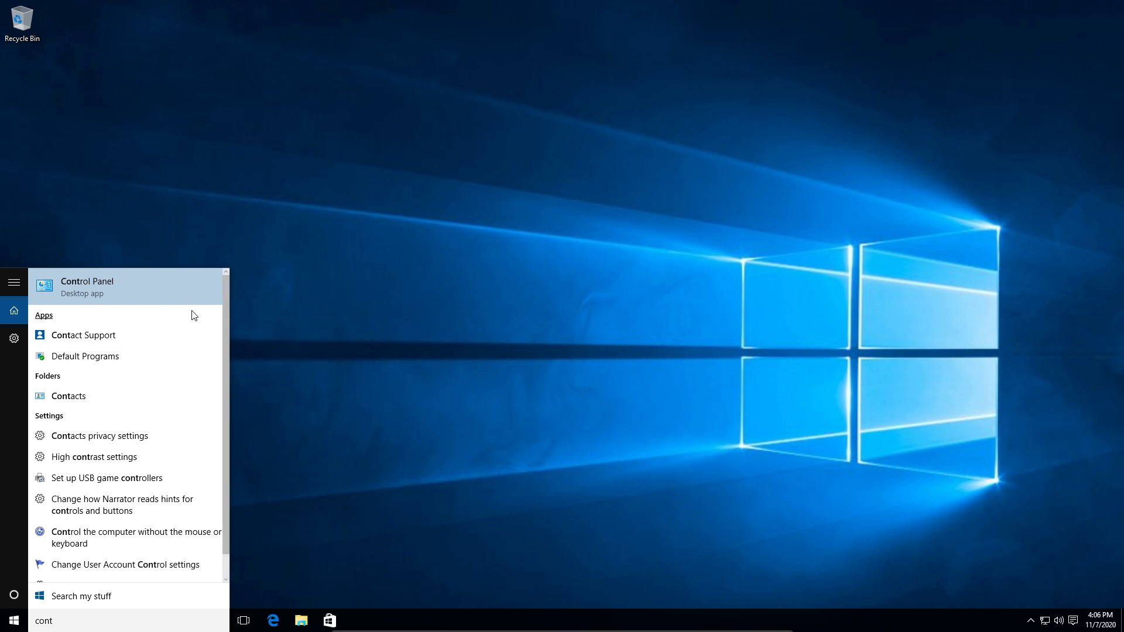
{"action": "mouse_move", "coordinate": [423, 257]}
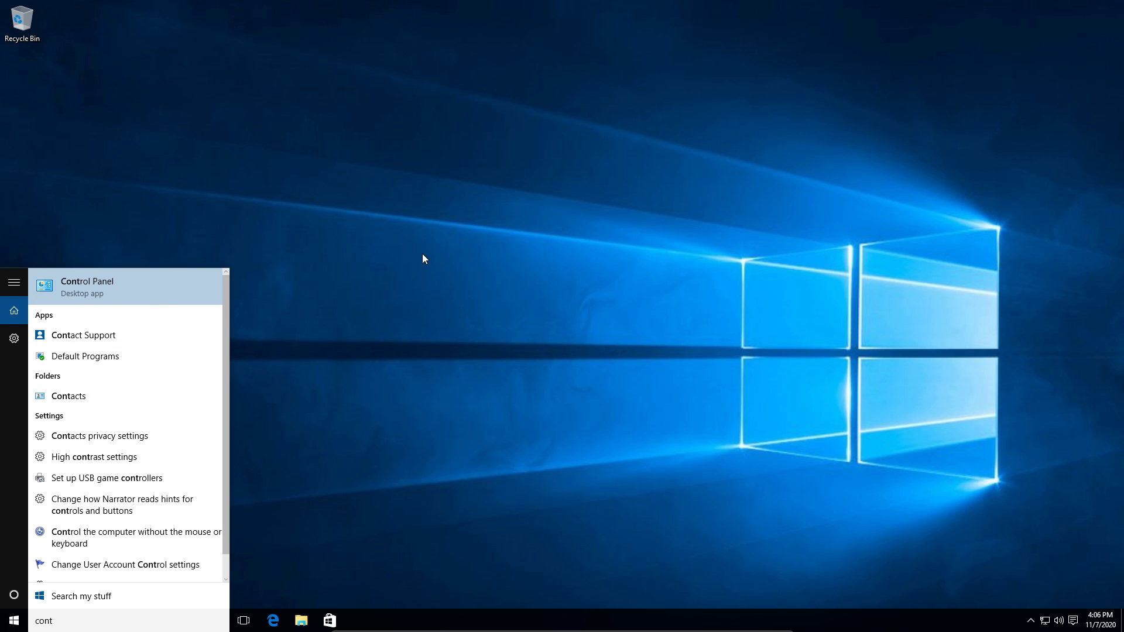
{"action": "type", "text": "sett"}
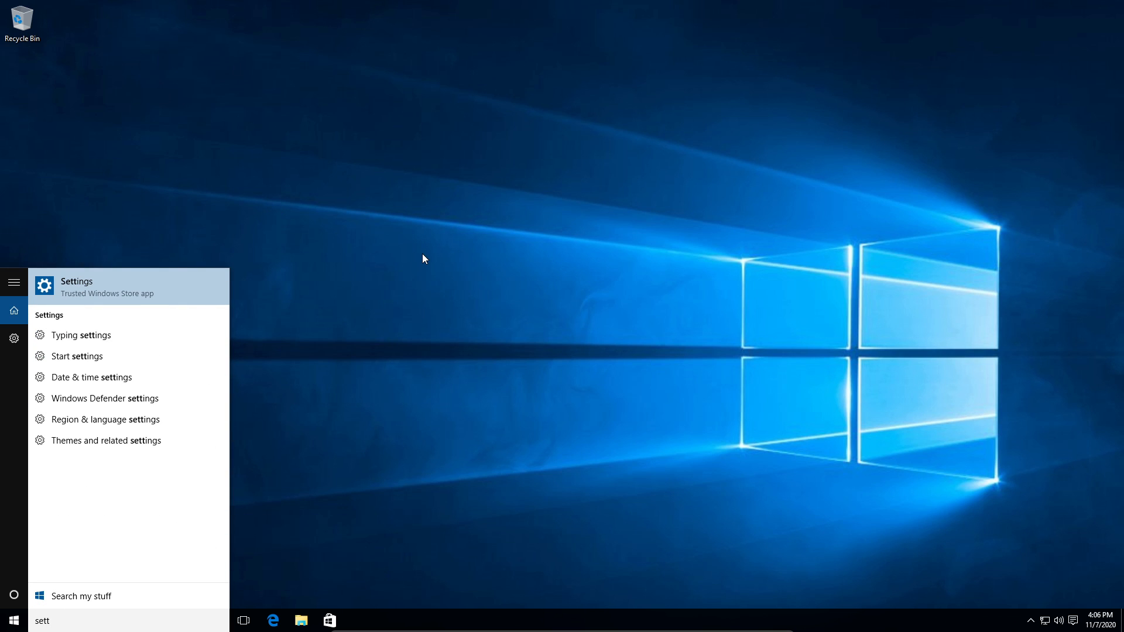
{"action": "left_click", "coordinate": [77, 285]}
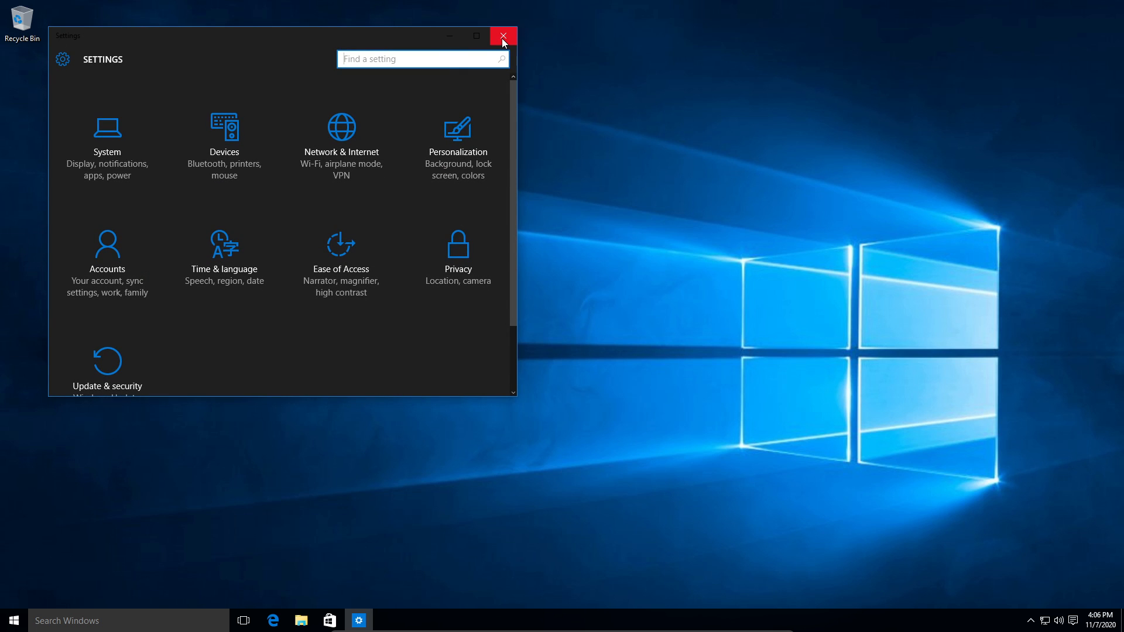
{"action": "left_click", "coordinate": [502, 35]}
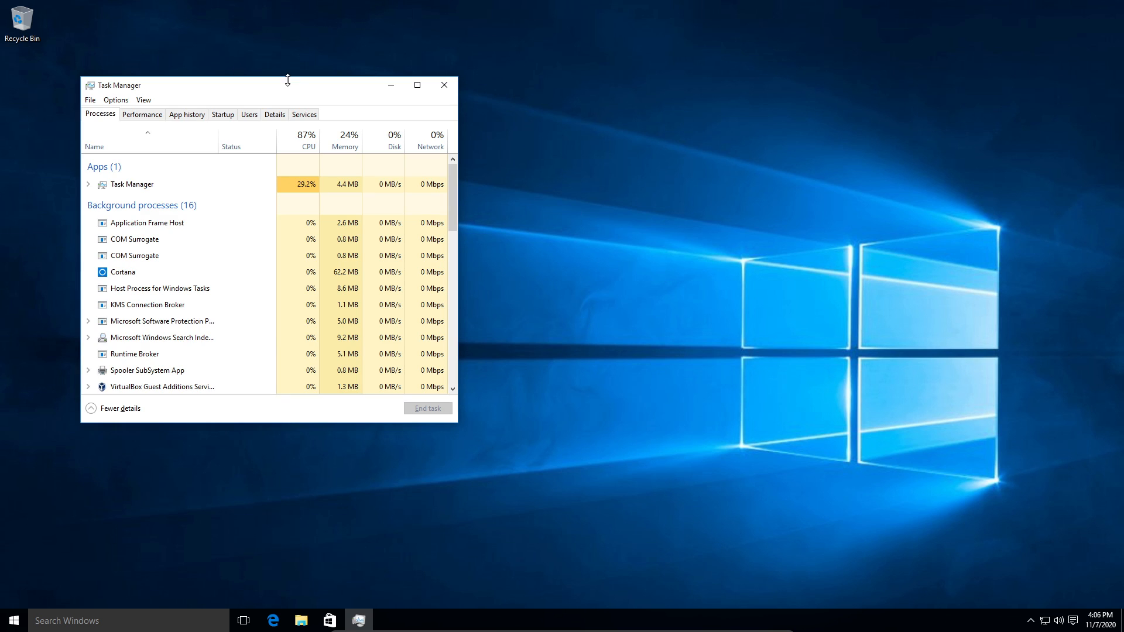
Show Task Manager's memory performance (about 1 of 4 GB used) and open Start.
{"action": "left_click", "coordinate": [141, 114]}
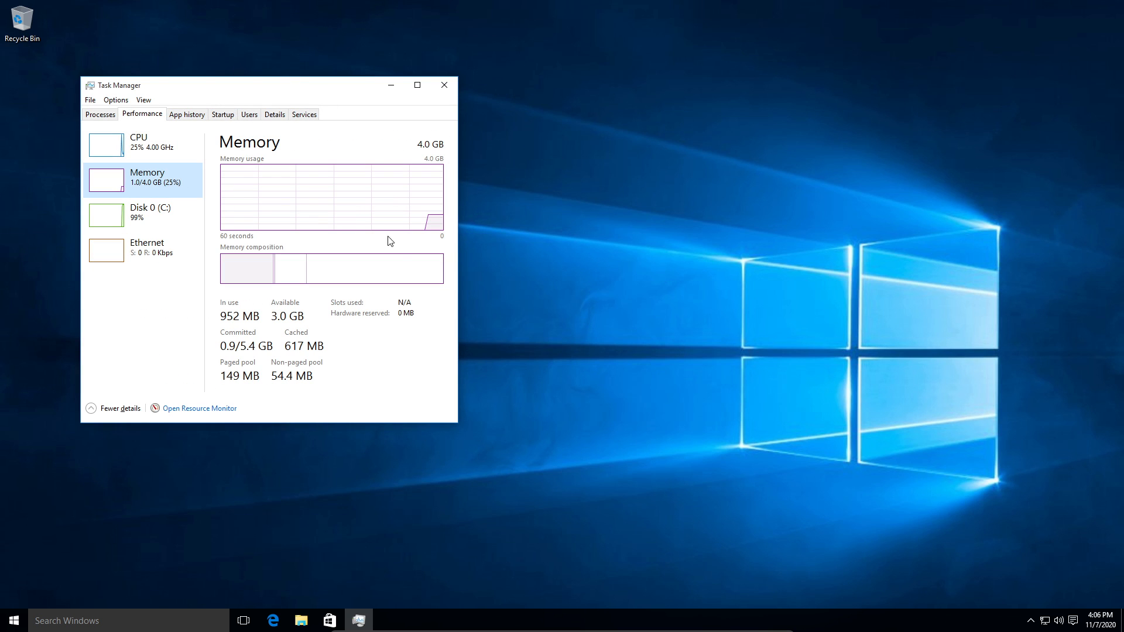
{"action": "mouse_move", "coordinate": [462, 229]}
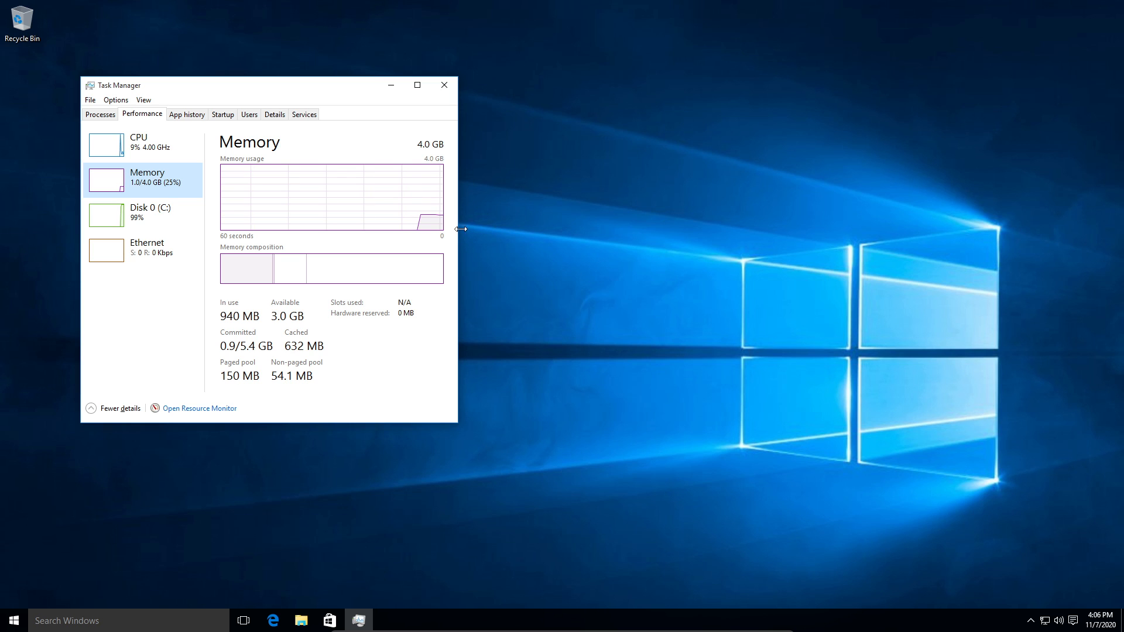
{"action": "left_click", "coordinate": [14, 620]}
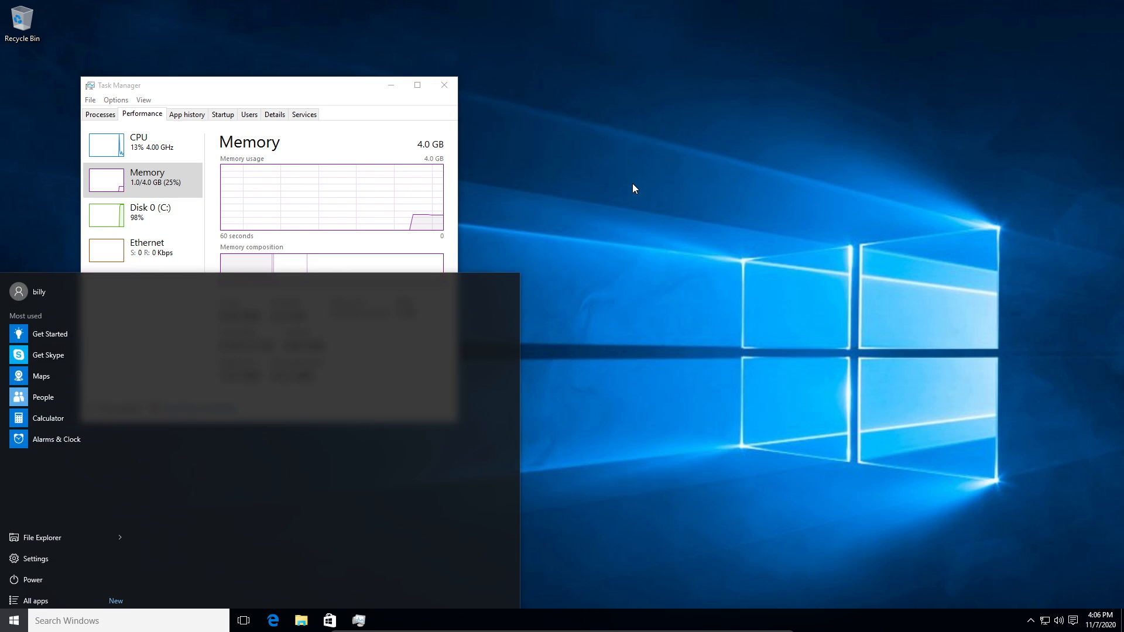
Search 'servi' in Start to open the Services list beside Task Manager.
{"action": "type", "text": "servi"}
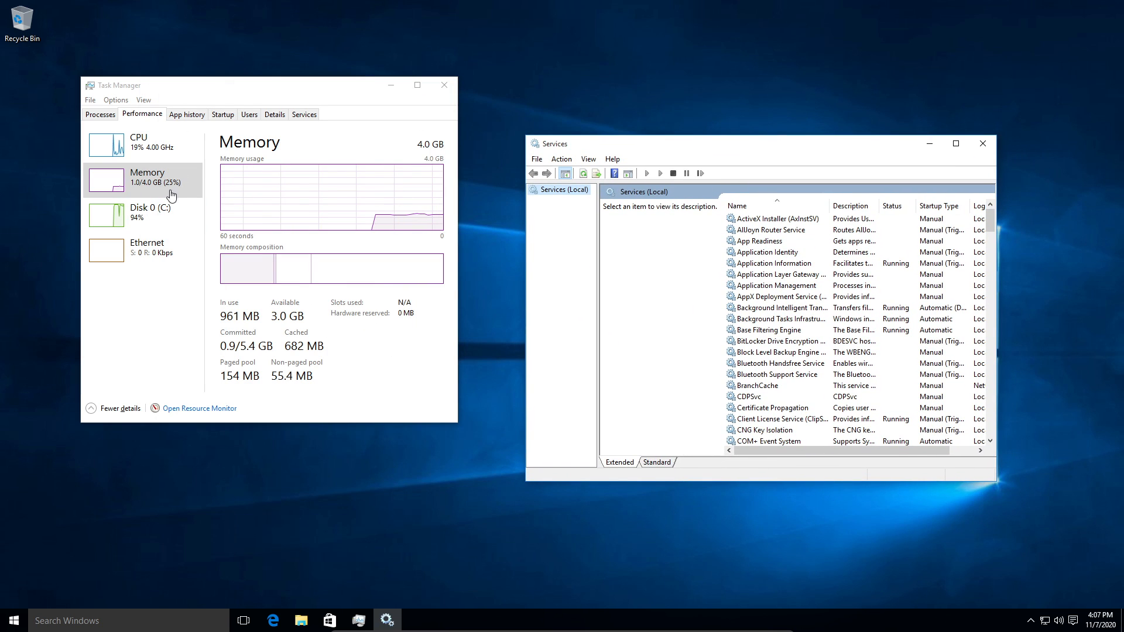
{"action": "mouse_move", "coordinate": [427, 425]}
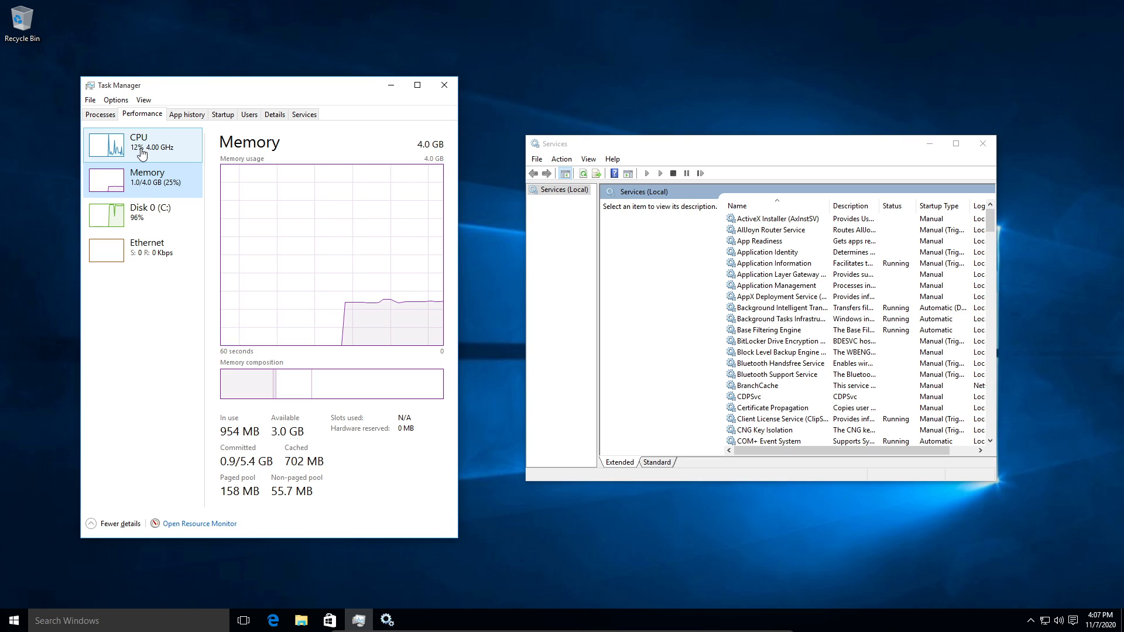
Show the CPU page in a widened Task Manager window with utilization and uptime visible.
{"action": "left_click", "coordinate": [139, 146]}
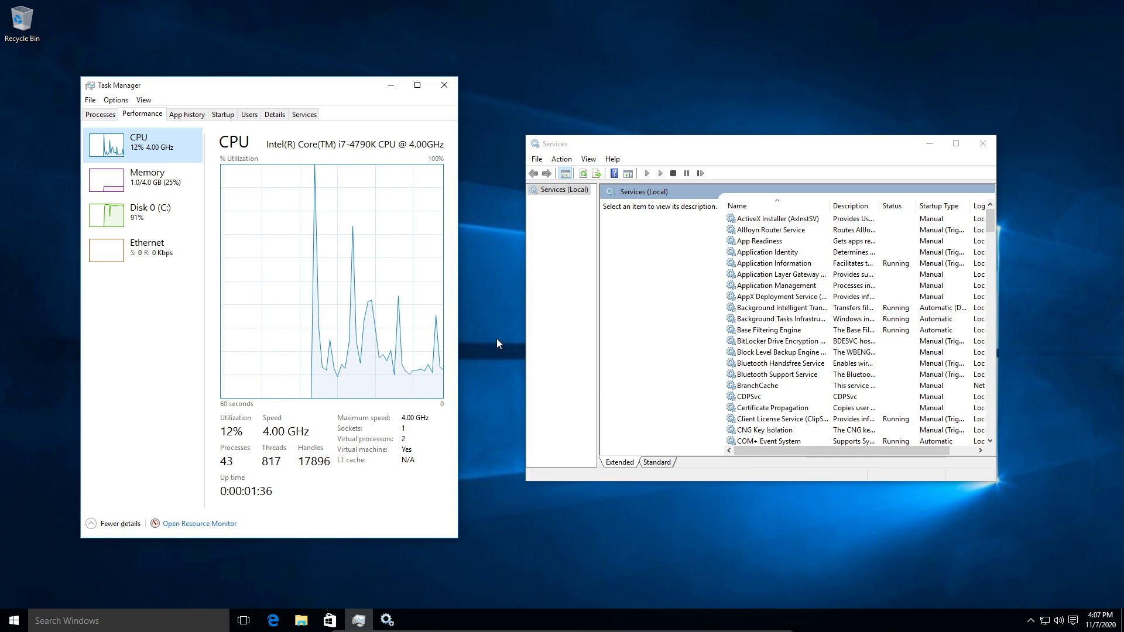
{"action": "mouse_move", "coordinate": [458, 232]}
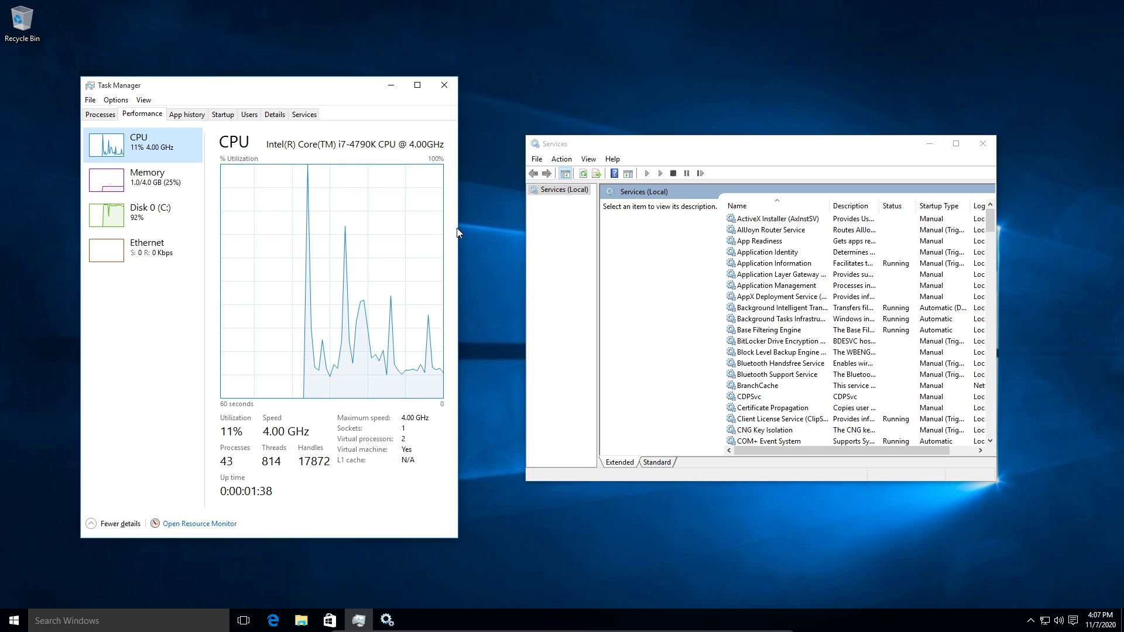
{"action": "mouse_move", "coordinate": [516, 135]}
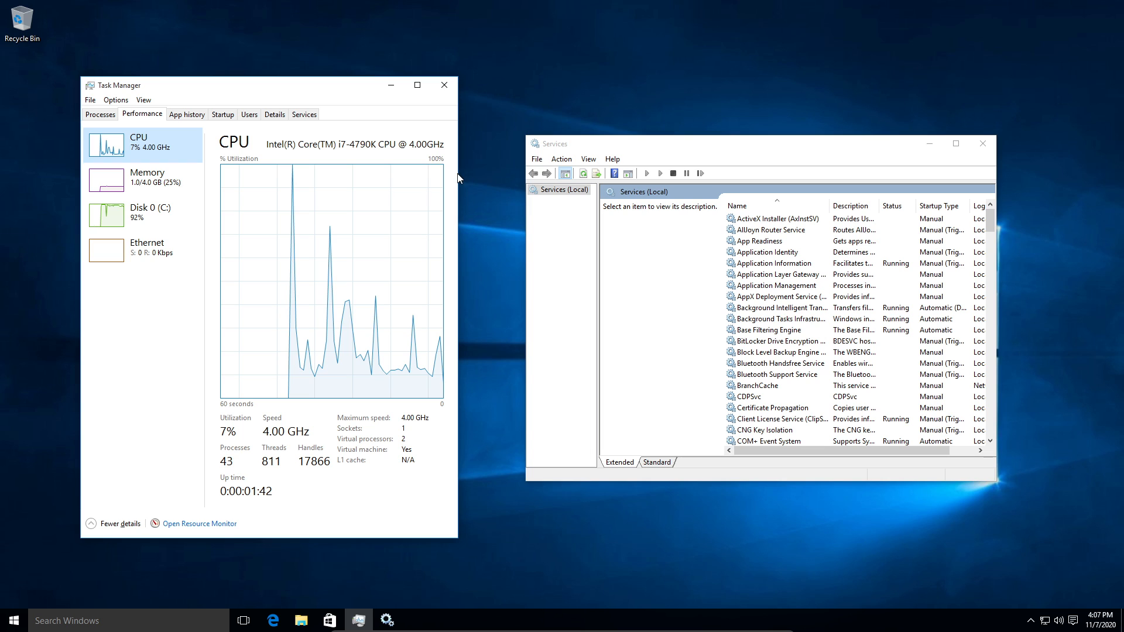
{"action": "left_click_drag", "start_coordinate": [457, 178], "coordinate": [528, 177]}
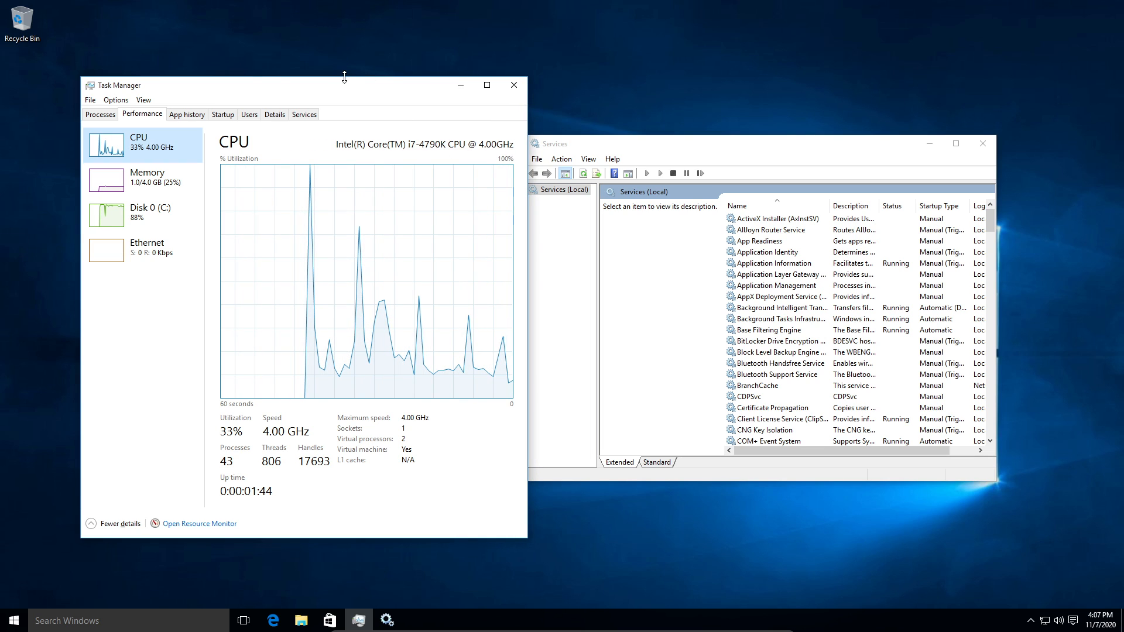